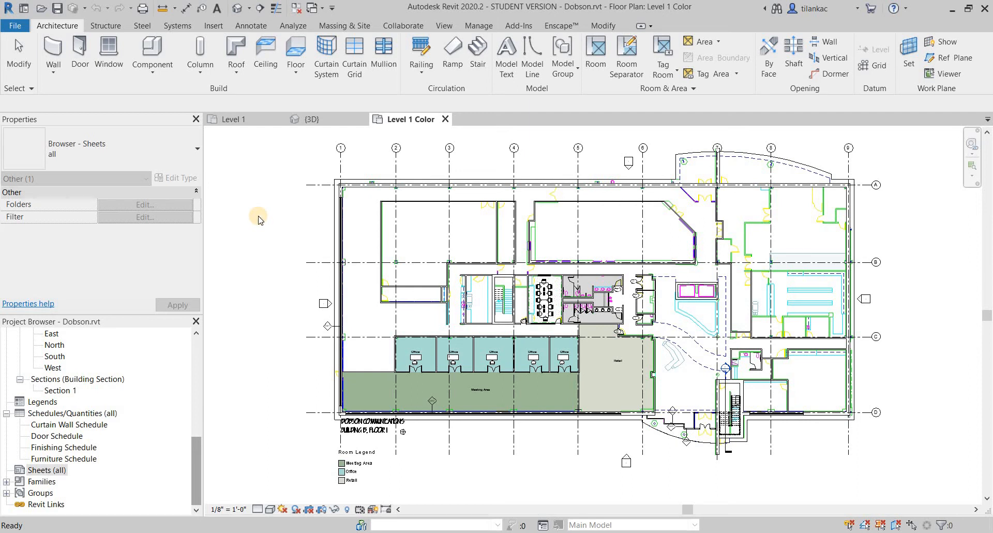
mouse_move(243, 284)
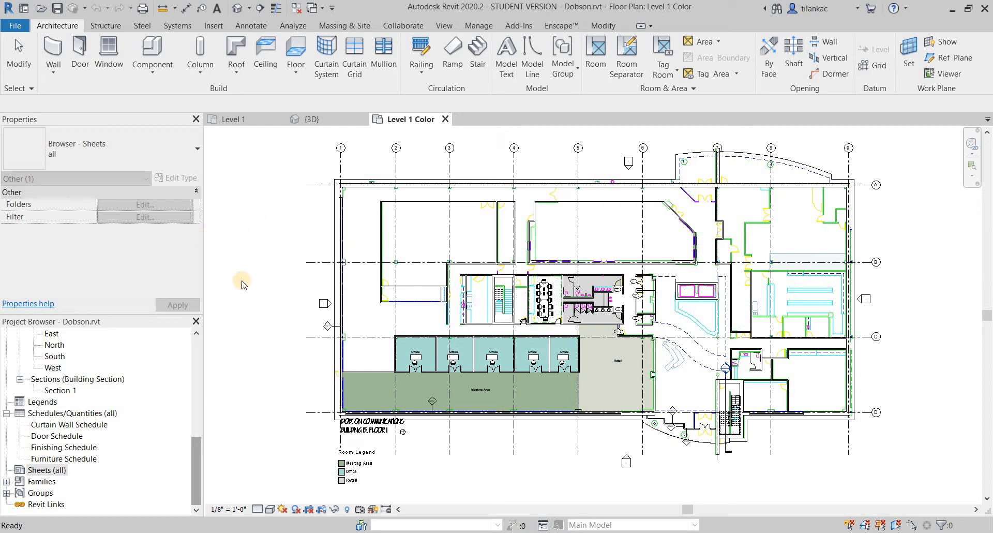
mouse_move(48, 478)
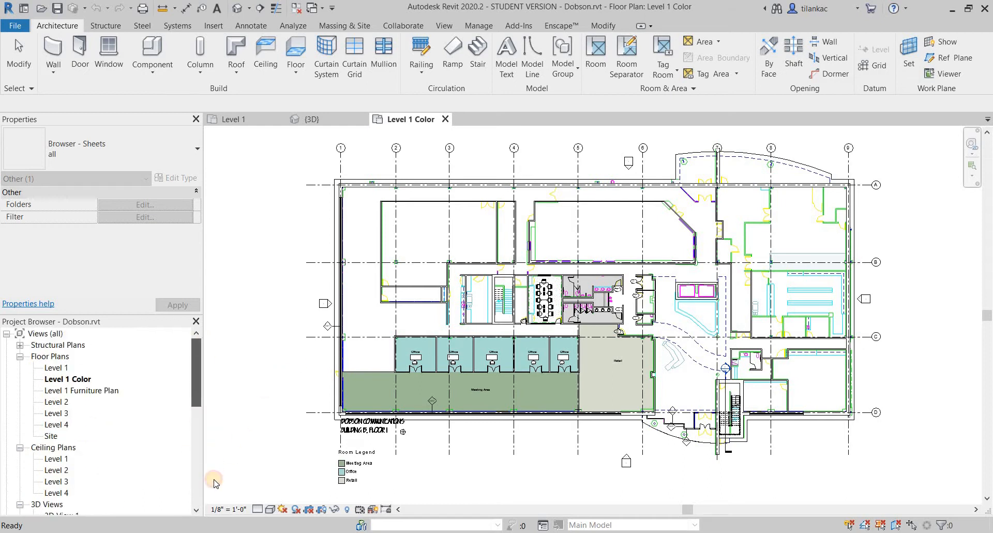
Step: Start a new sheet and load B 11 x 17 Horizontal.rfa from US Imperial Titleblocks
scroll(down, 3)
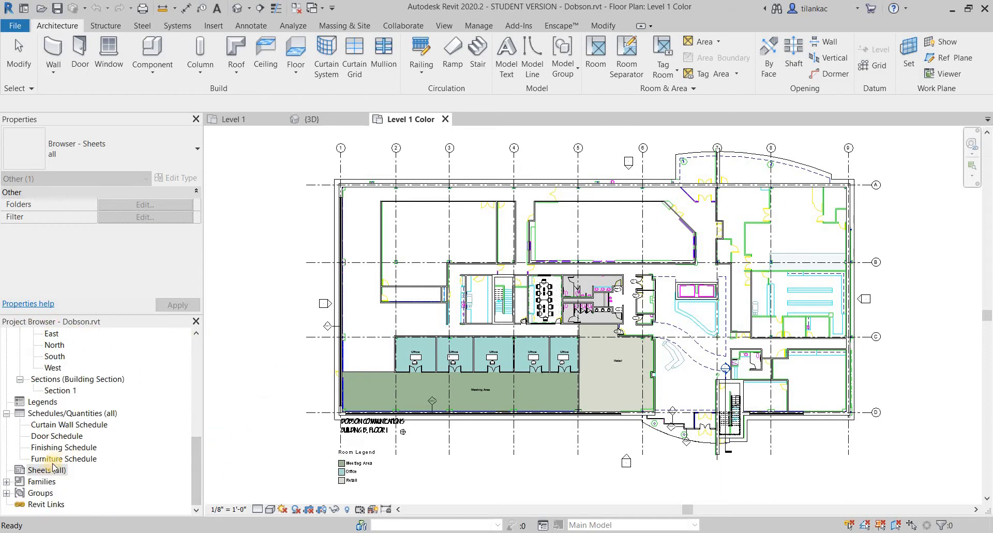
right_click(43, 470)
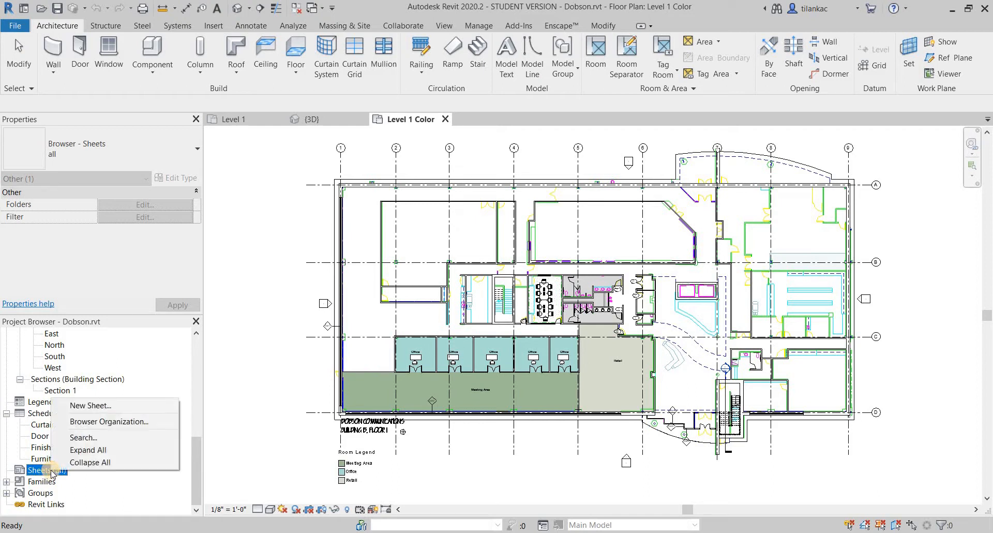
mouse_move(101, 406)
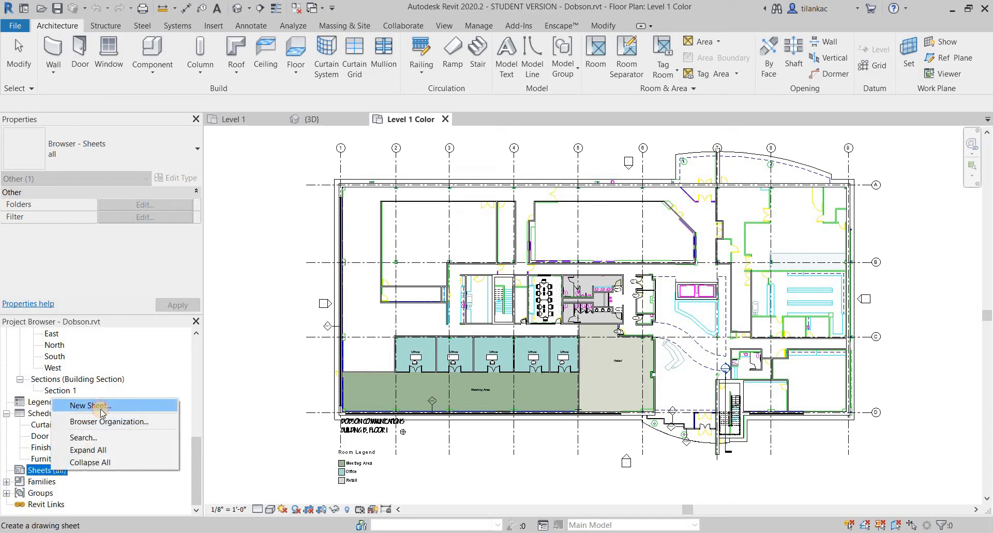
click(89, 406)
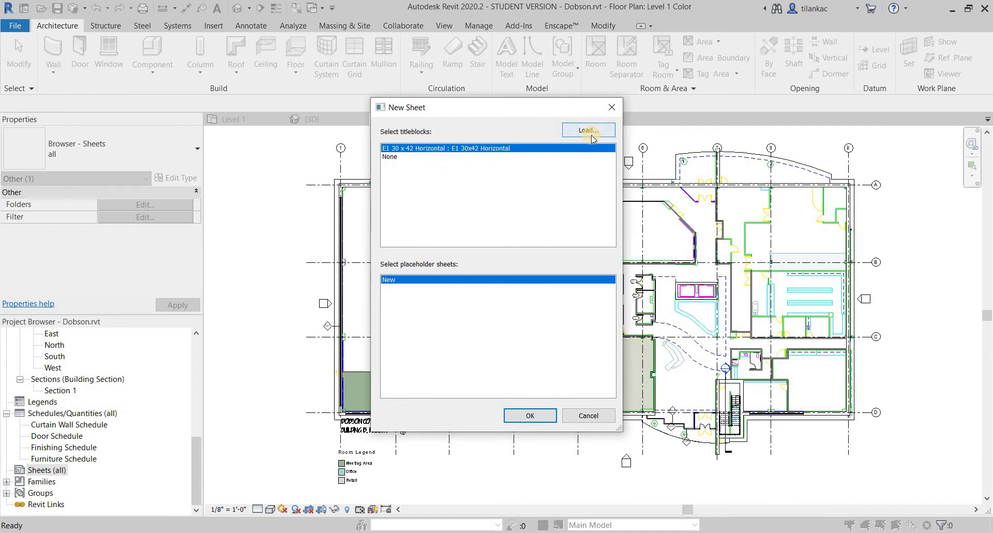
click(587, 129)
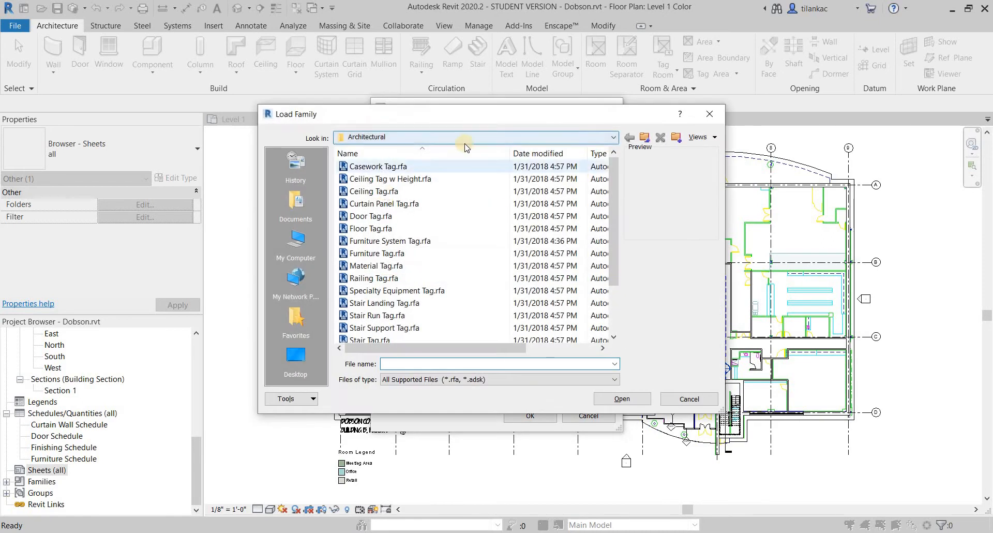
click(628, 138)
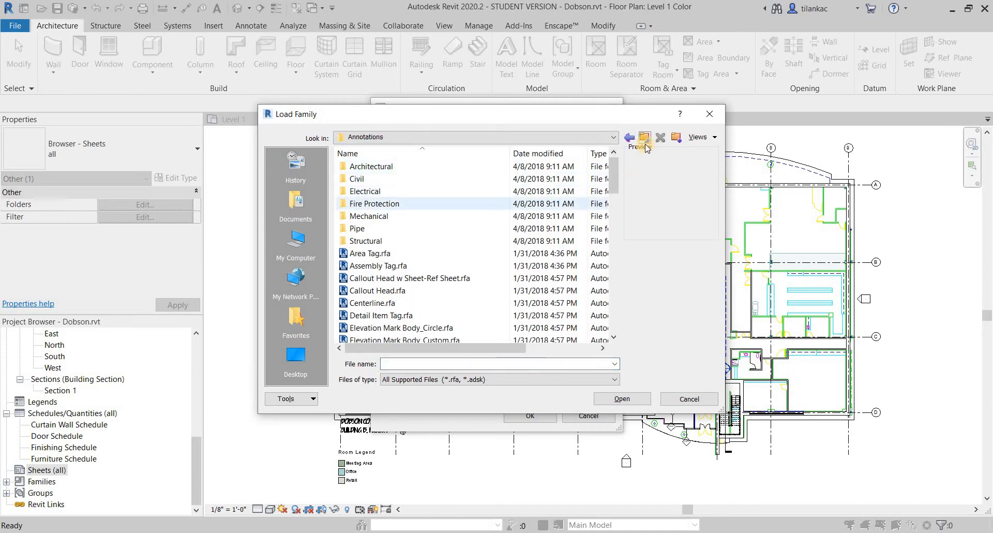
click(630, 137)
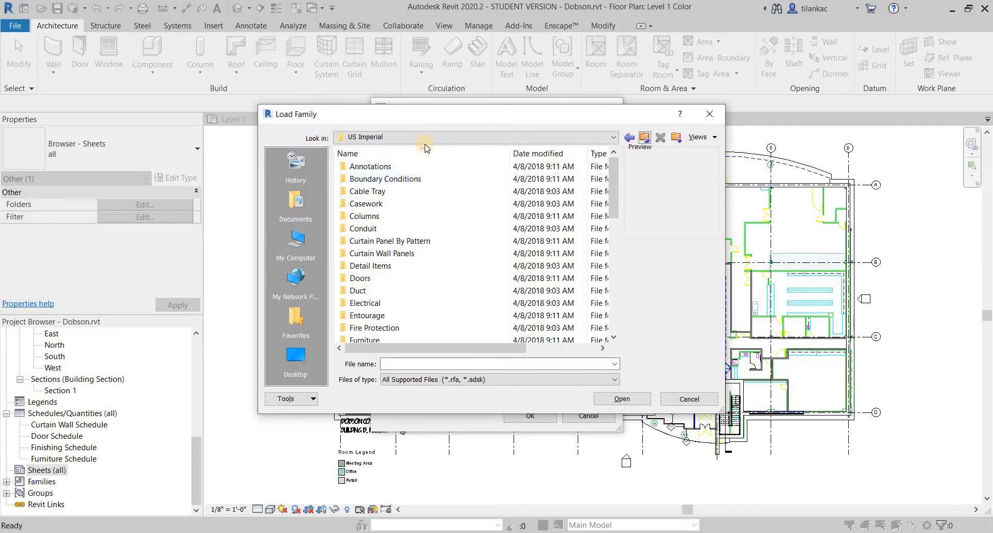
scroll(down, 3)
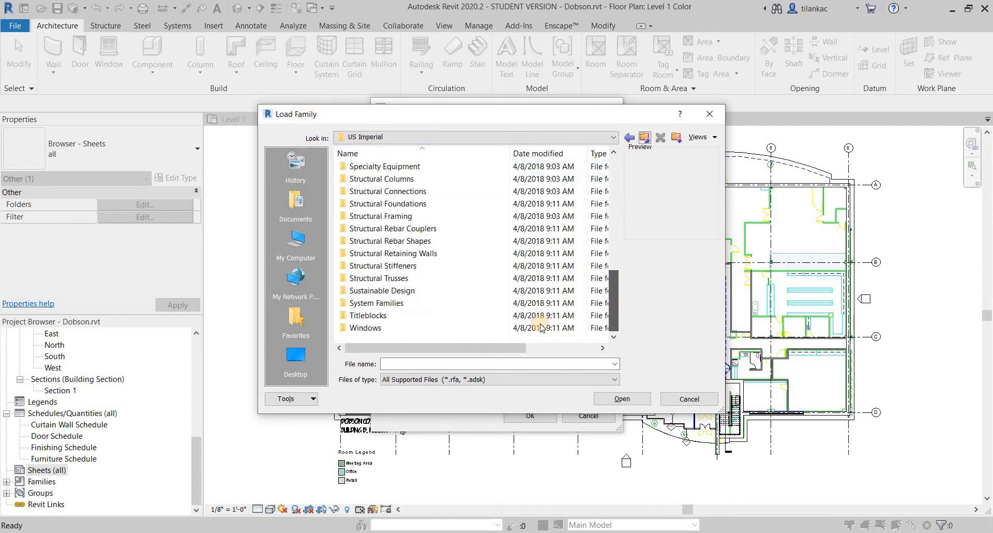
double_click(368, 315)
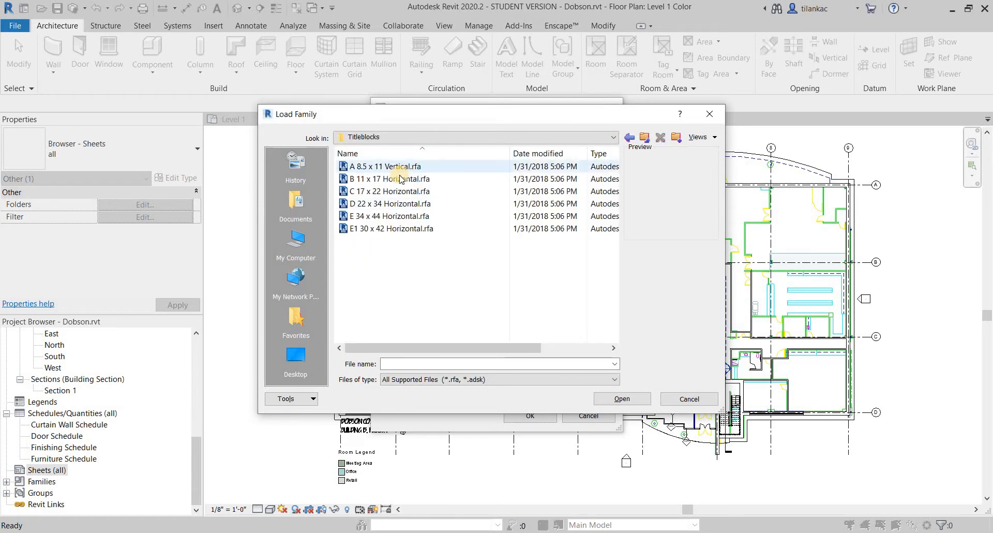
click(393, 178)
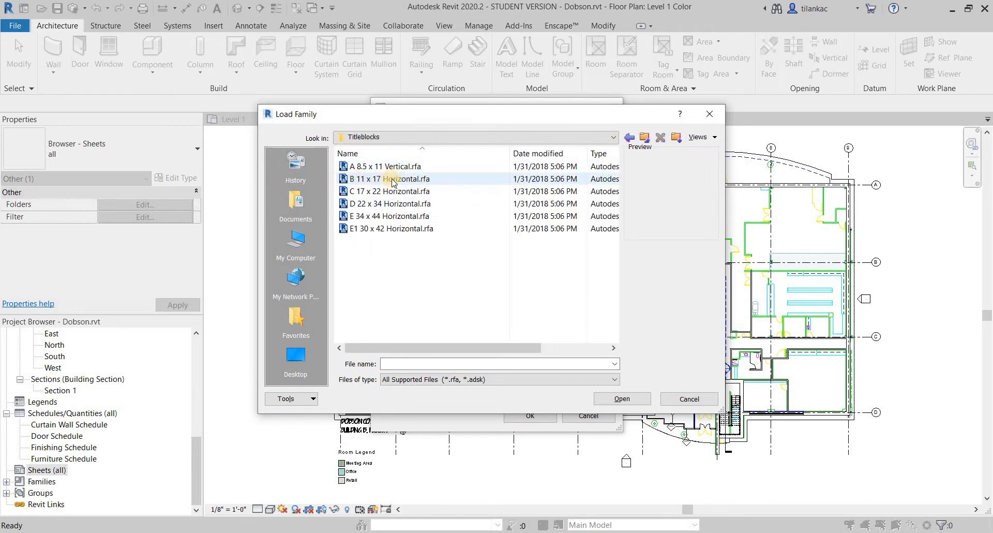
click(391, 178)
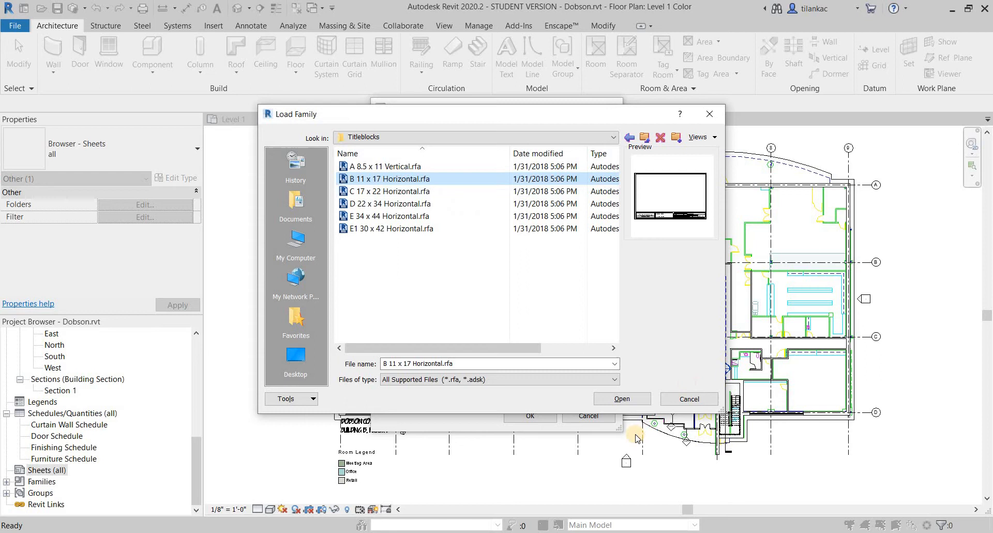
click(620, 398)
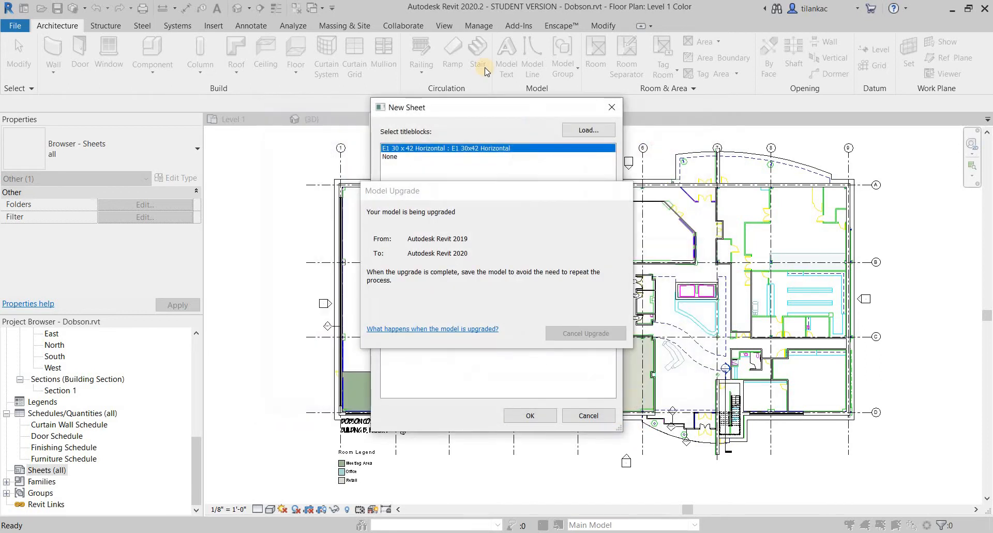
Step: Create sheet A101 using the B 11 x 17 Horizontal title block
click(587, 130)
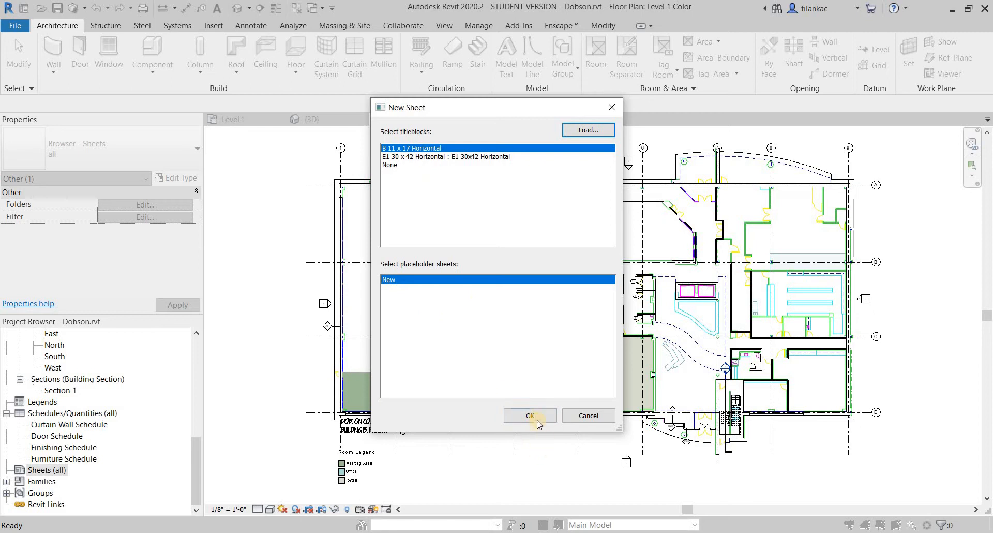
click(529, 415)
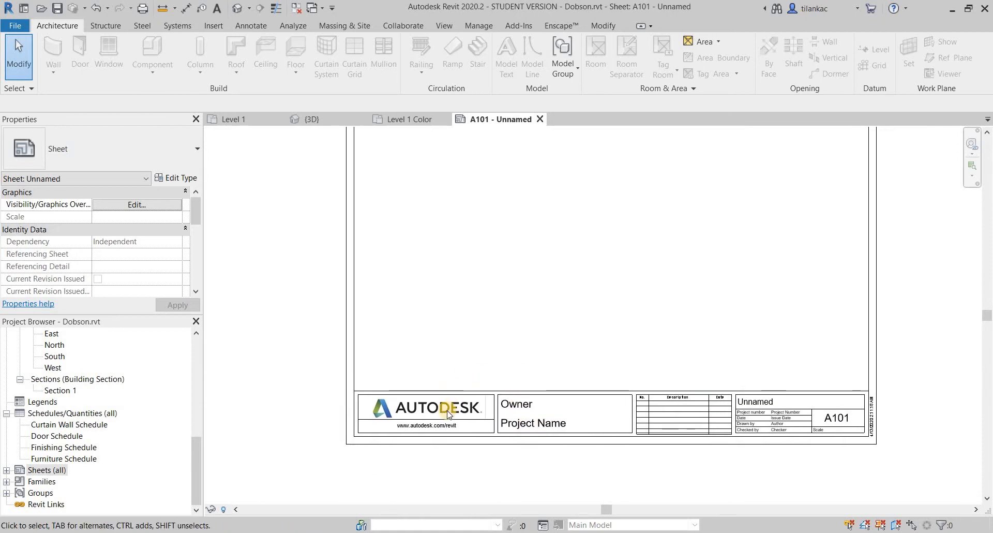
Step: Open the sheet's B 11 x 17 Horizontal title block in the Family Editor
click(425, 413)
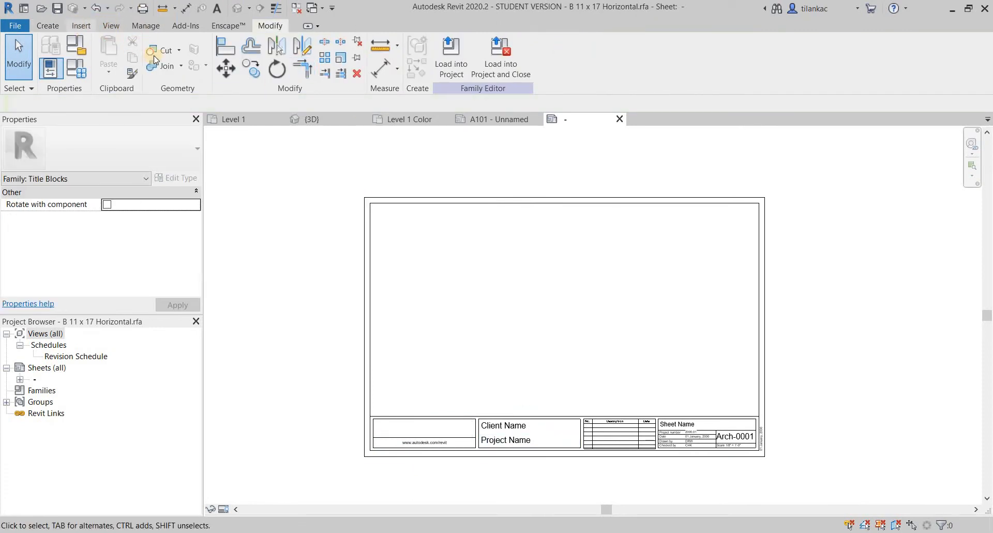
click(80, 25)
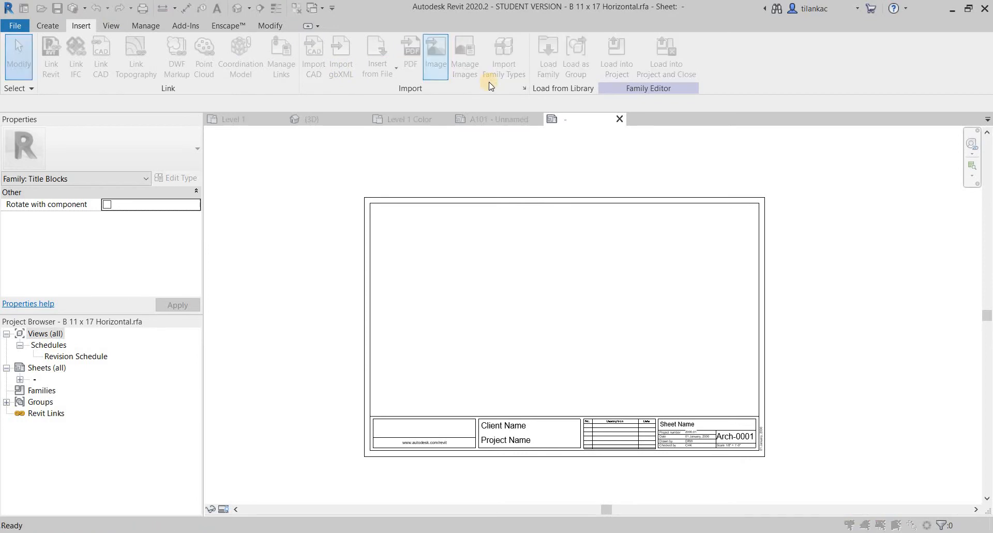
Step: Import 1-Dobson HQ.jpg from the pics folder, shrink it, and set it in the logo box
click(435, 54)
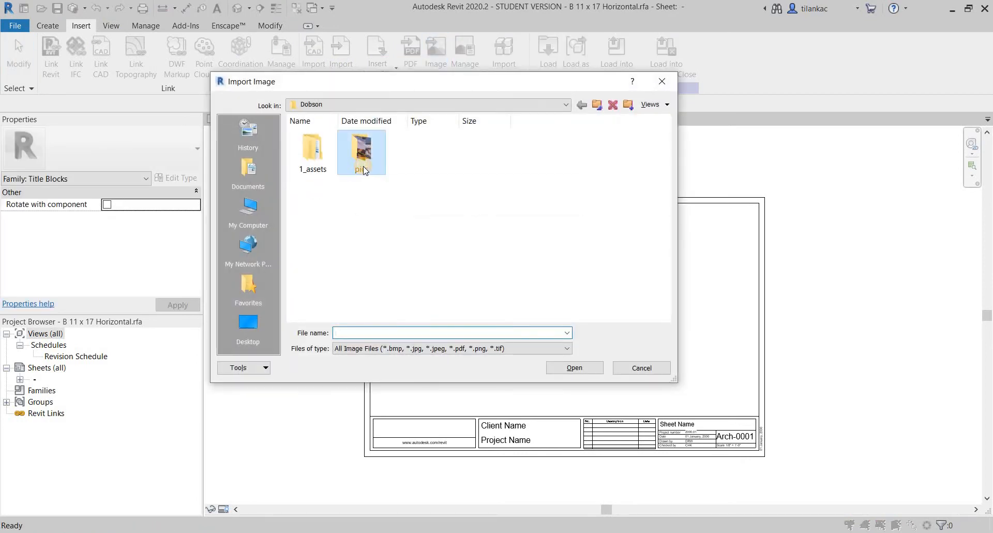
double_click(361, 152)
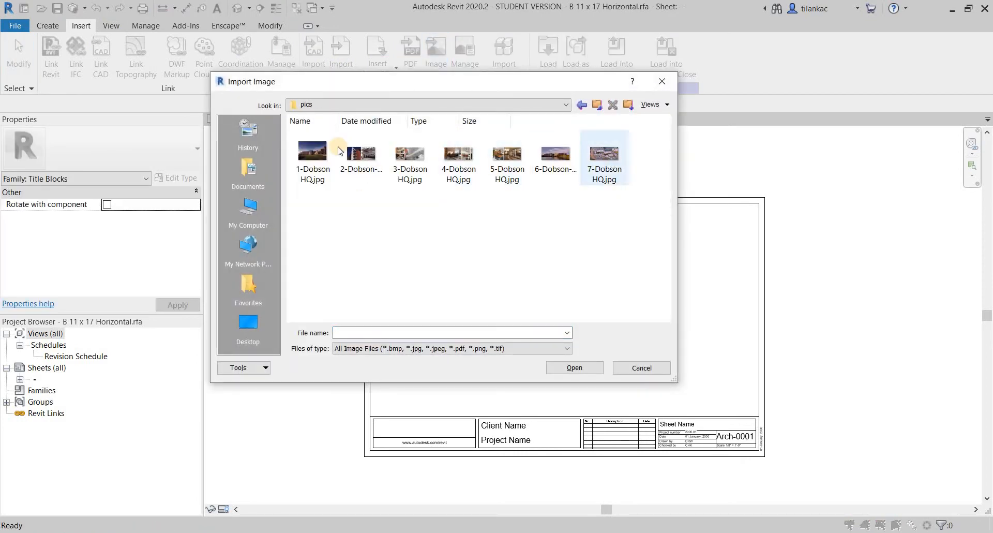
click(312, 153)
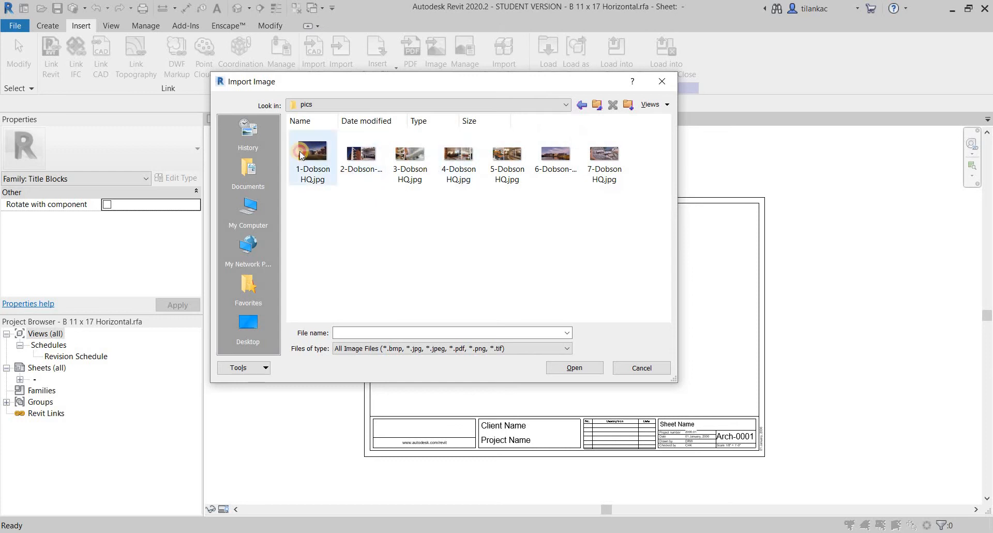
click(573, 367)
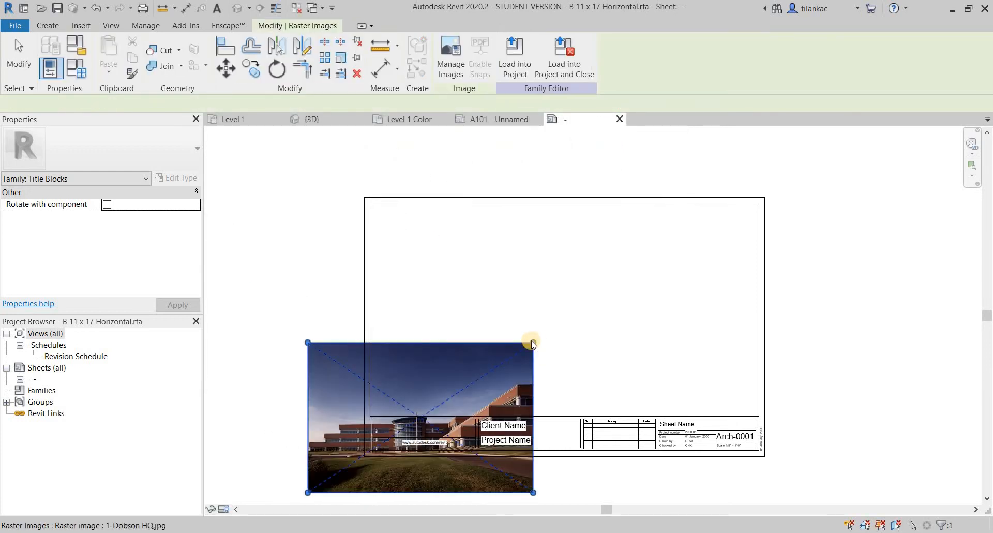
click(418, 412)
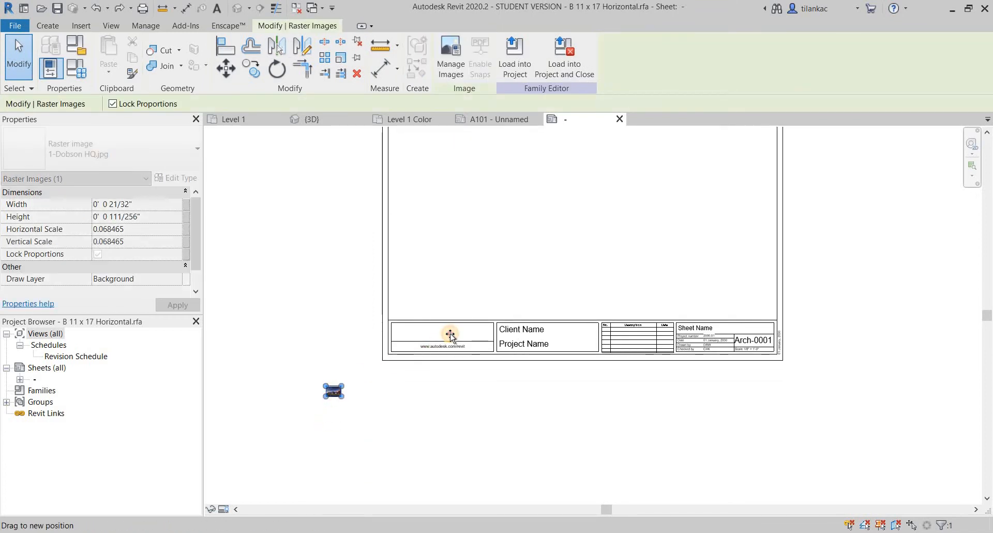
click(334, 391)
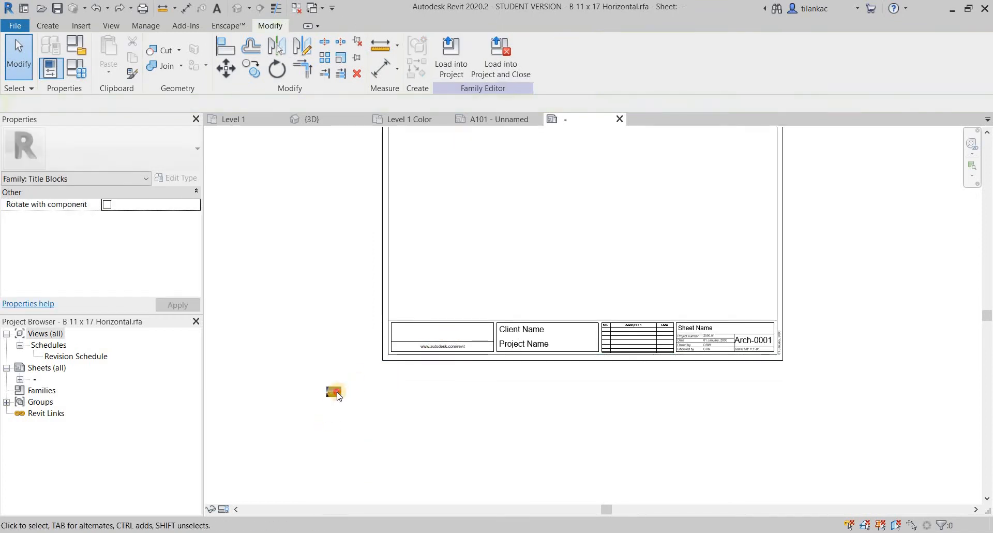
click(333, 391)
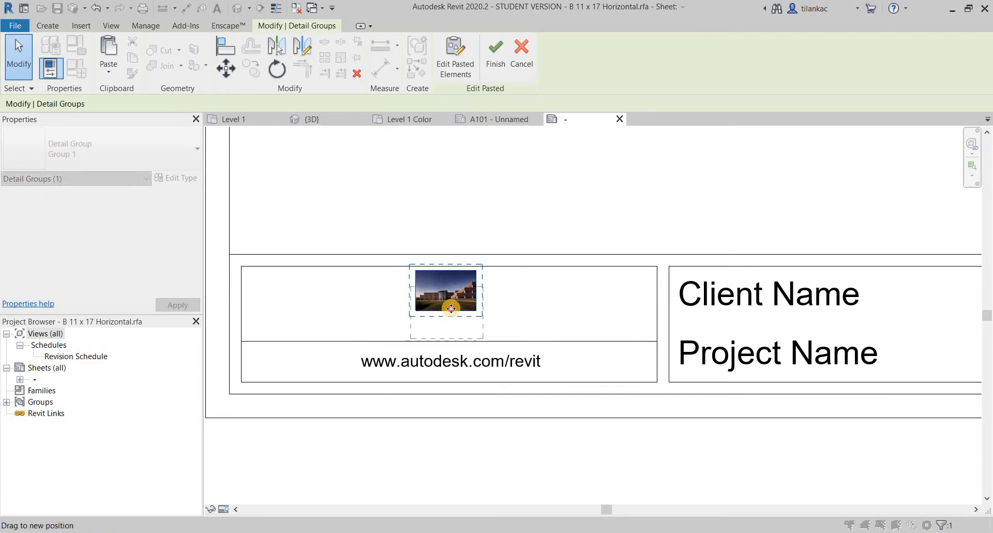
click(451, 361)
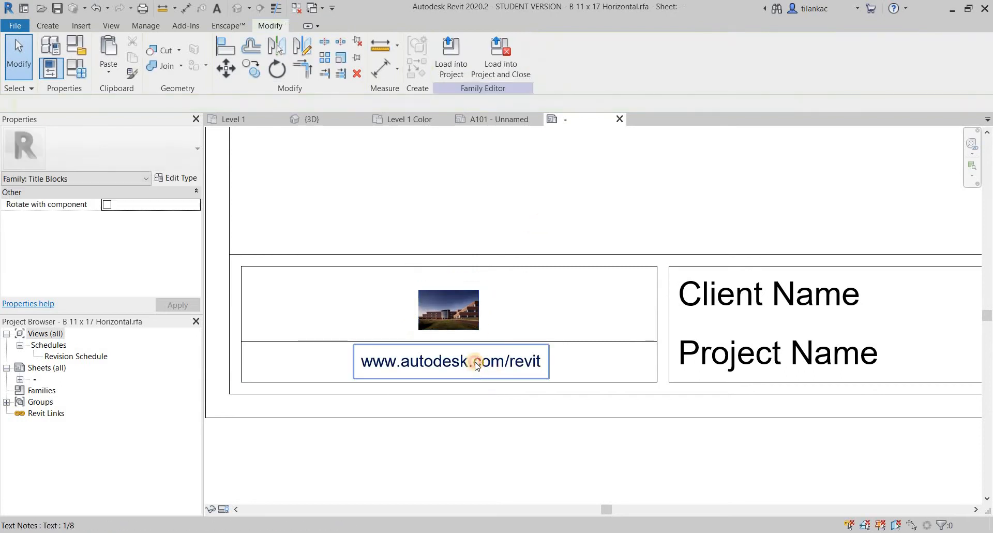
double_click(450, 361)
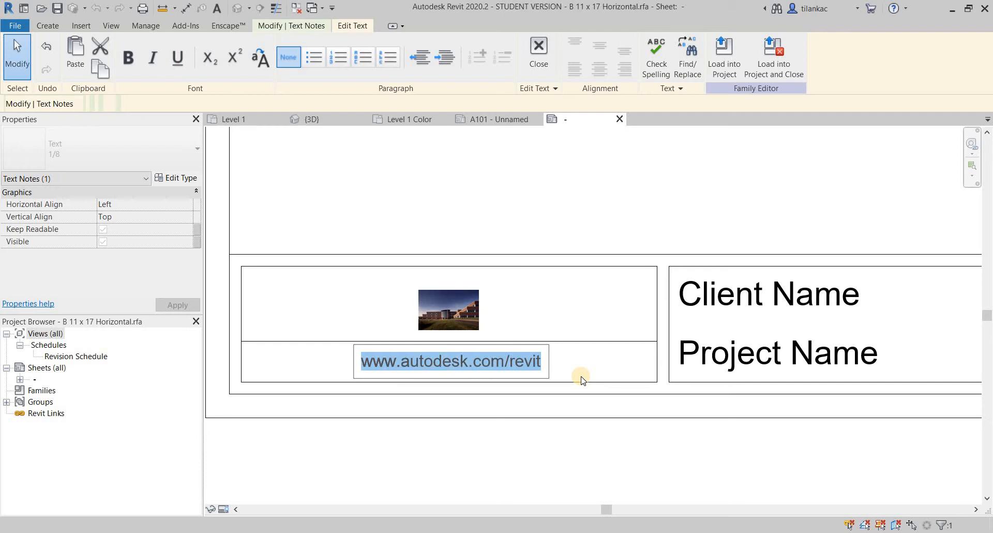
text(R)
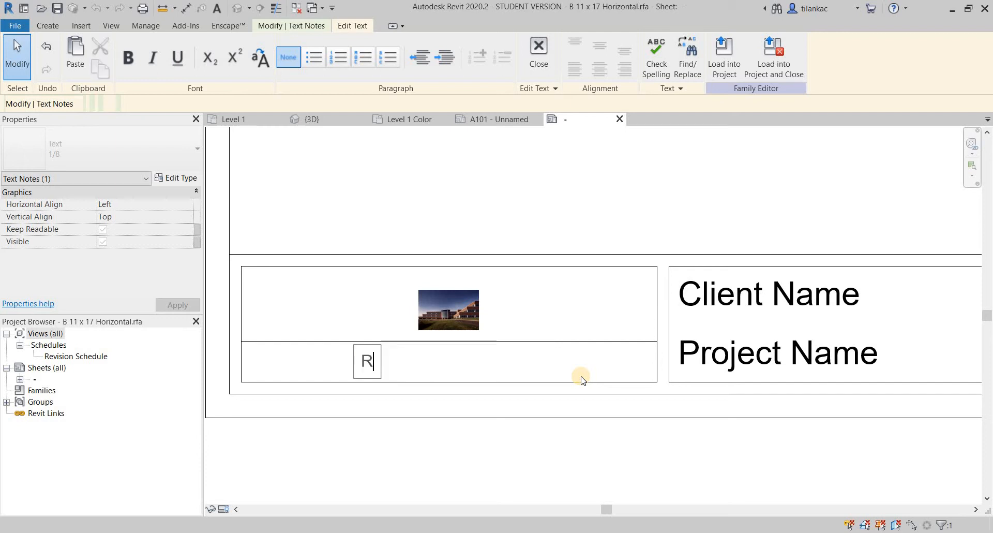
text(evit)
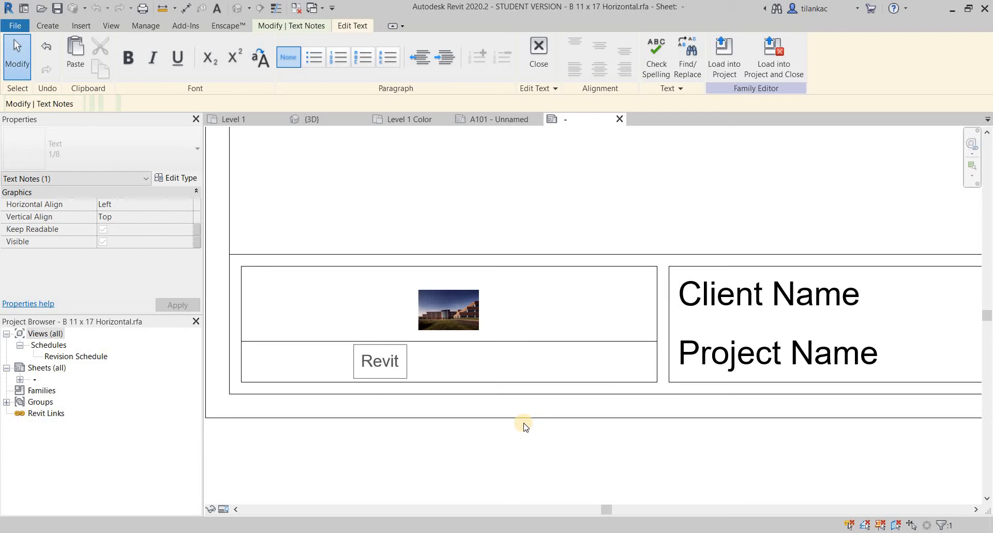
click(379, 361)
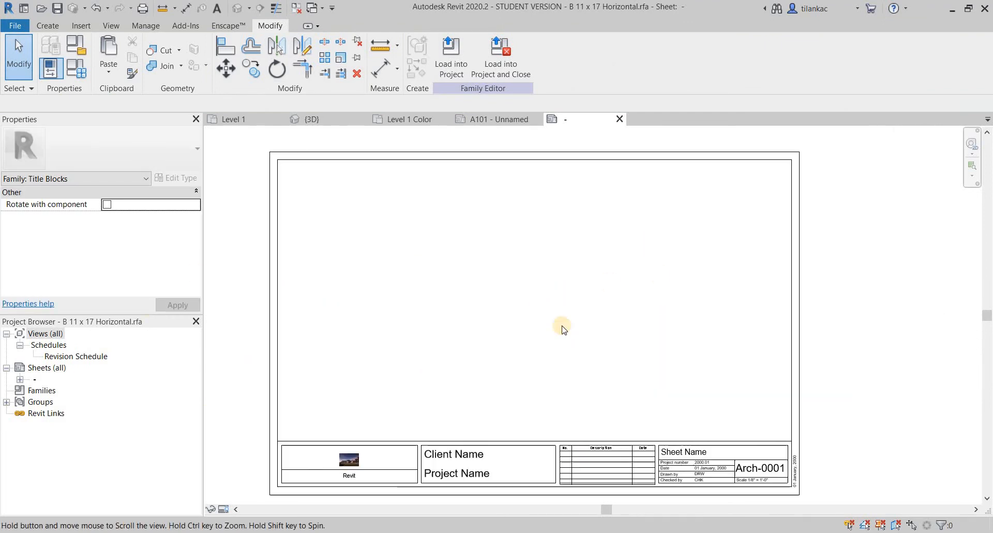
Step: Load the edited title block into Dobson.rvt, overwriting the existing version and parameter values
click(451, 54)
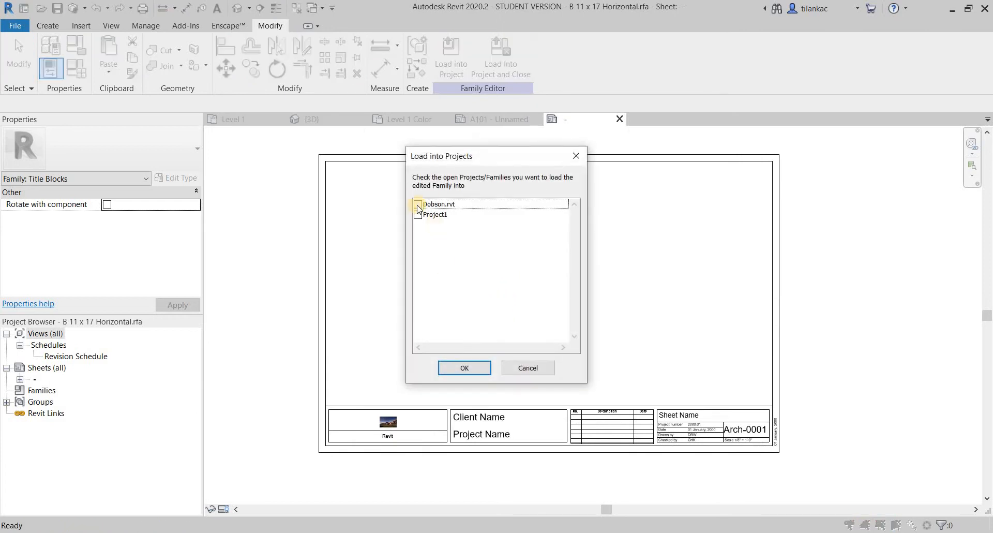
click(417, 203)
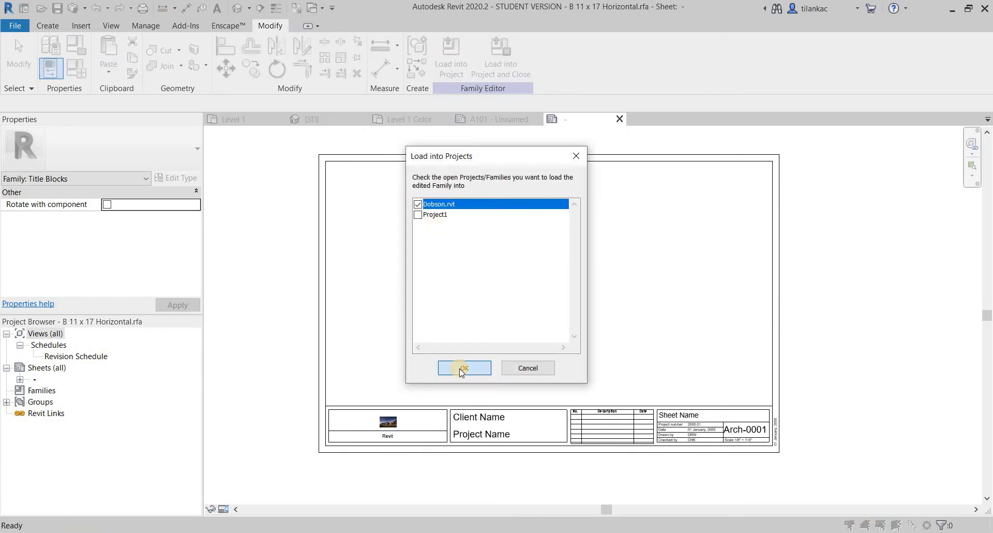
click(463, 368)
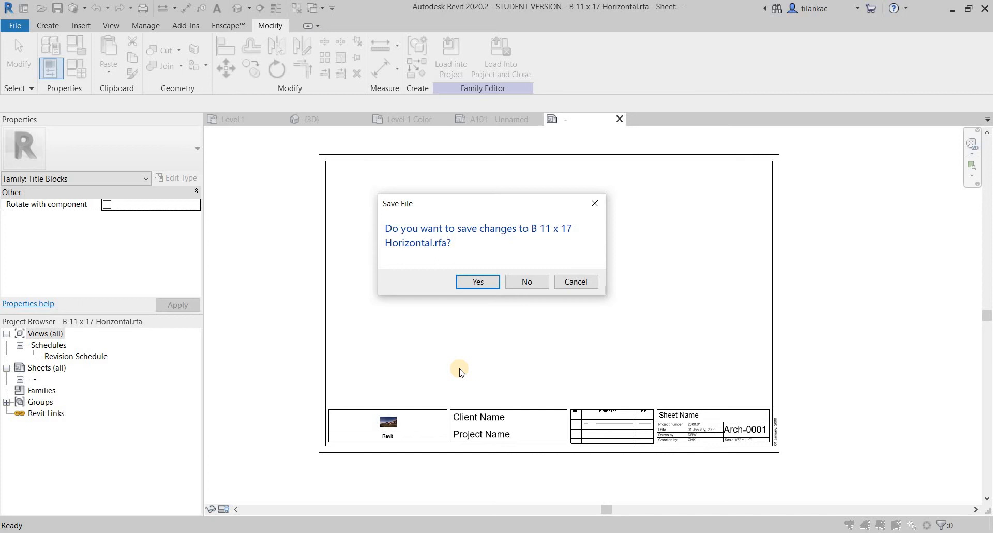
click(477, 282)
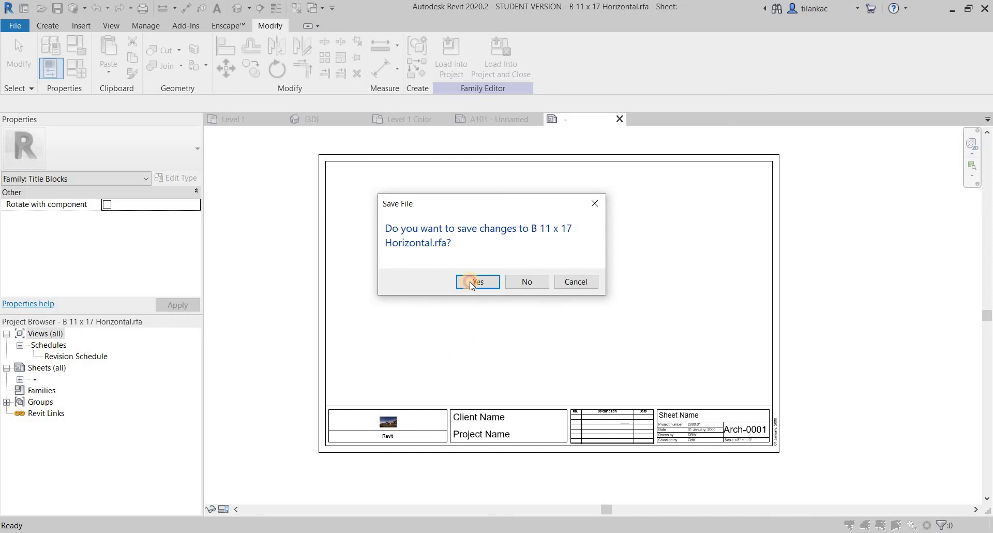
click(477, 282)
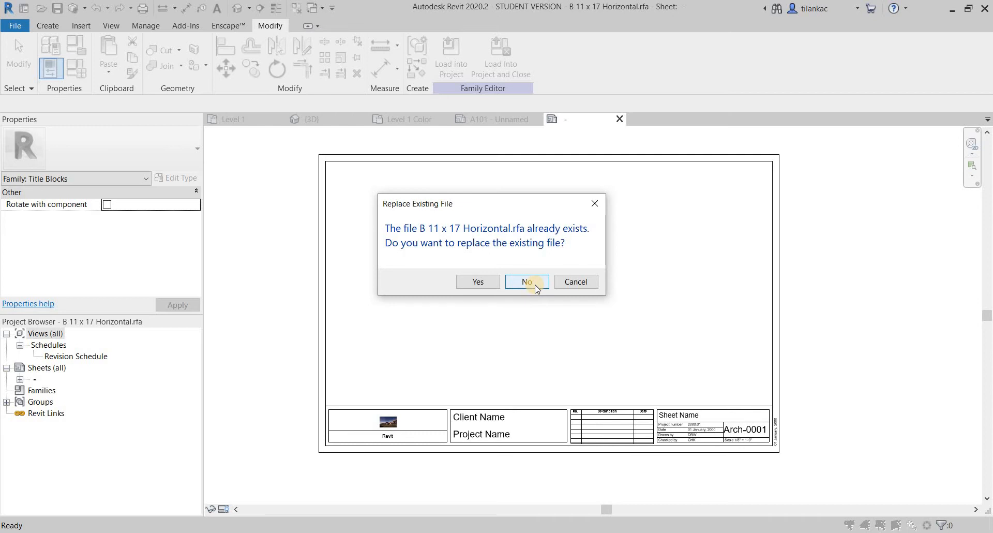
click(526, 281)
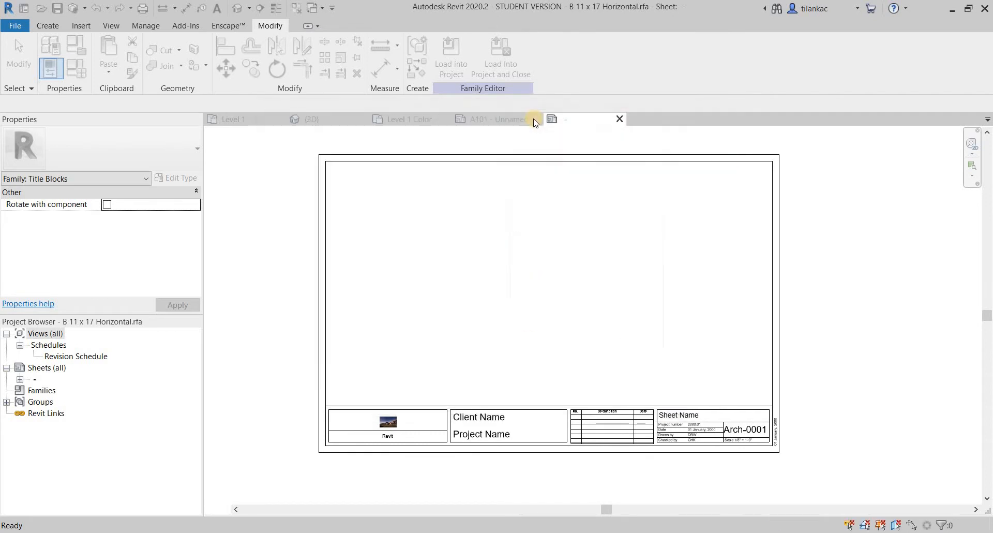
click(451, 56)
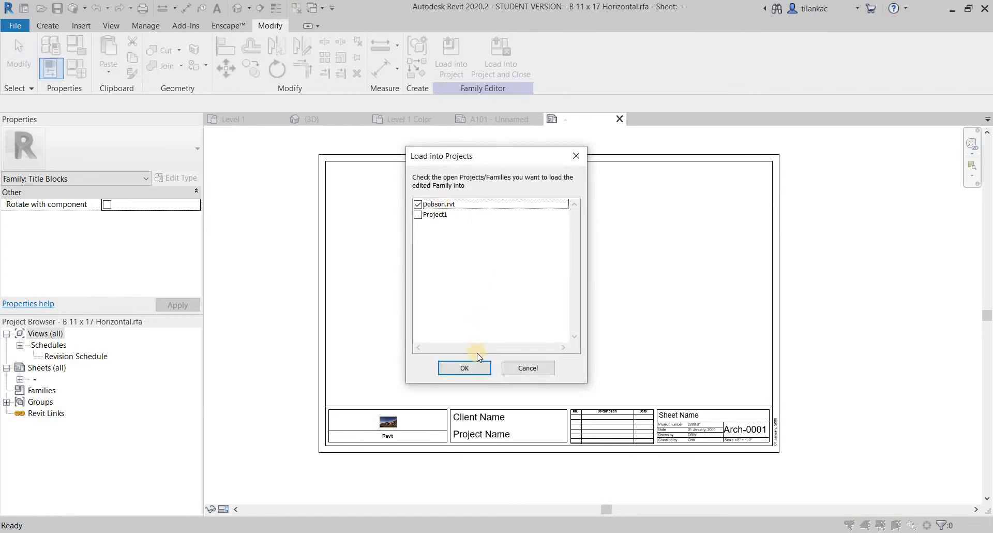
click(465, 367)
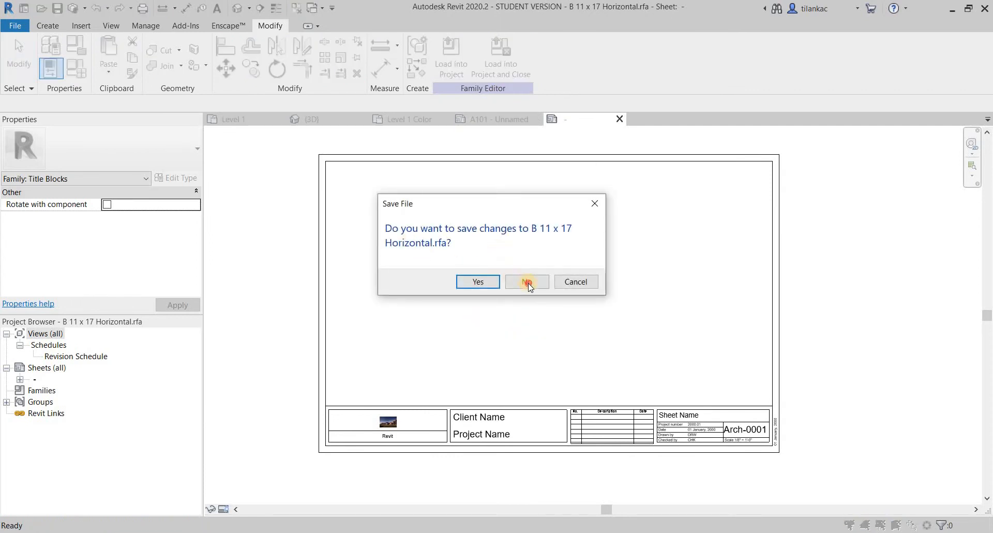
click(527, 281)
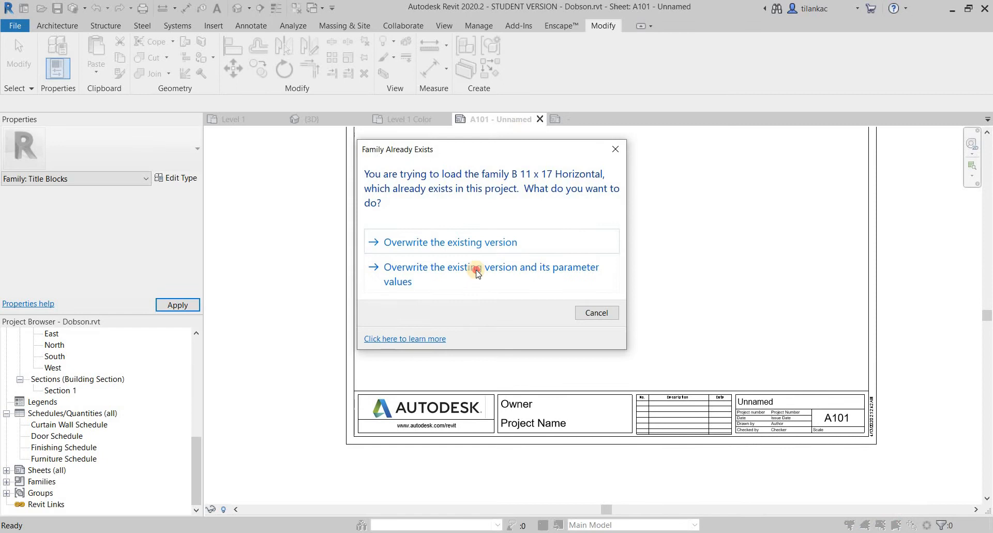
click(482, 274)
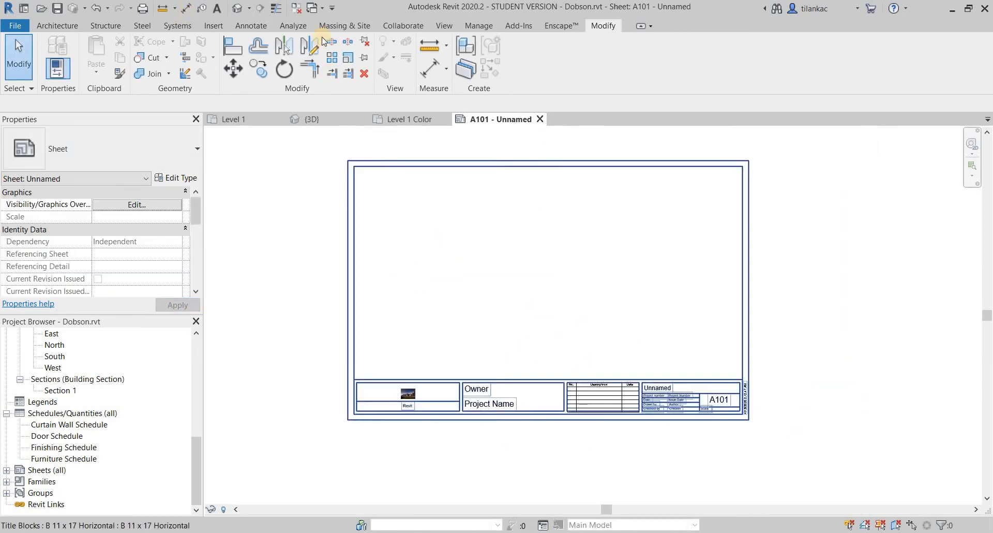
click(344, 25)
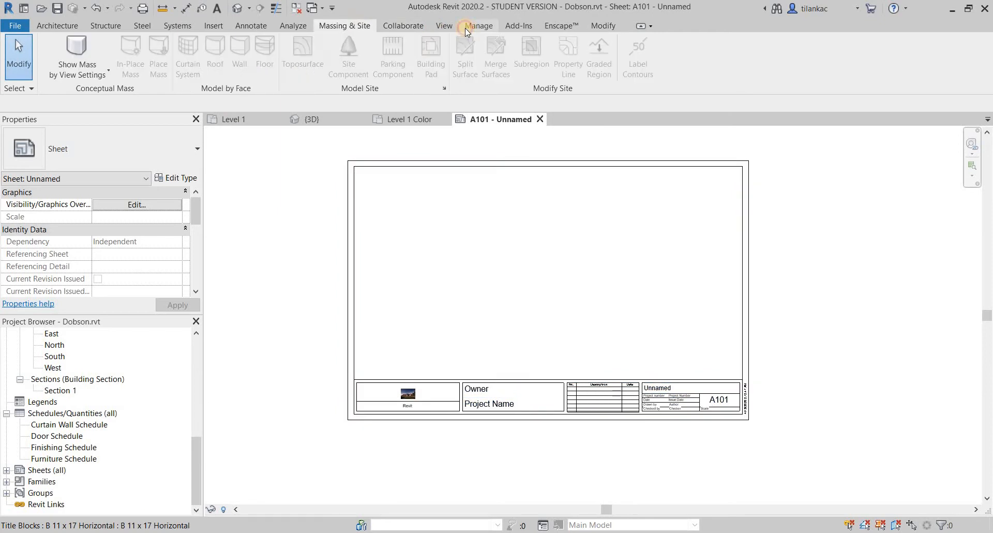
Step: In Project Information, enter organization OSU, description Human Sciences, and building name HS
click(478, 26)
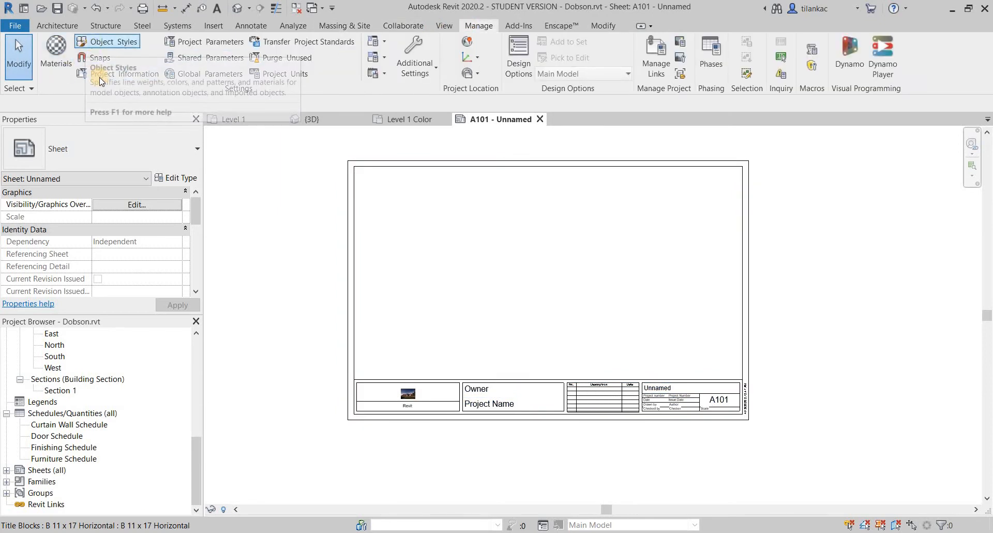
click(101, 74)
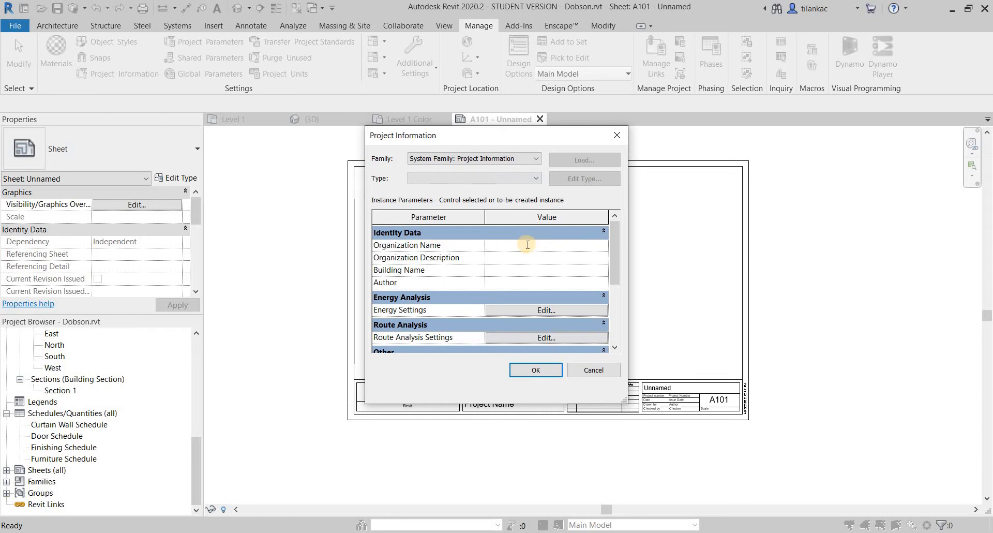
text(OSU)
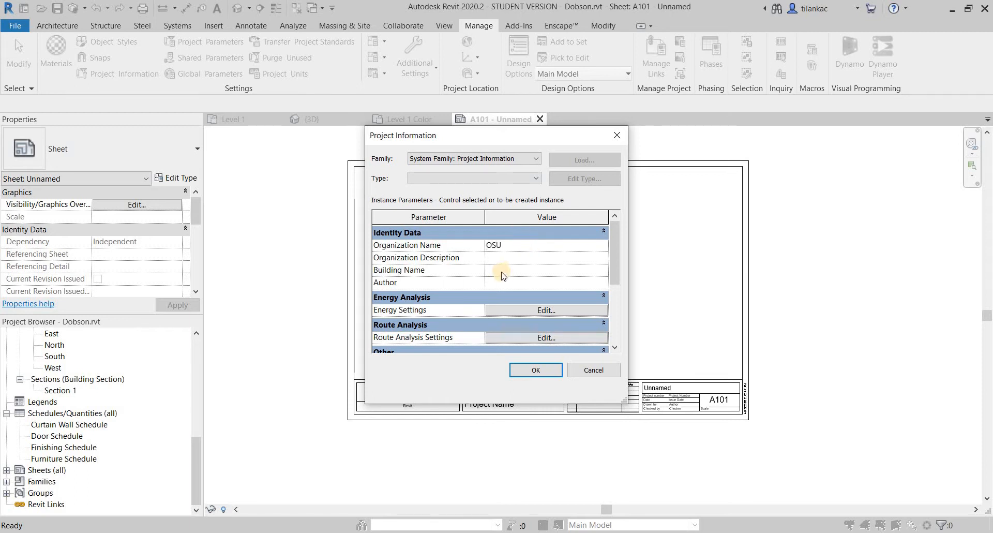
text(Human Scie)
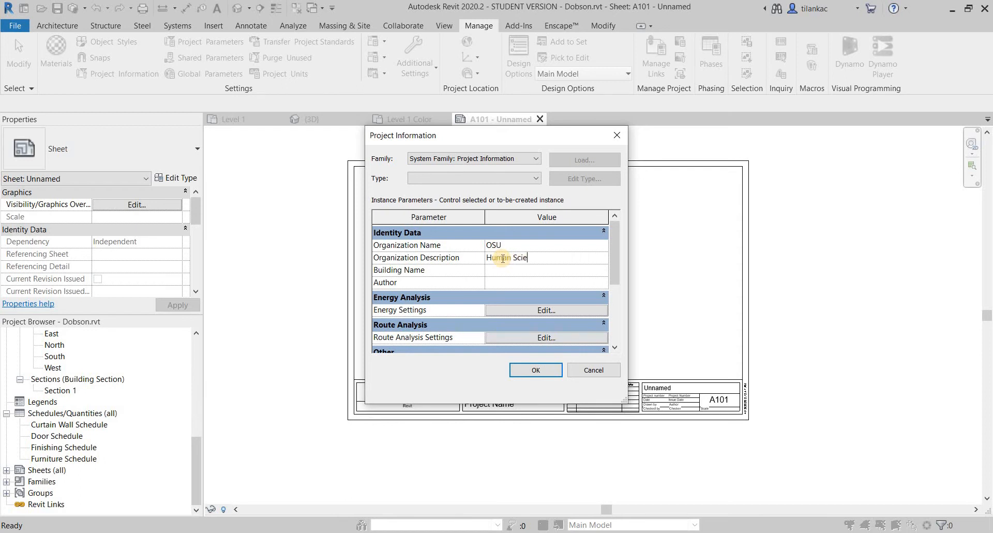
click(547, 270)
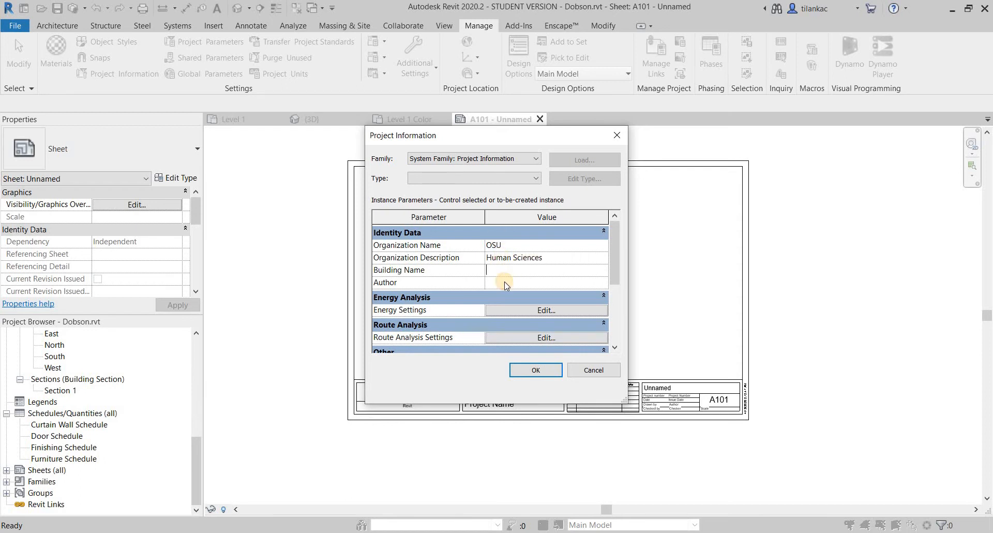
text(HS)
click(548, 282)
text(TC)
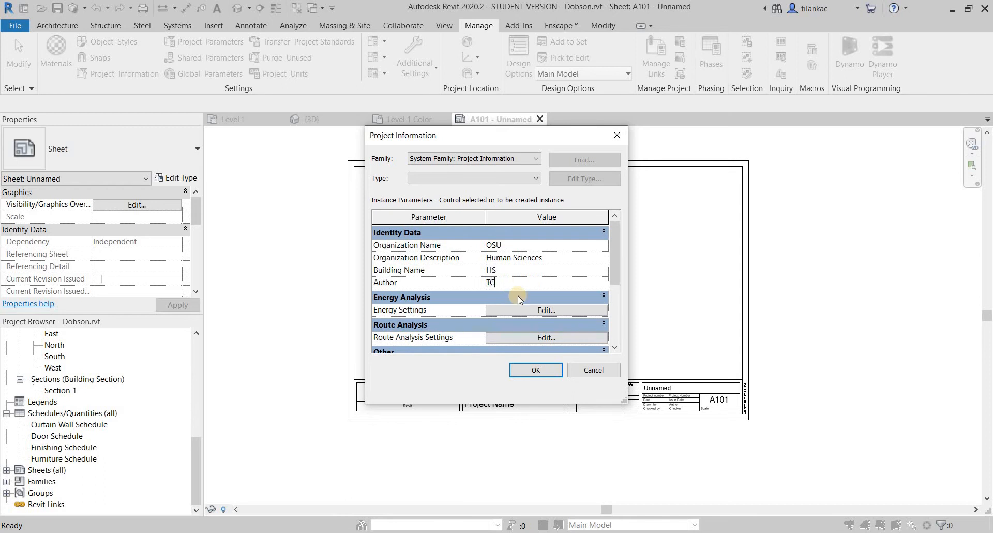
Step: Enter issue date 4-13-2020, status Schematic, client HS, and select the placeholder address
scroll(down, 3)
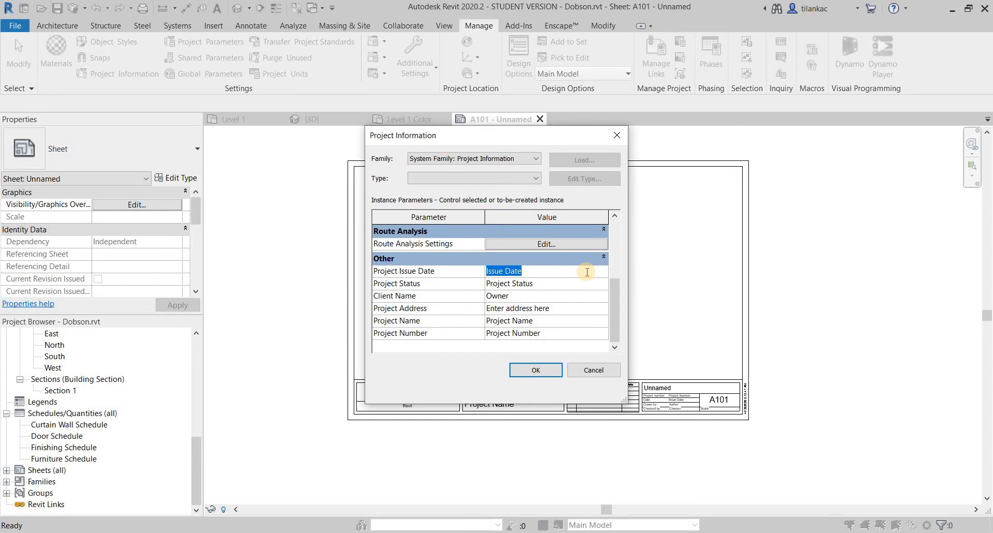
text(4-14-)
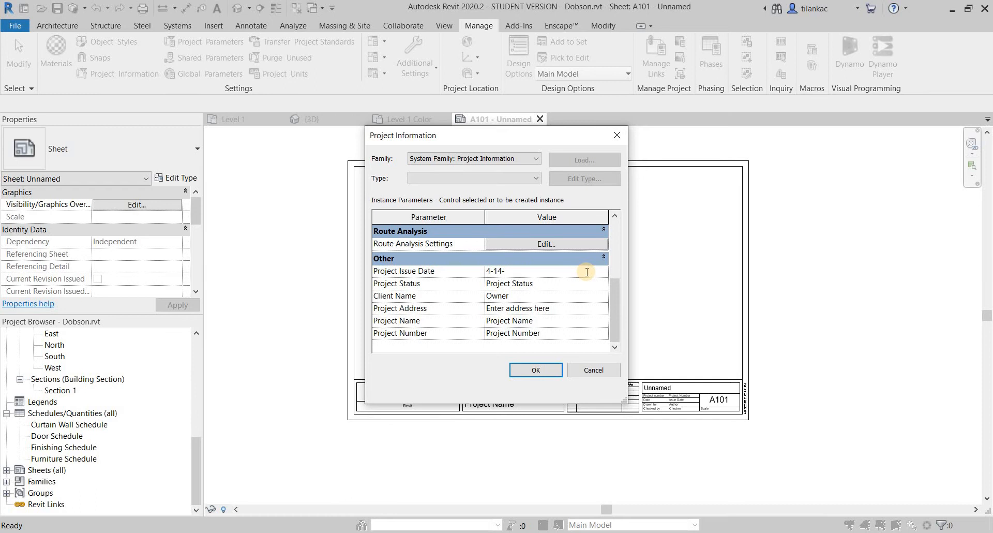
key(BackSpace)
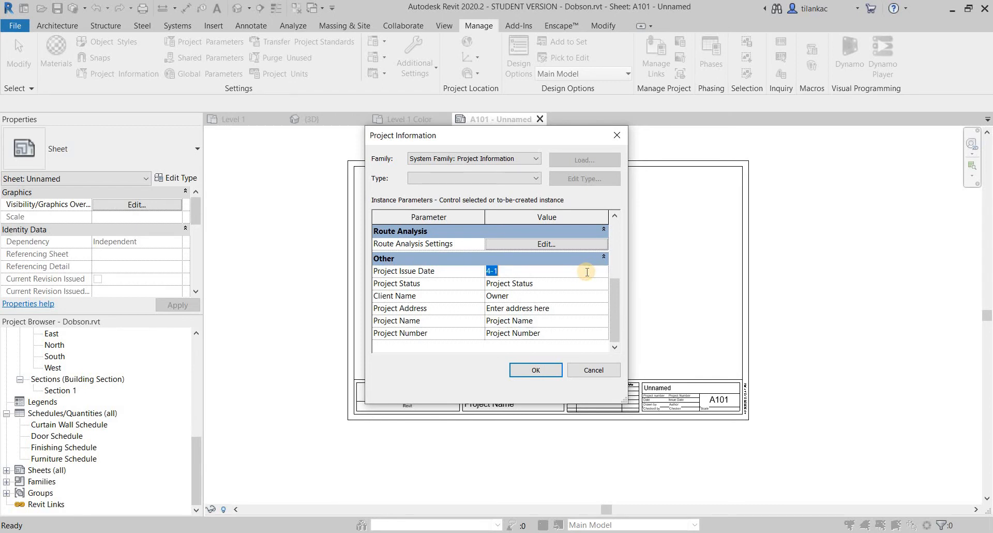
text(4)
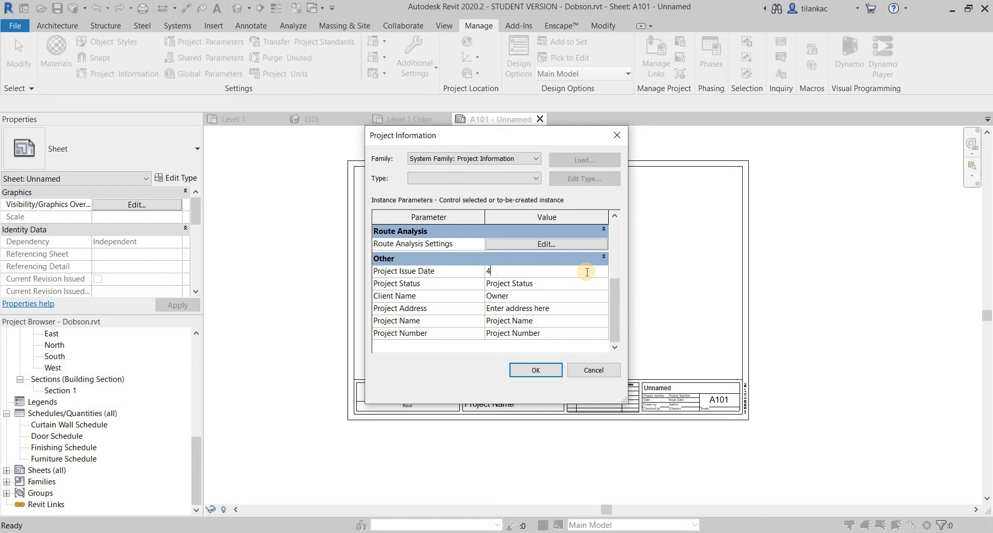
text(-13-2)
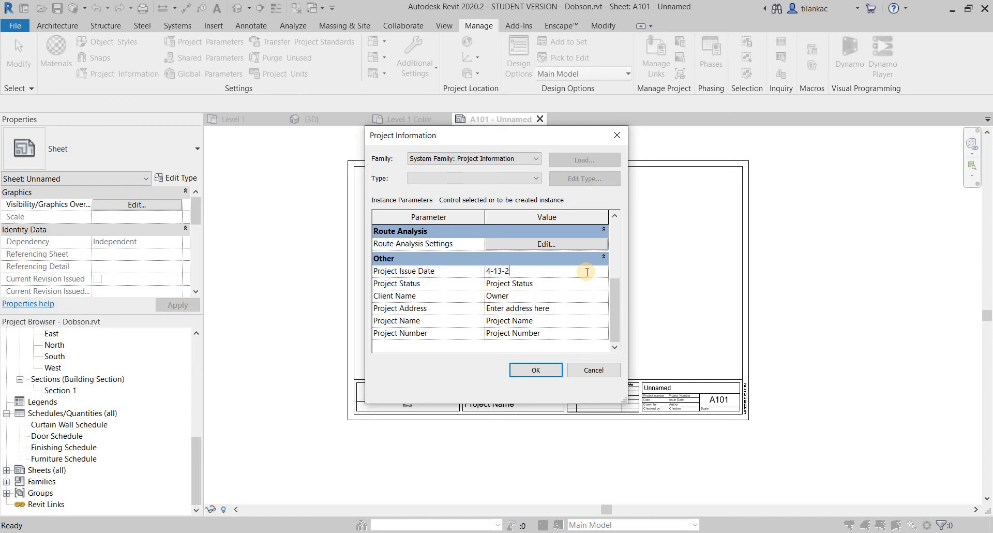
click(508, 283)
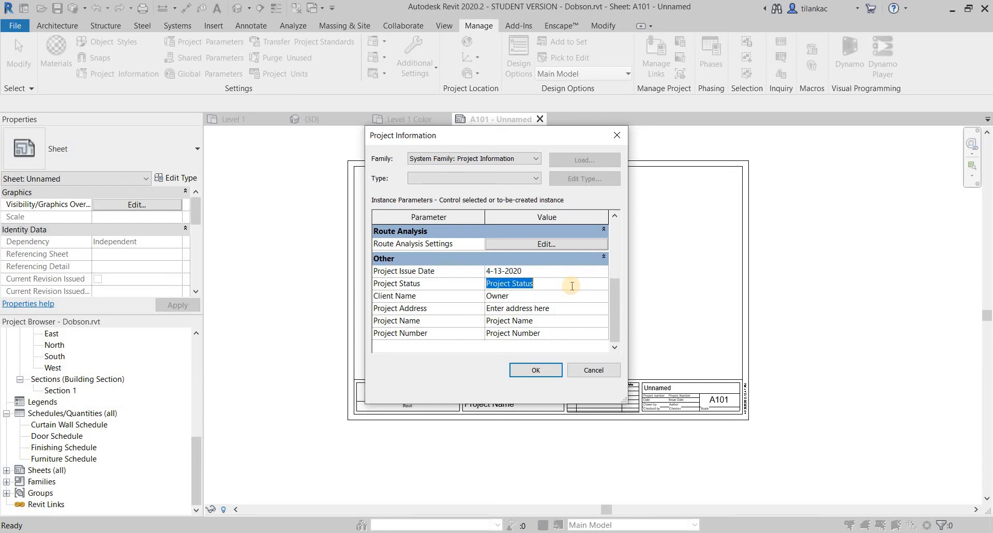
text(Schematic)
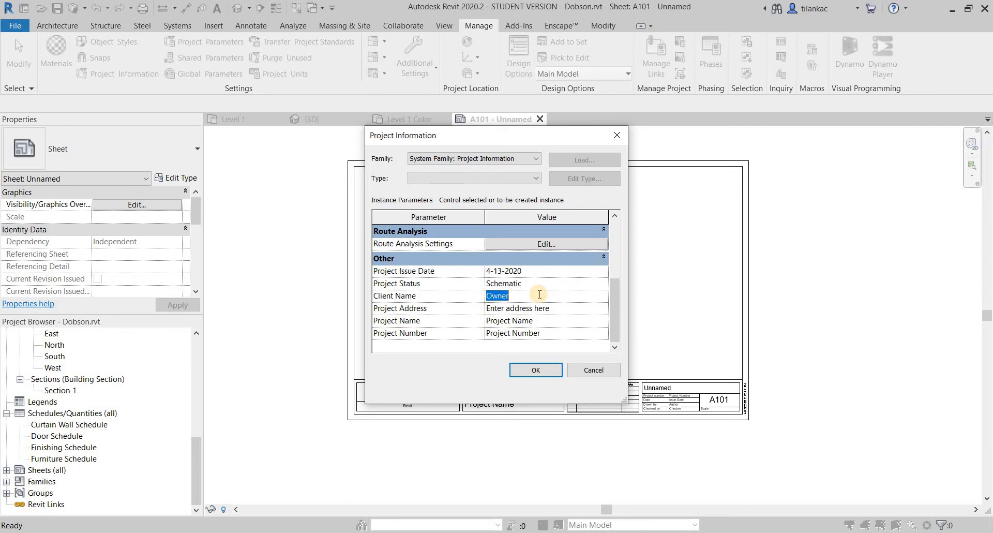
text(HS)
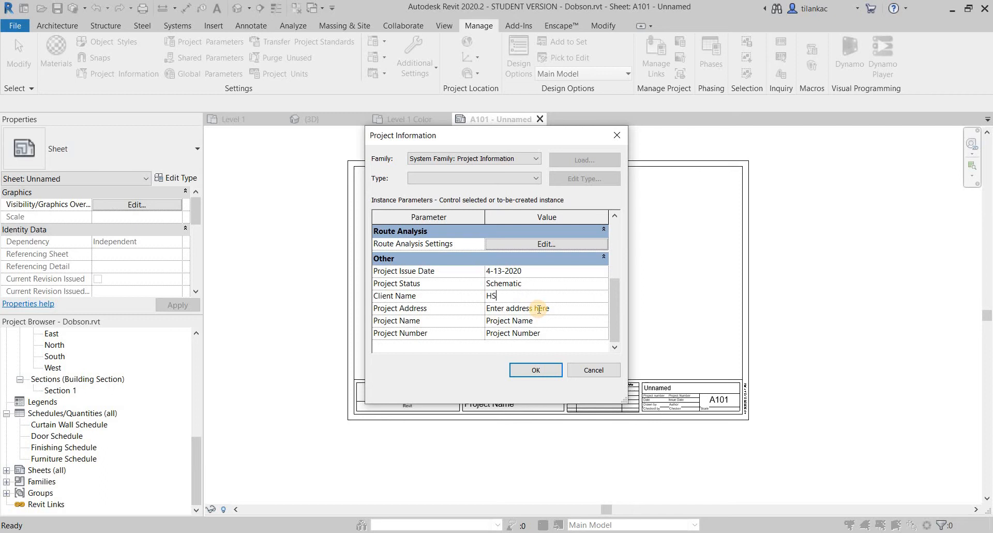
click(539, 308)
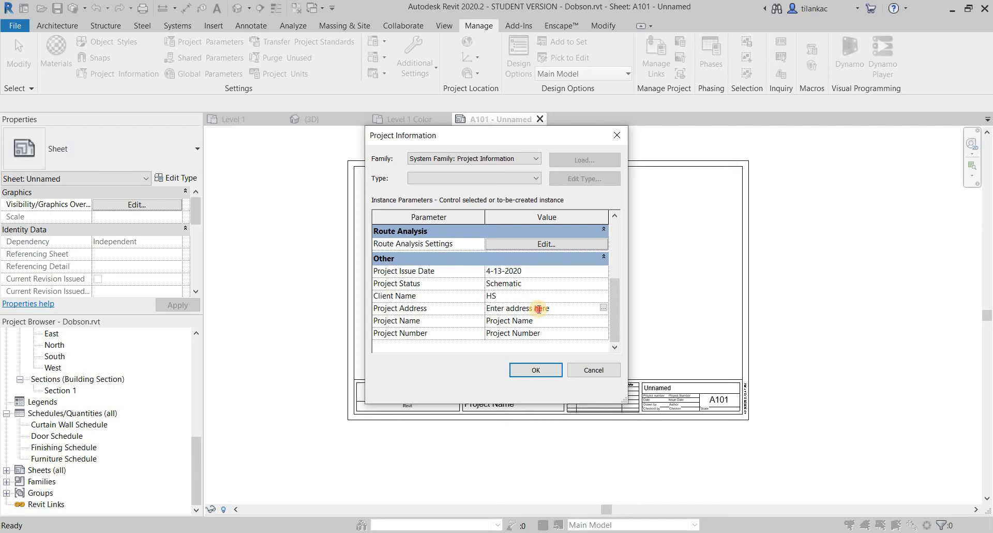
triple_click(517, 308)
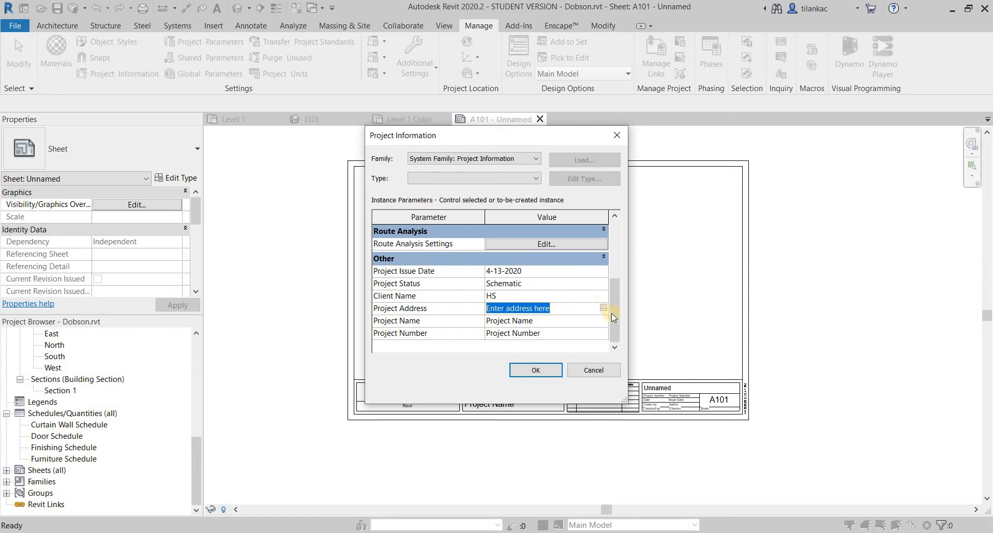
Step: Set project address 431, HS, Stillwater, OK74074 and project number 01, then apply
click(604, 309)
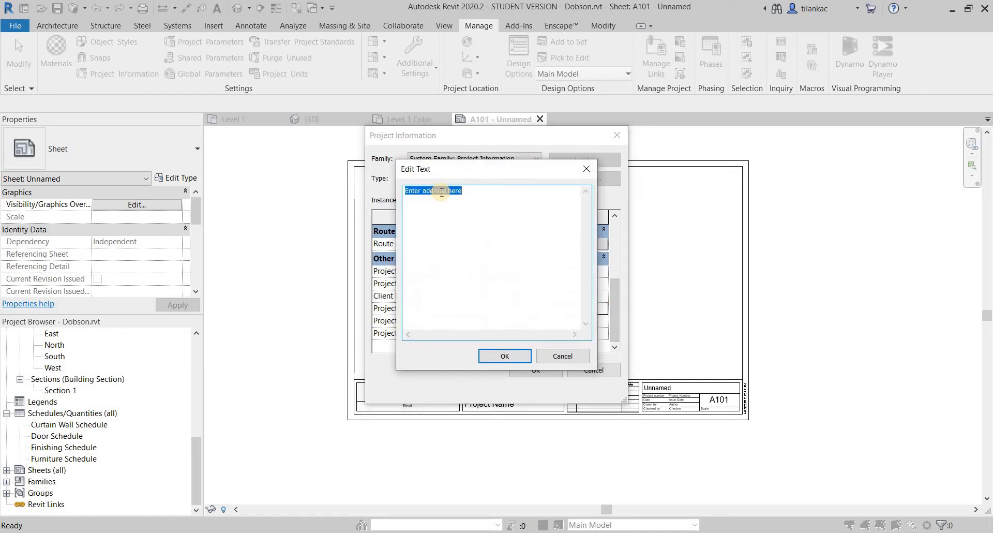
text(431,)
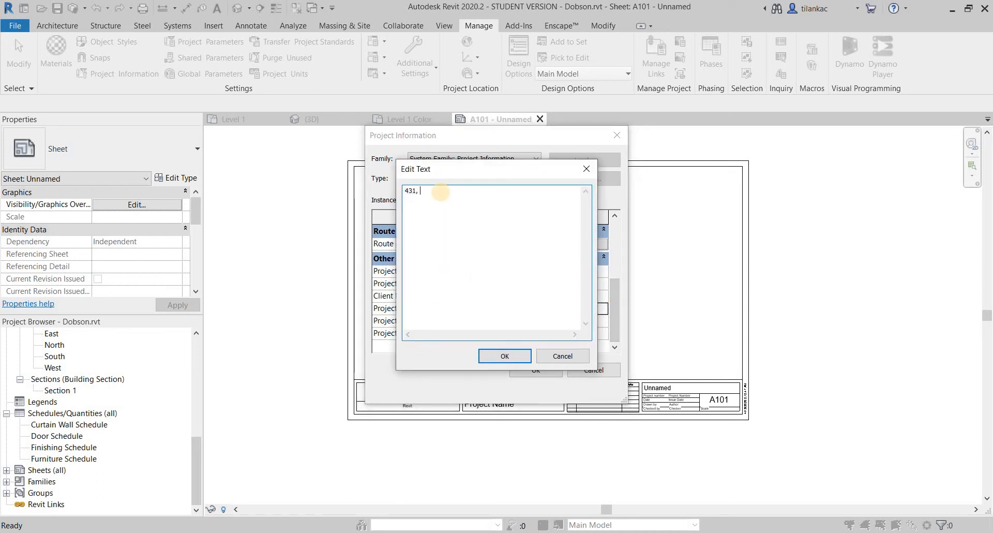
text(HS, St)
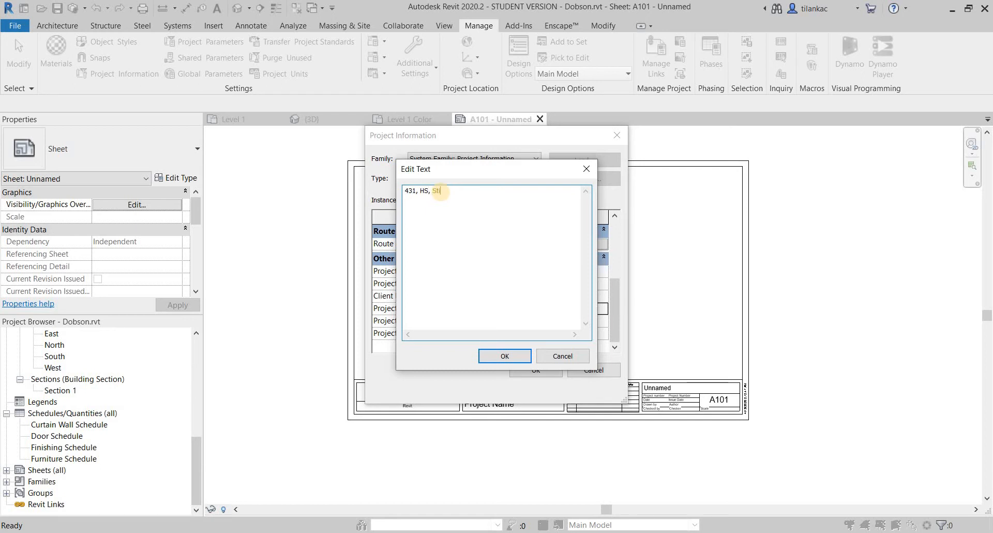
text(illwater, OK)
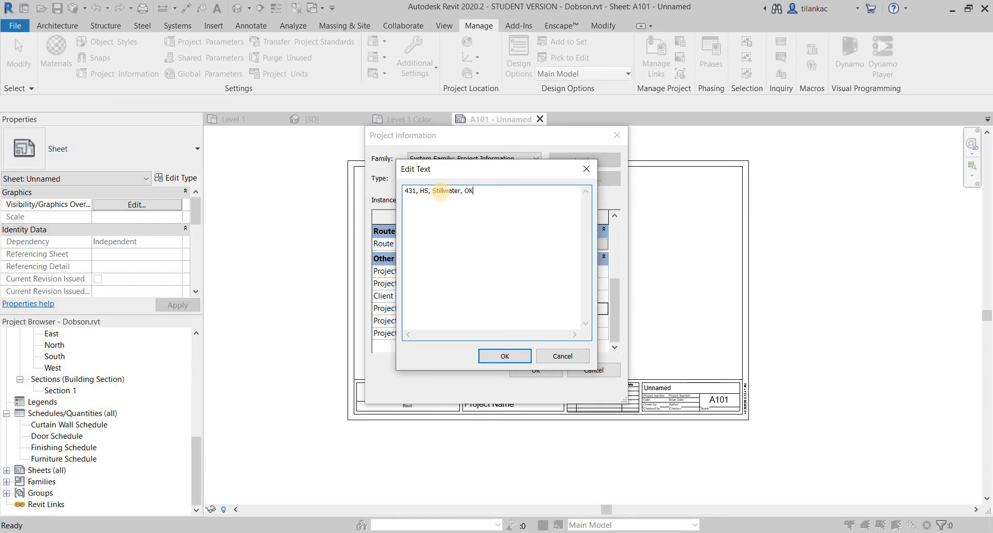
text(74074)
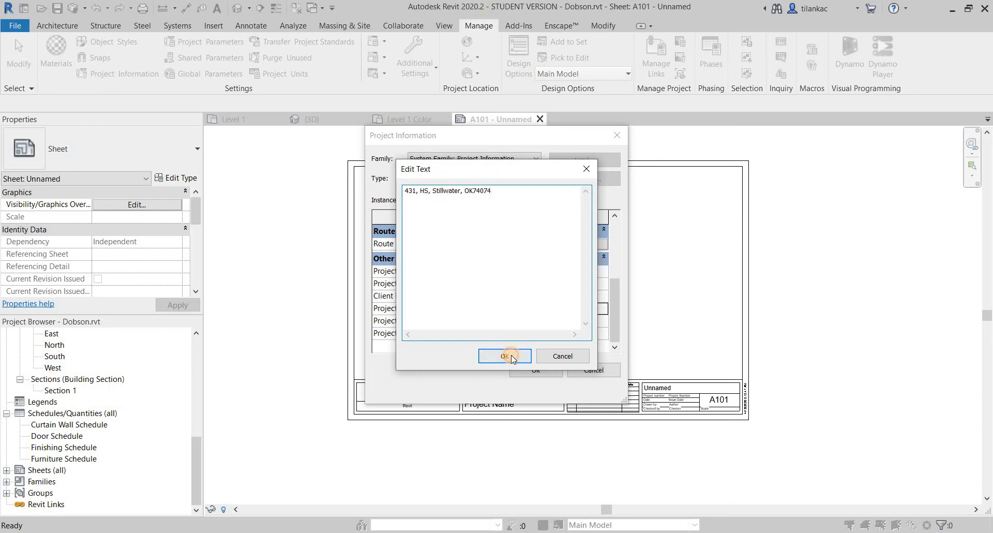
click(505, 356)
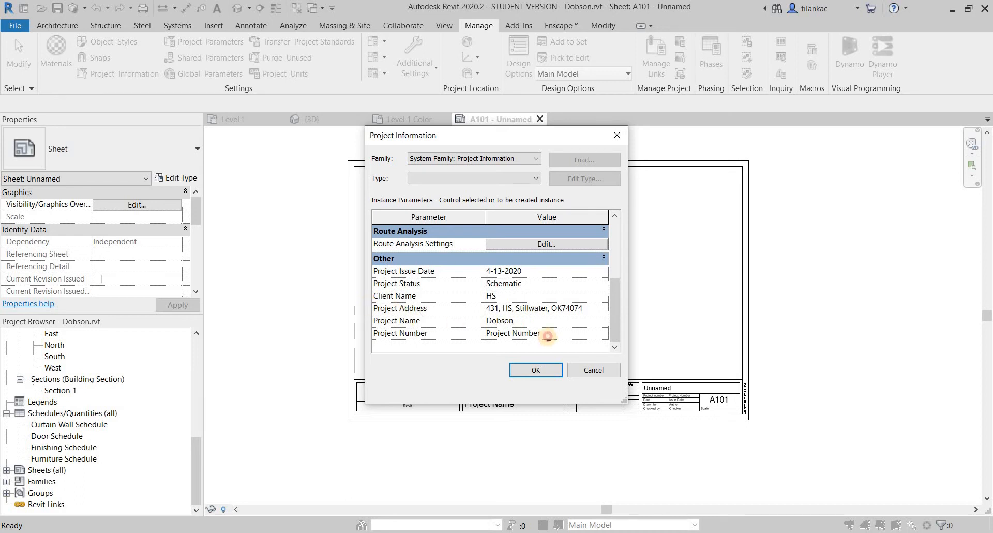
text(01)
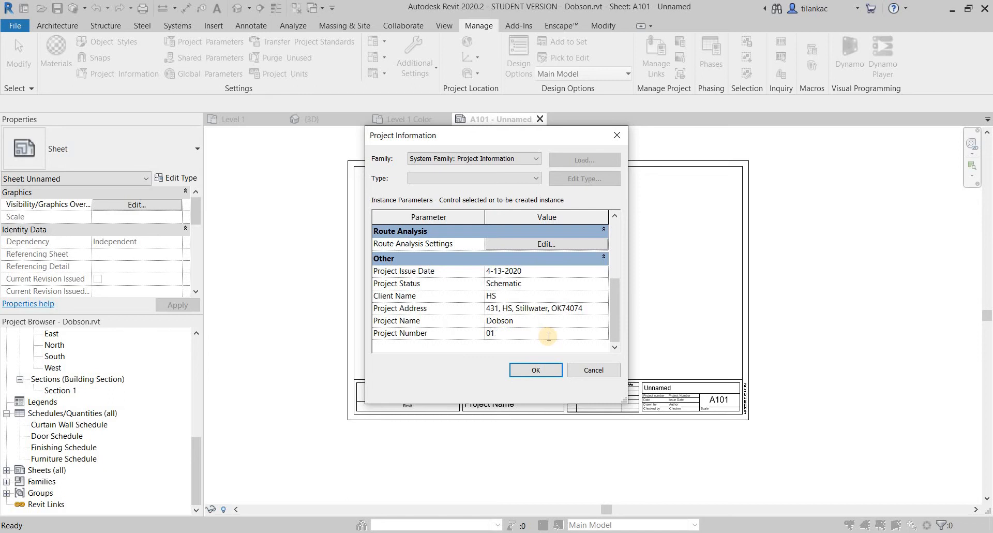
click(535, 369)
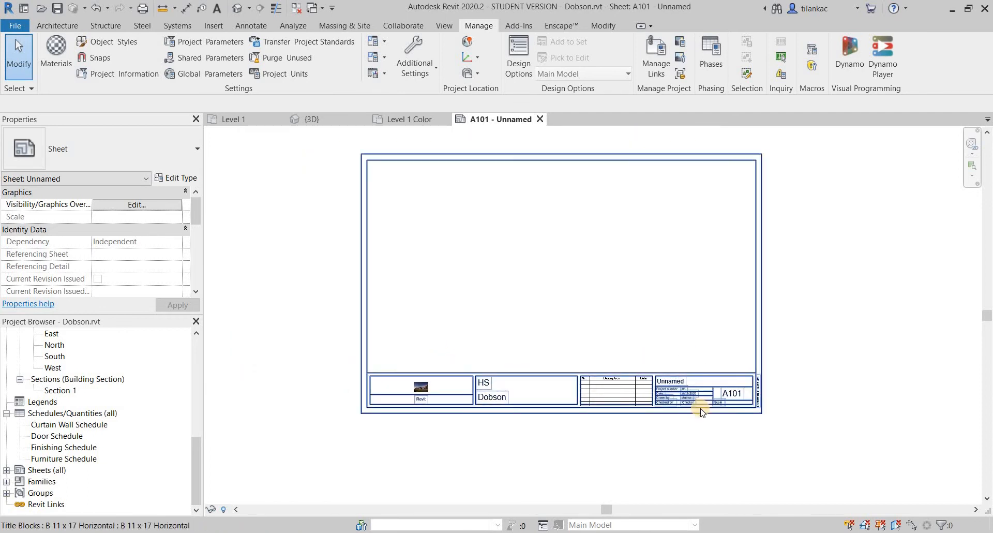
Step: Drag the Level 1 plan from Floor Plans in the Project Browser onto sheet A101
scroll(up, 3)
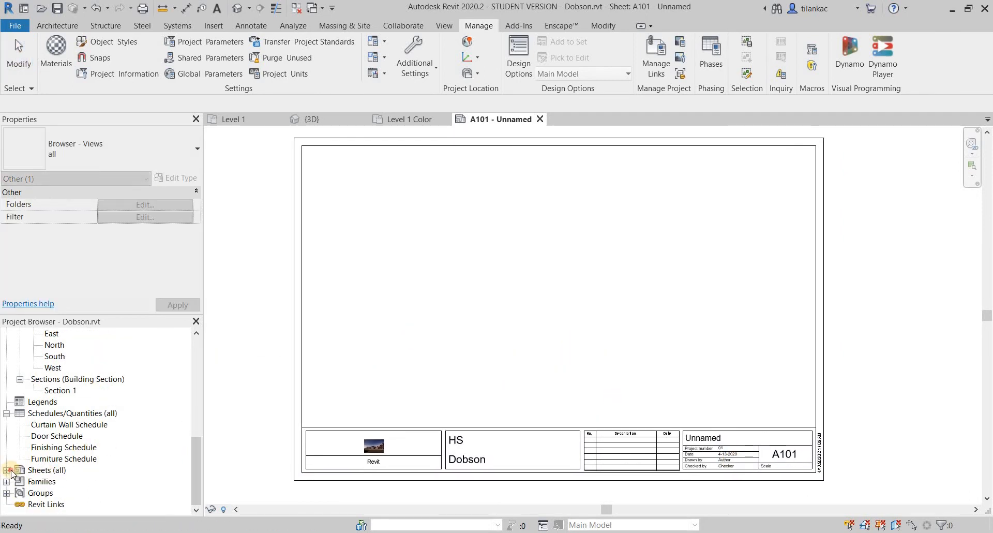
click(6, 471)
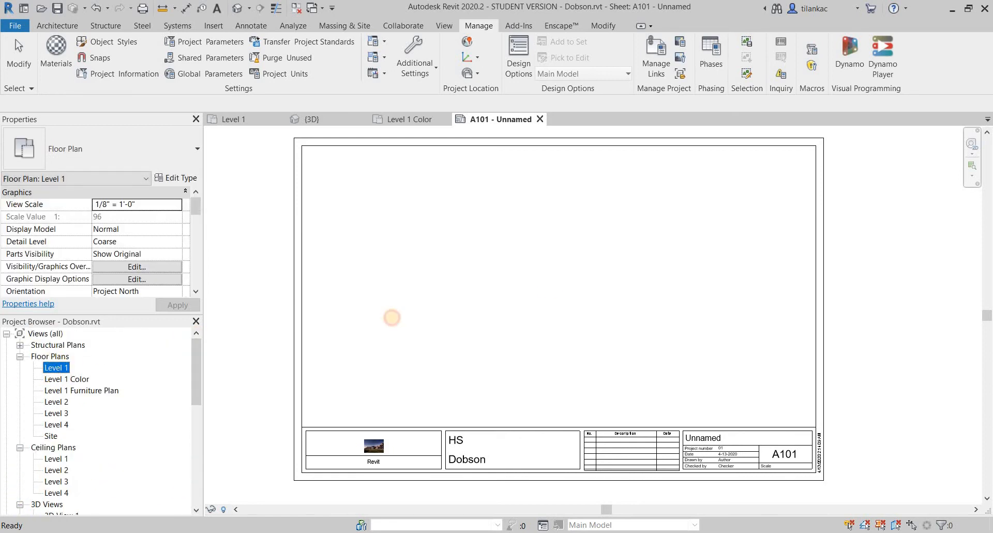
mouse_move(502, 259)
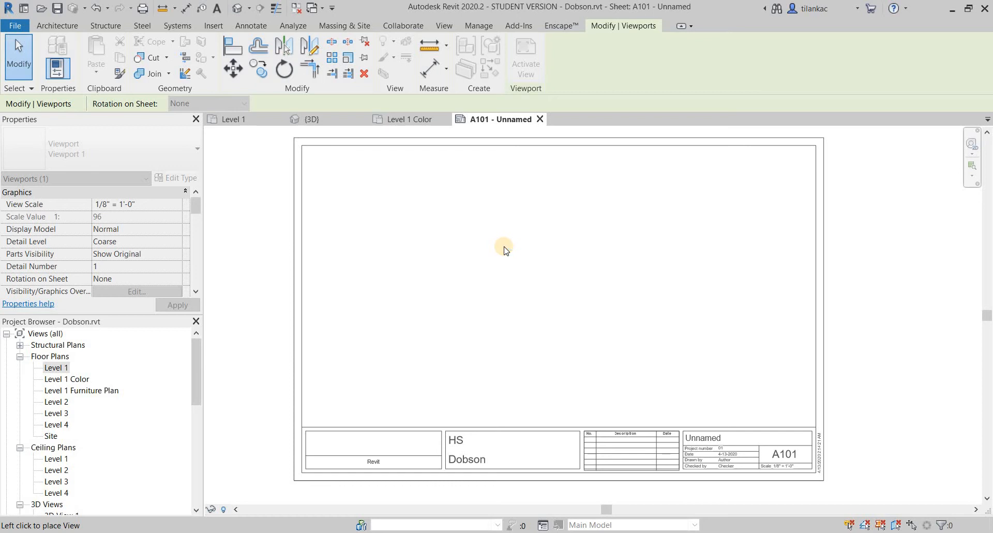
mouse_move(446, 338)
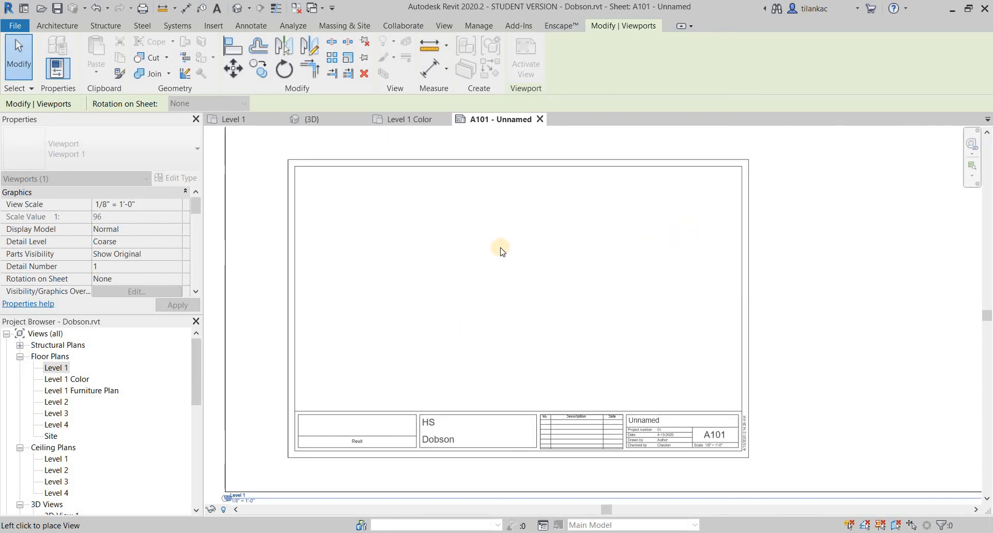
click(500, 251)
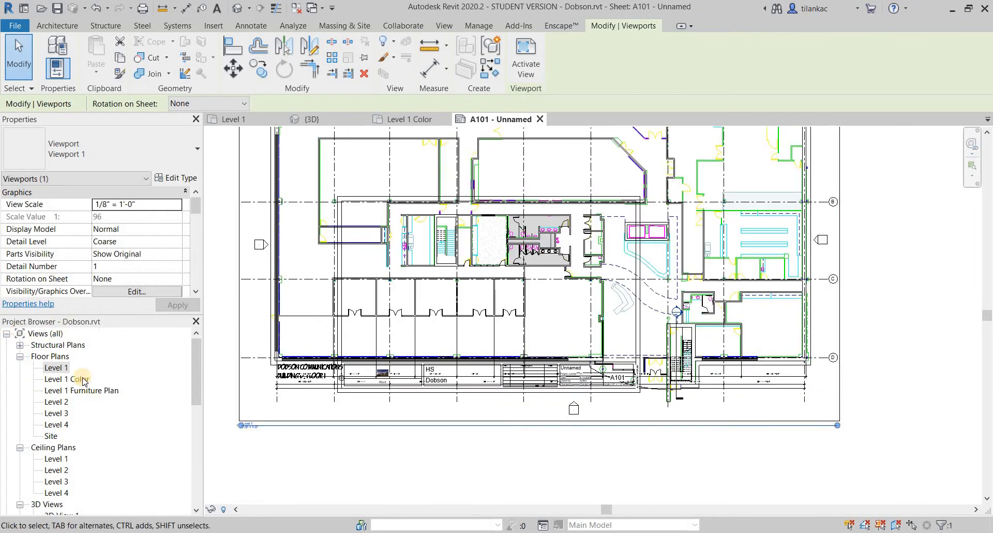
Step: Open the Level 1 floor plan and choose a view scale of 1/16" = 1'-0"
click(56, 367)
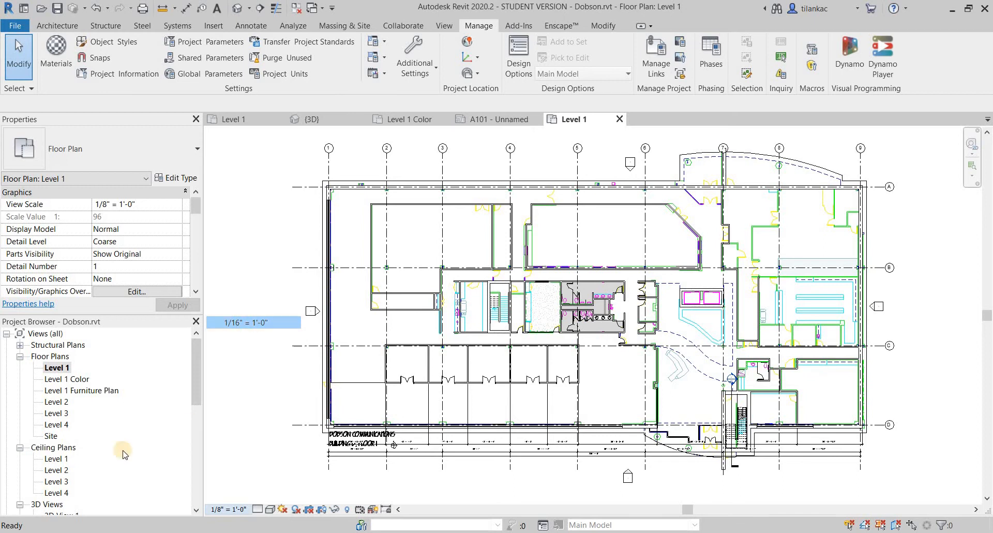
click(253, 322)
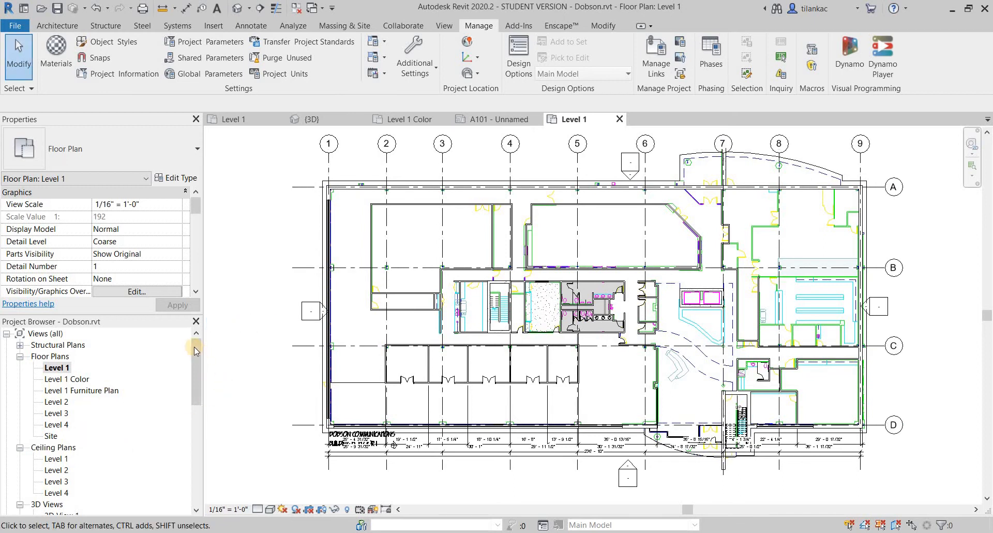
scroll(down, 3)
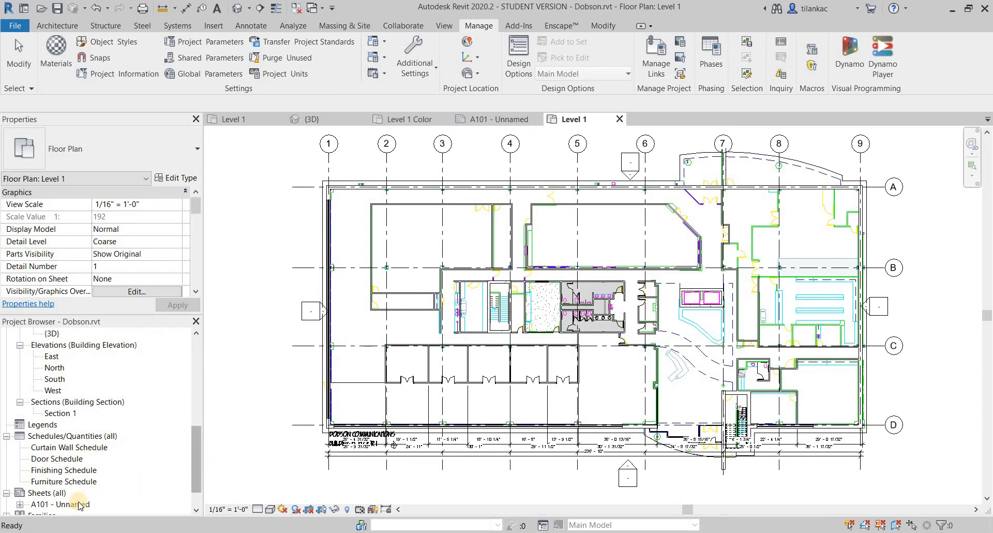
Step: Open sheet A101 and drag the Level 1 view title into its new position
click(494, 118)
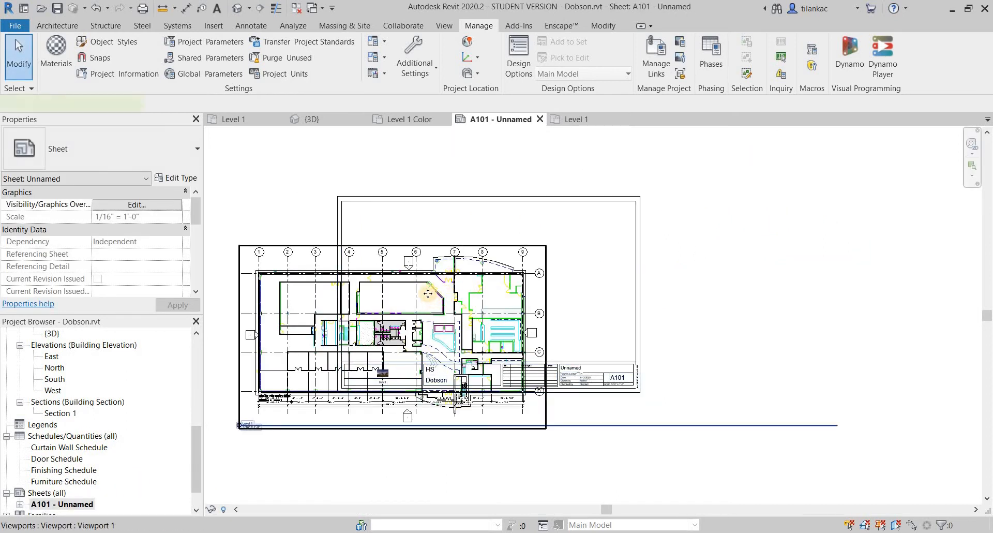
click(428, 293)
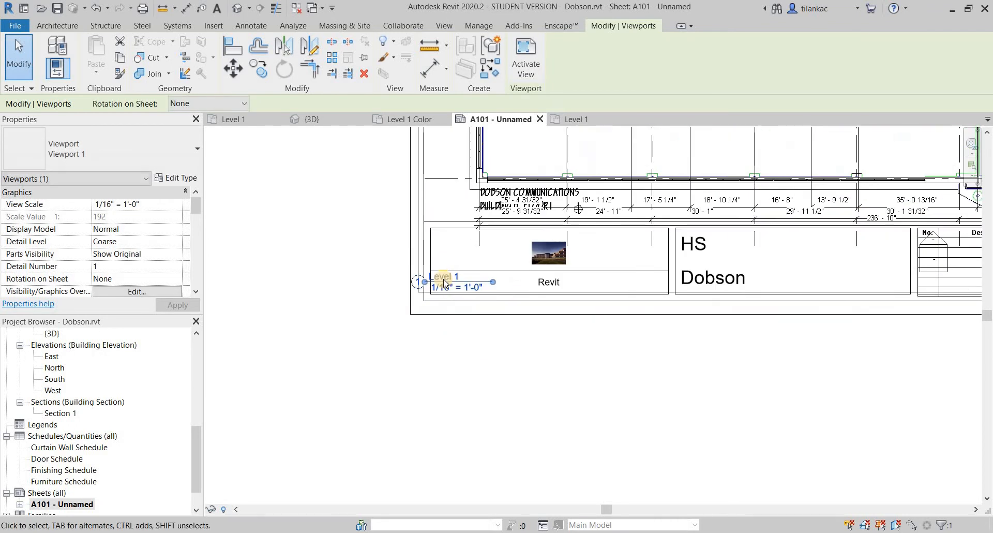
double_click(443, 276)
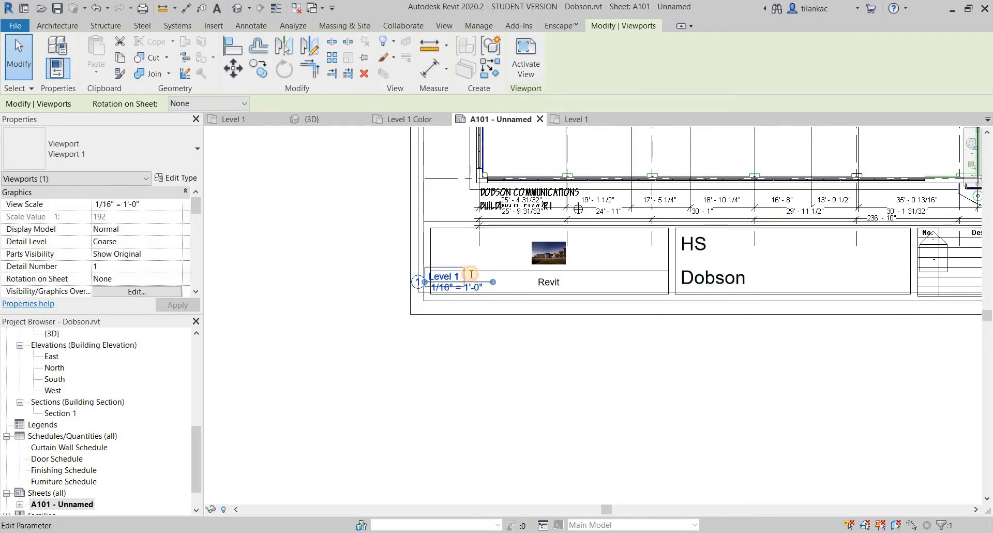
mouse_move(491, 233)
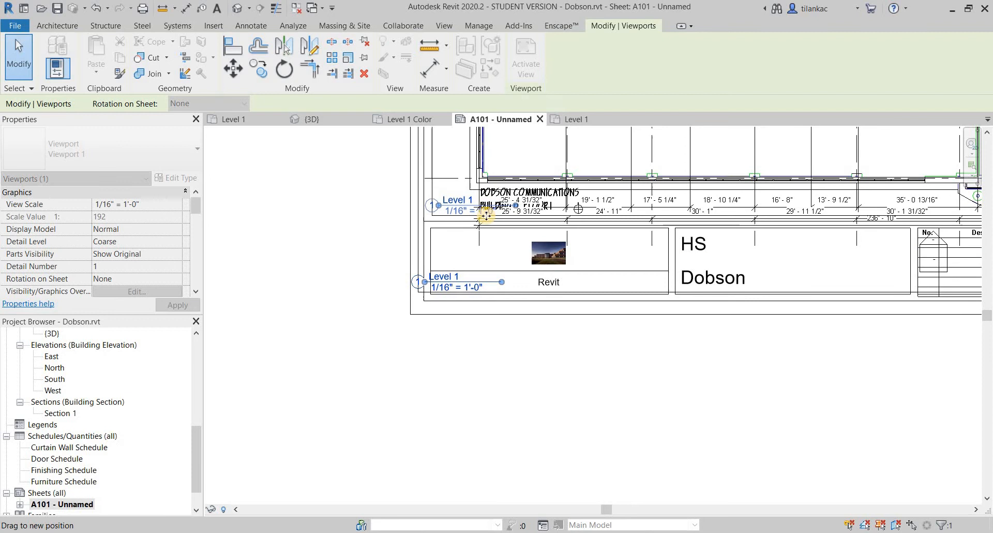
click(352, 373)
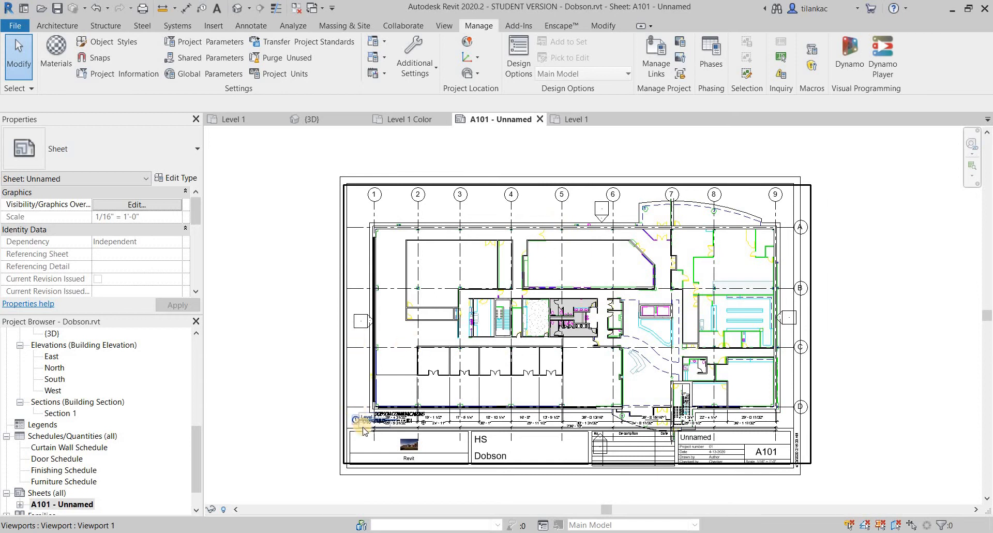
Step: Move the Level 1 plan viewport so it fits inside the sheet border
scroll(up, 3)
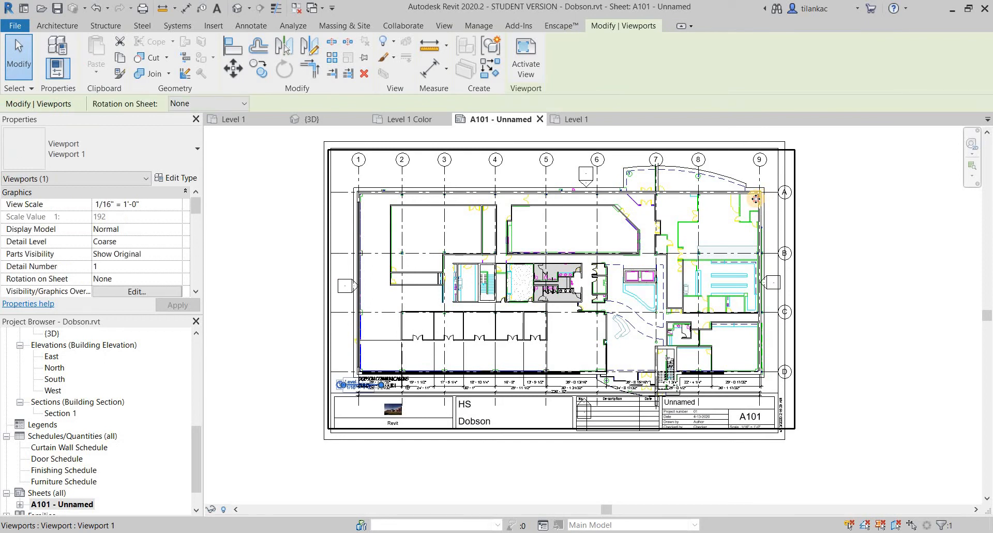
mouse_move(745, 198)
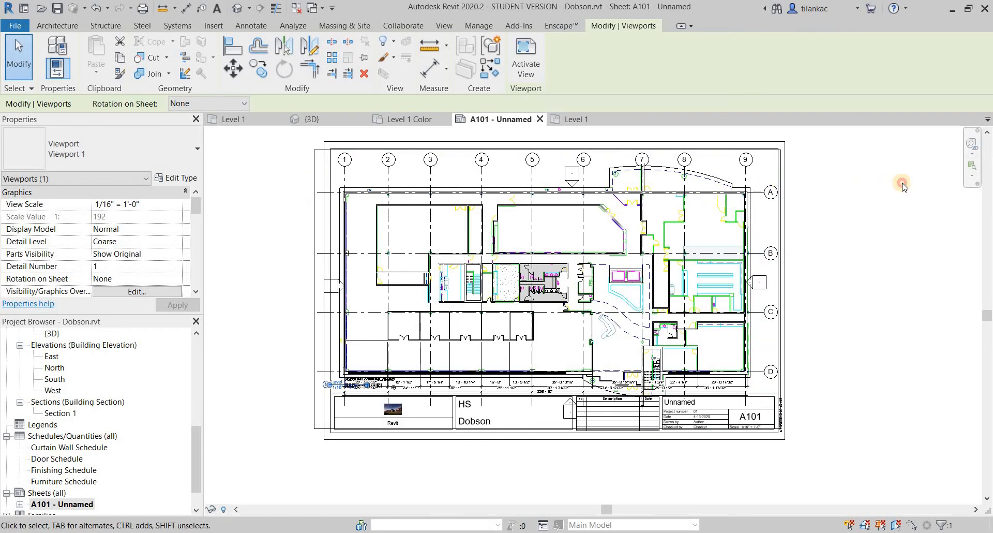
click(478, 26)
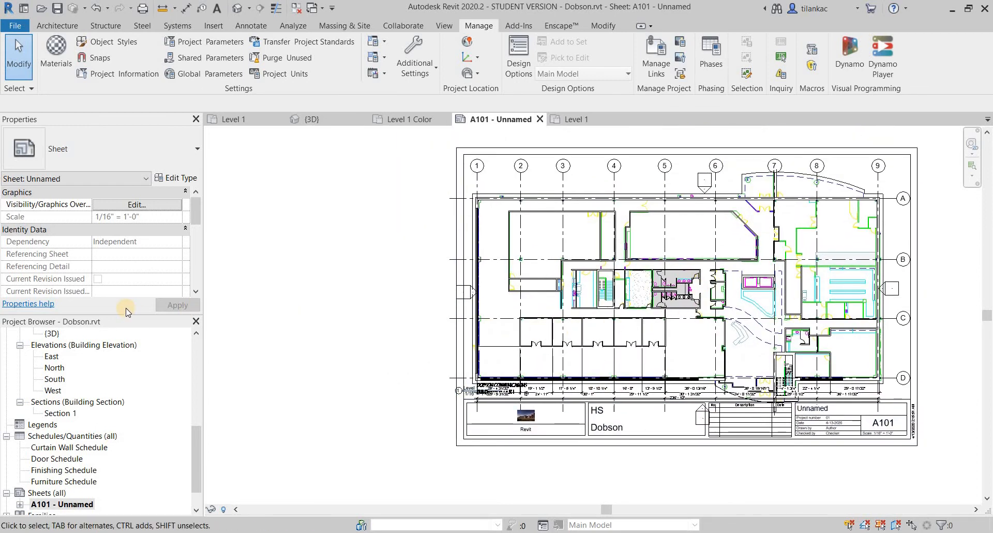
click(396, 356)
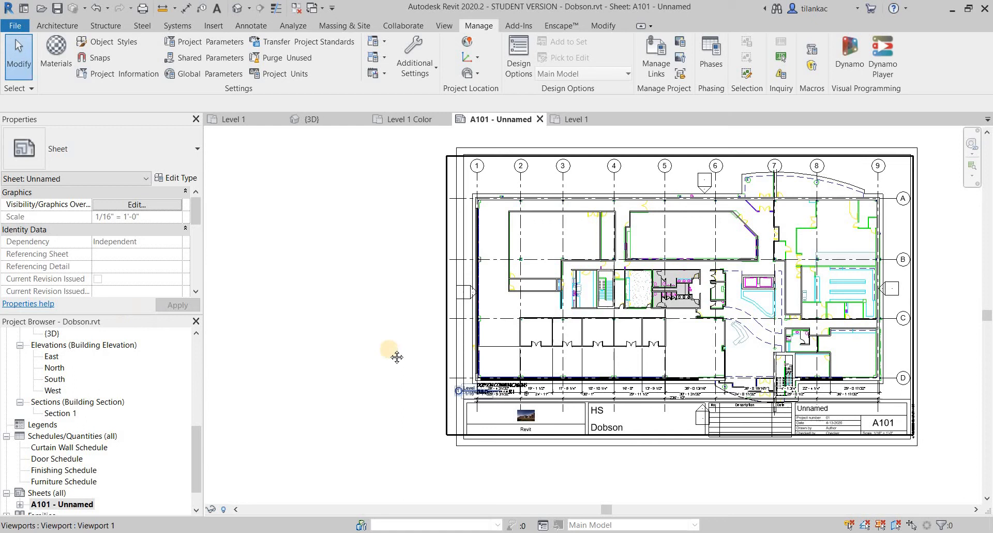
scroll(down, 3)
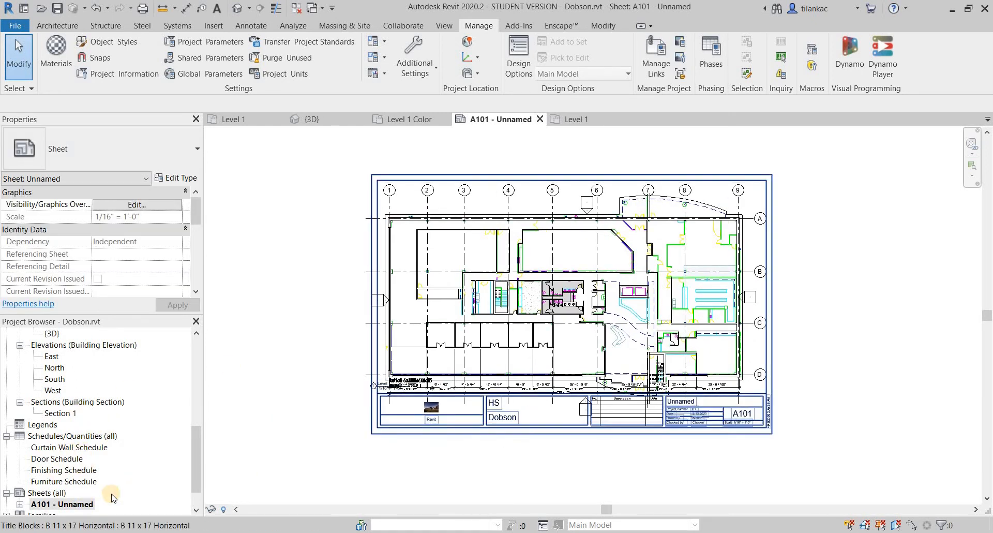
click(687, 425)
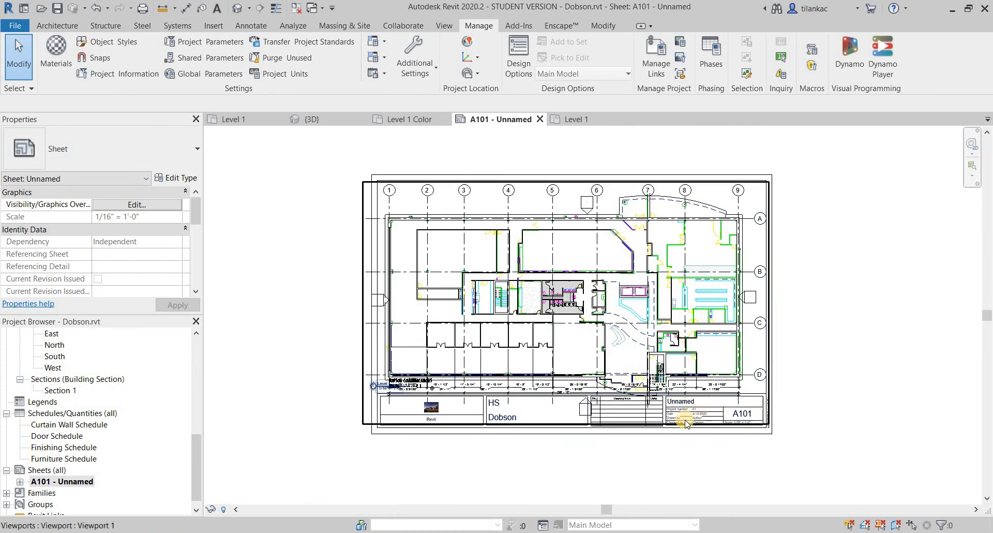
Step: Change the title block's sheet name from Unnamed to 'Floor Plan'
click(687, 423)
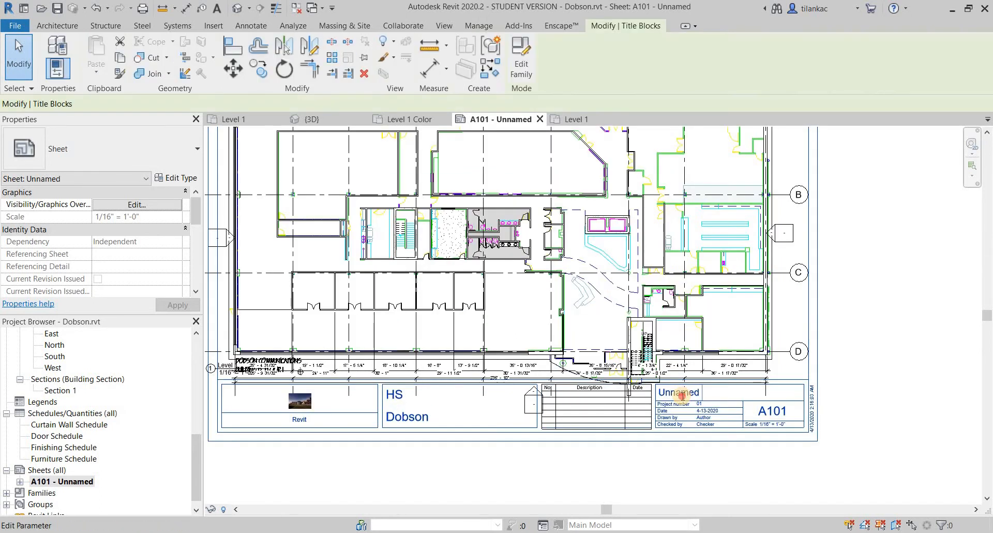
click(677, 392)
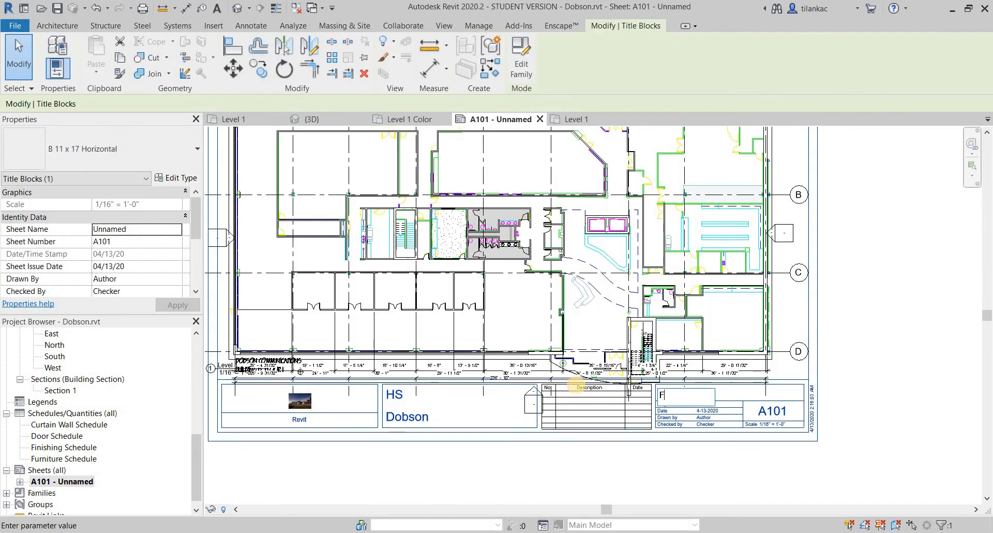
text(Floor Plan)
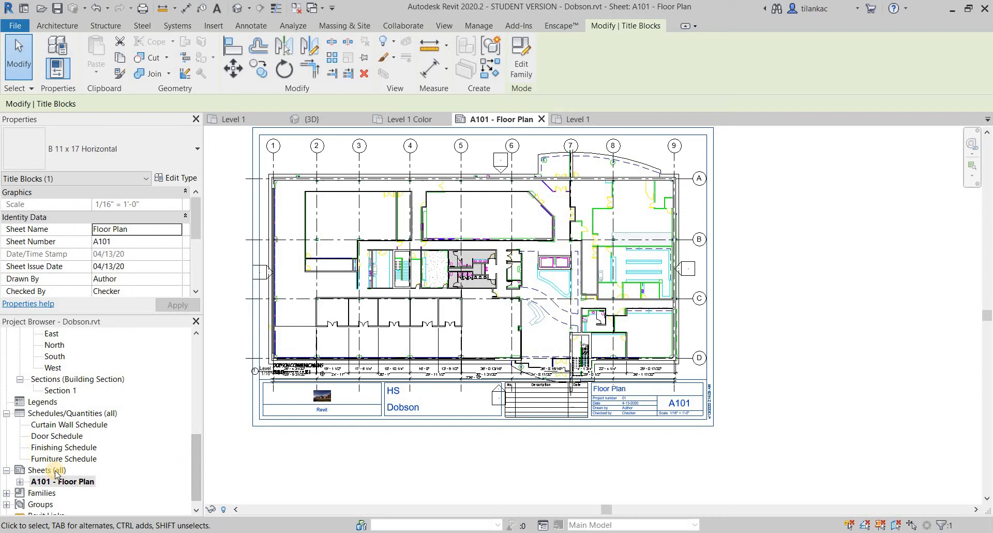
right_click(45, 469)
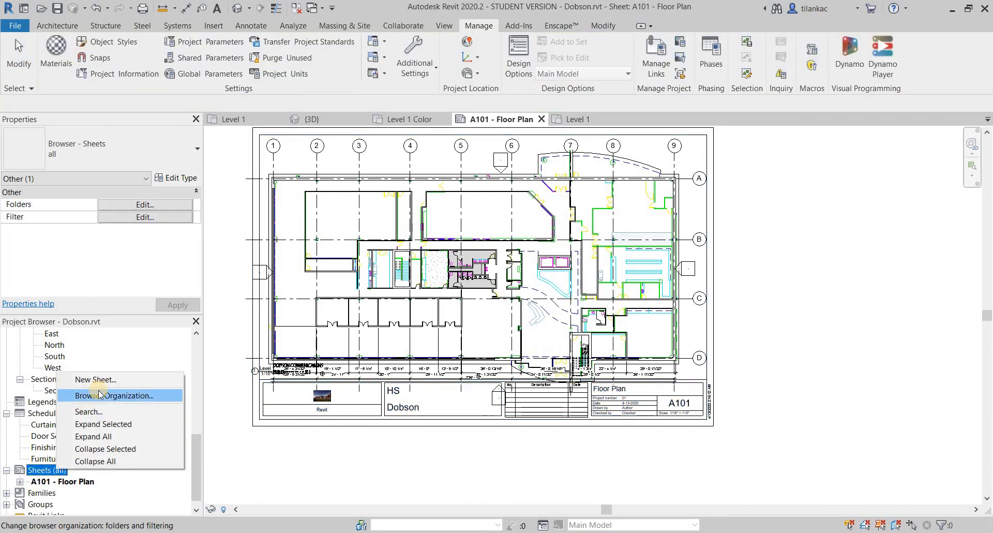
Step: Create sheet A102 with the B 11x17 Horizontal title block
right_click(62, 481)
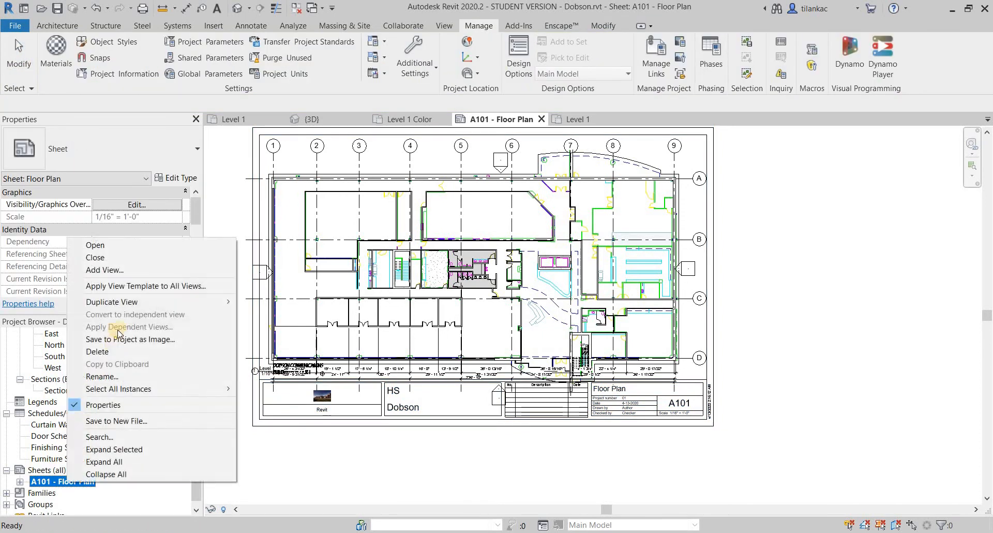
mouse_move(112, 302)
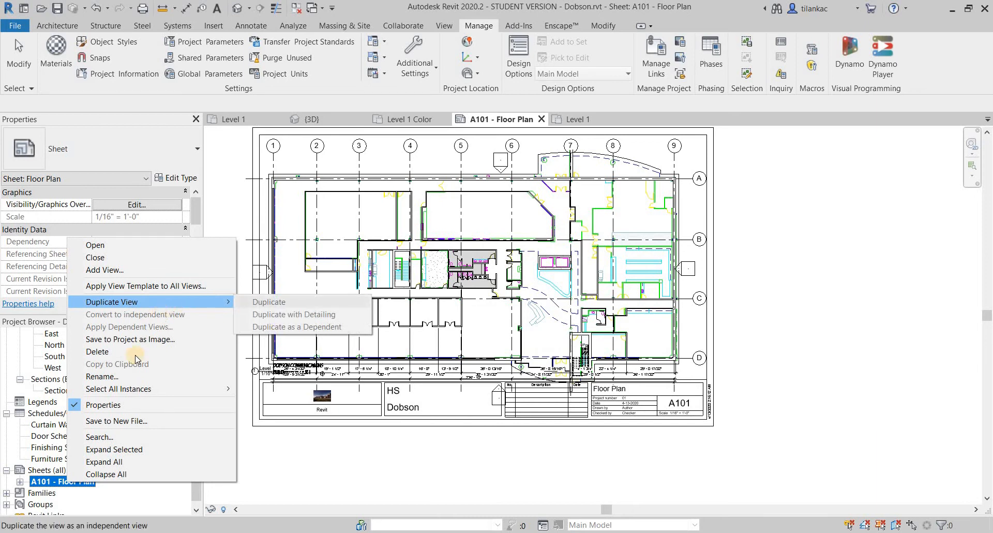
mouse_move(120, 454)
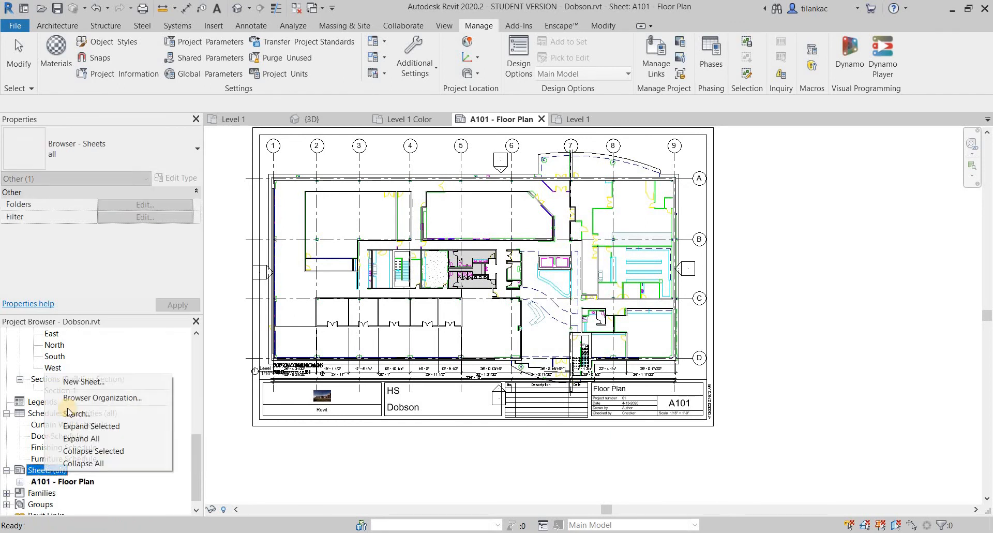
click(83, 381)
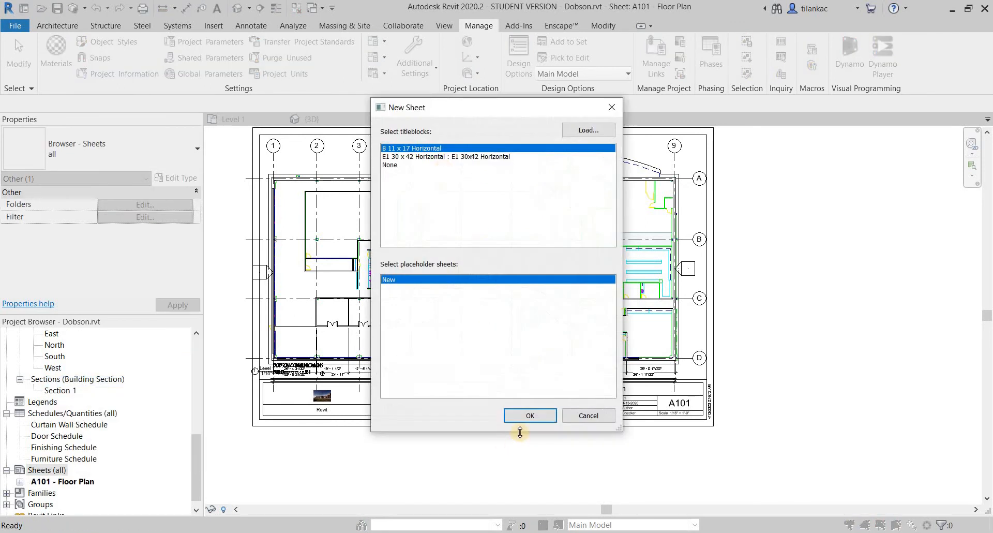
click(530, 415)
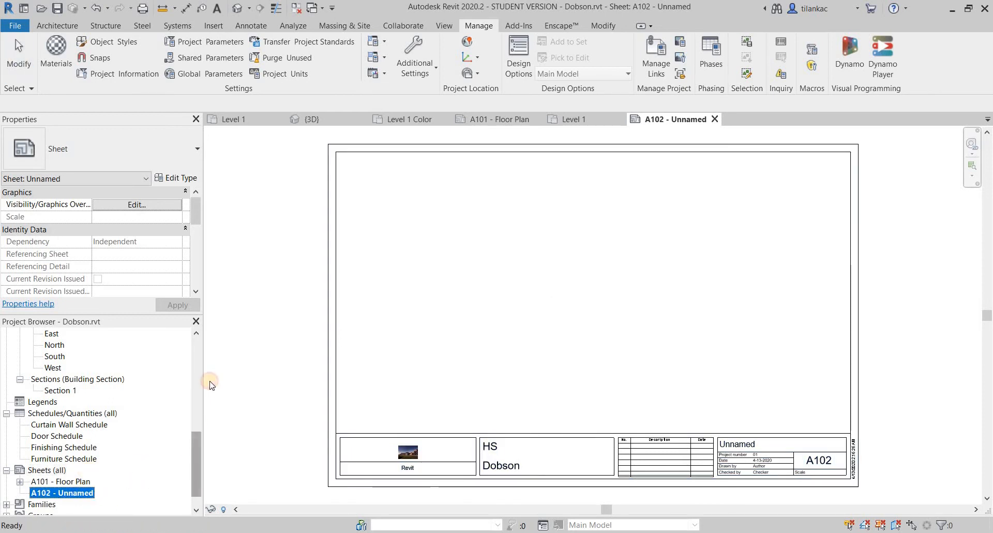
Step: Drop Level 1 Furniture Plan onto sheet A102 and set its scale to 1/16" = 1'-0"
scroll(up, 3)
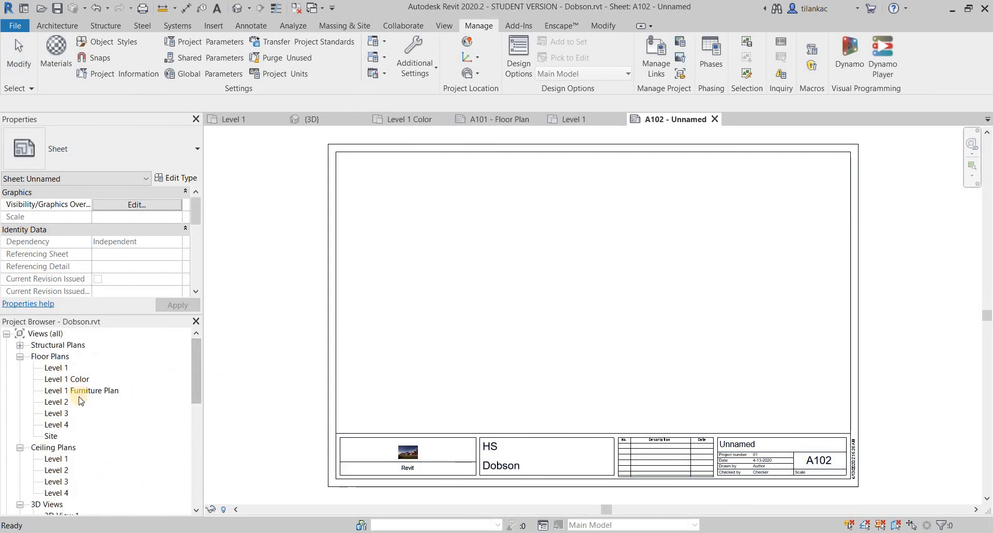
click(80, 389)
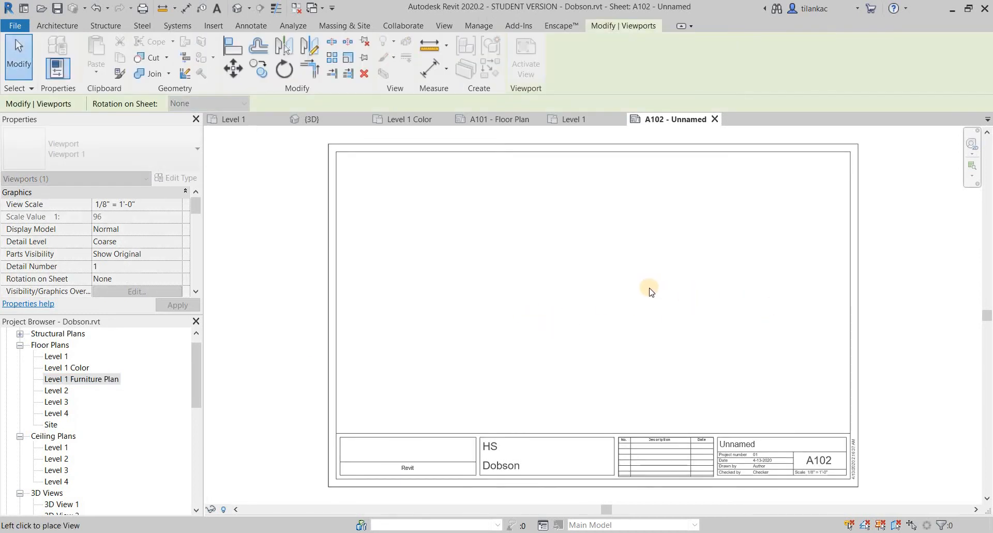
click(649, 292)
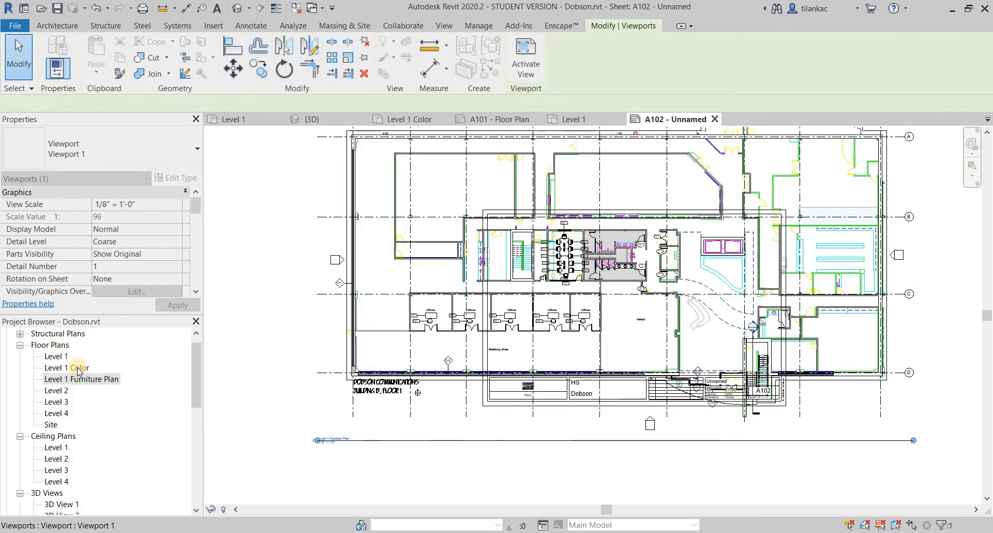
double_click(81, 378)
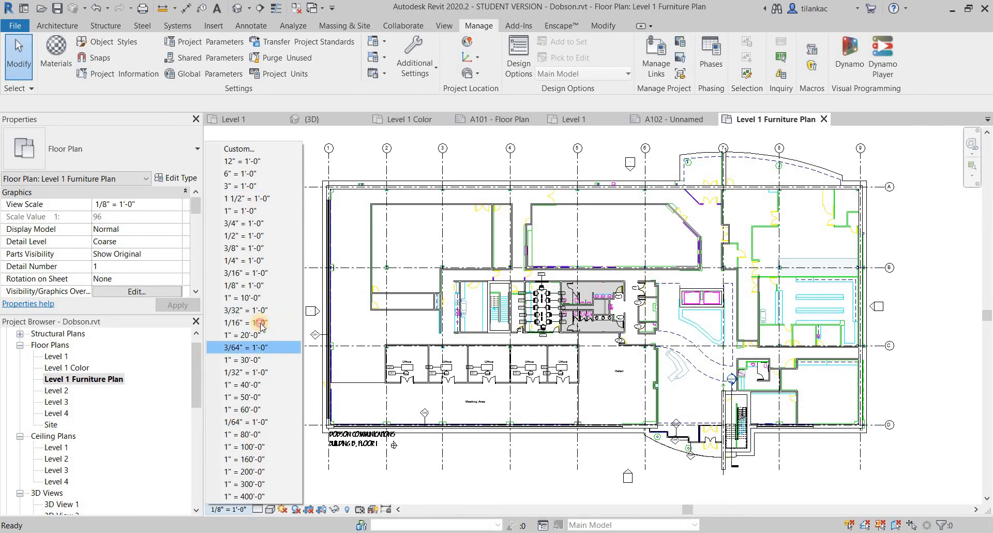
click(246, 322)
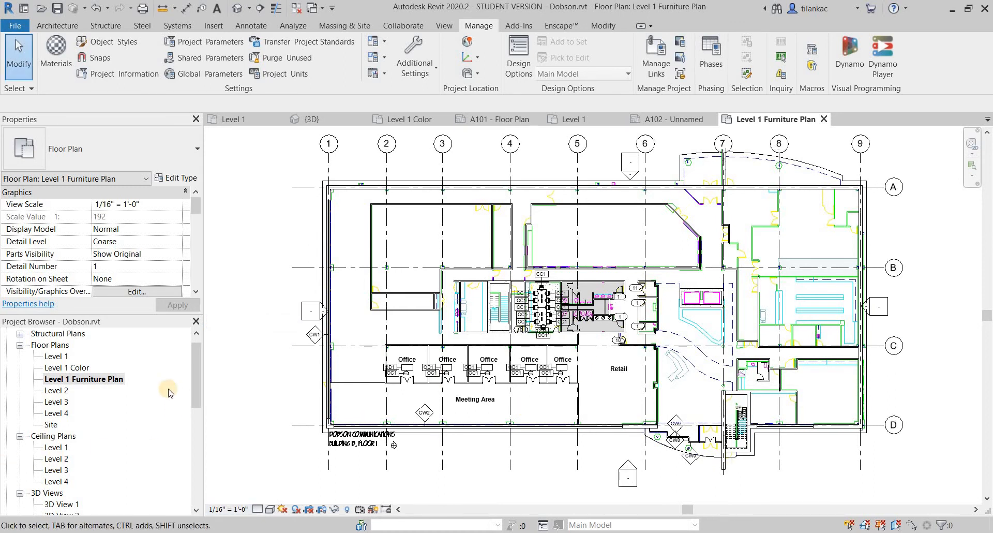
scroll(down, 3)
text(F)
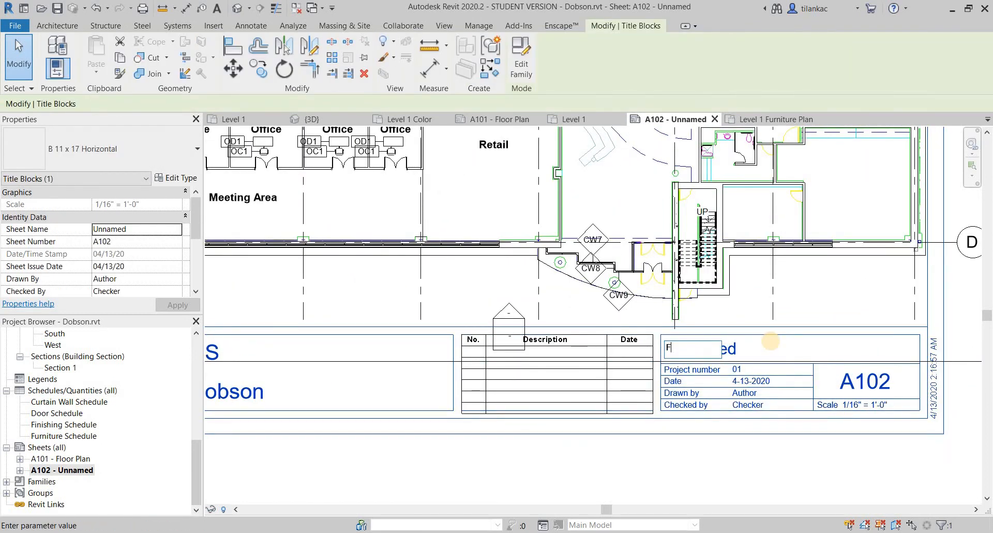
Step: Enter 'Furniture Plan' as sheet A102's name in the title block and commit it
text(urnitu)
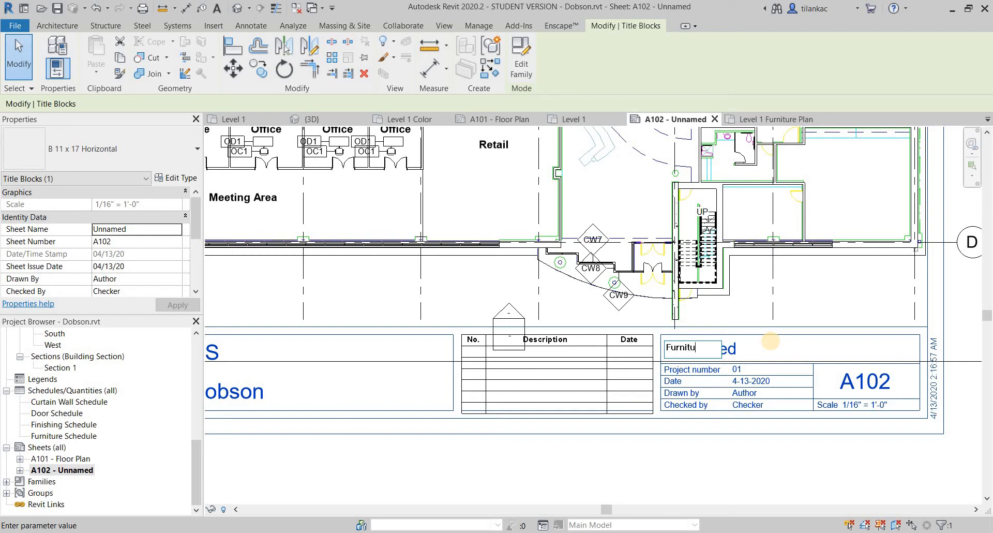
key(Return)
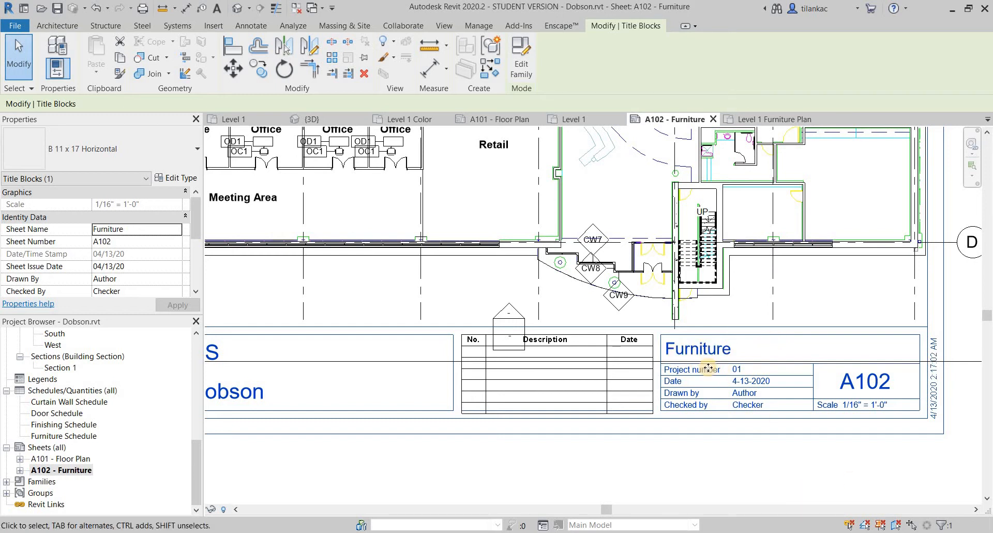
double_click(697, 348)
text( Plan)
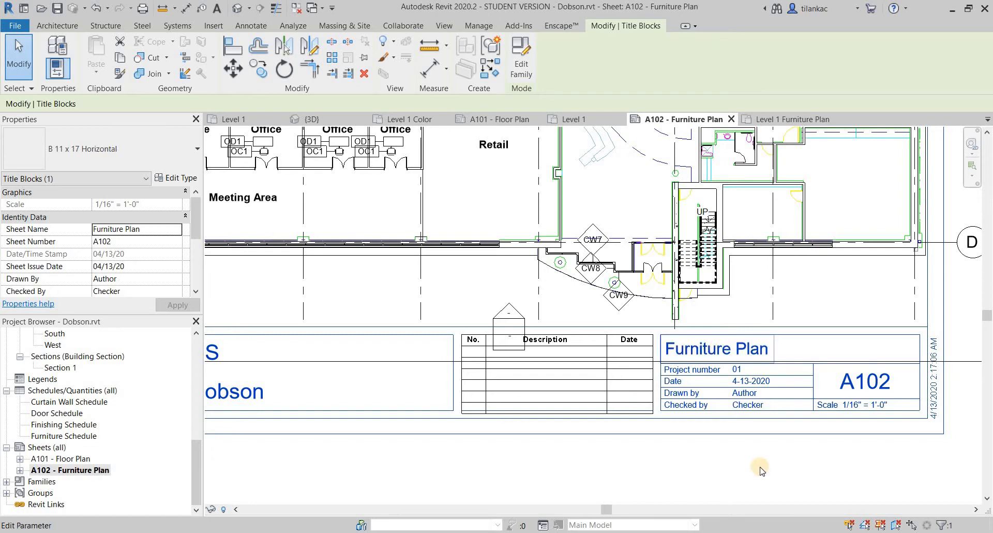
click(478, 25)
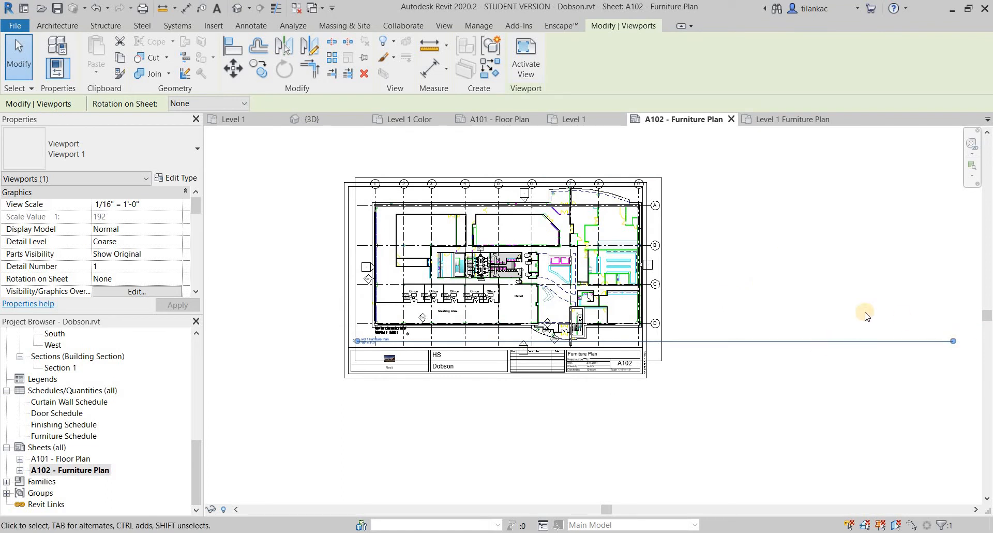
Step: Select the furniture plan viewport and shorten its view title line
click(478, 26)
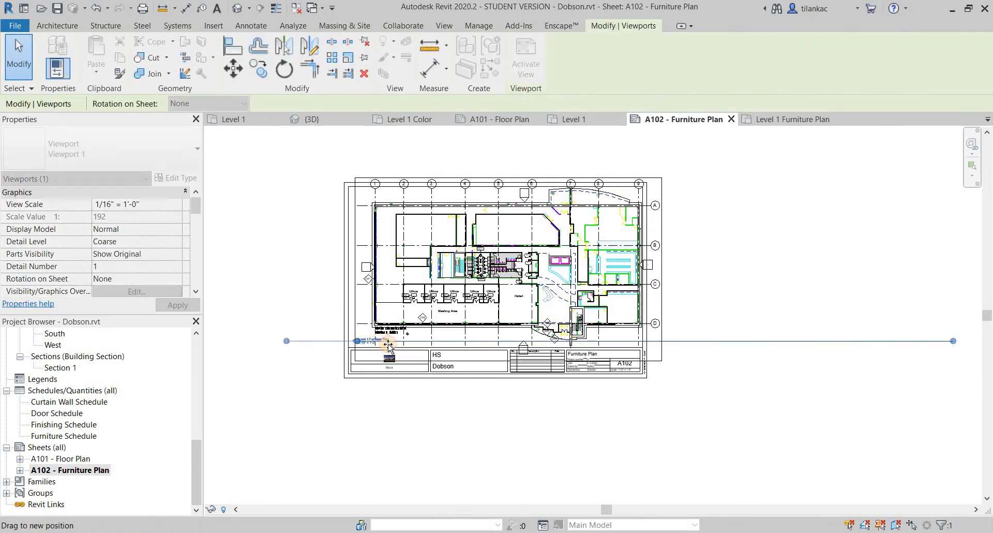
click(478, 25)
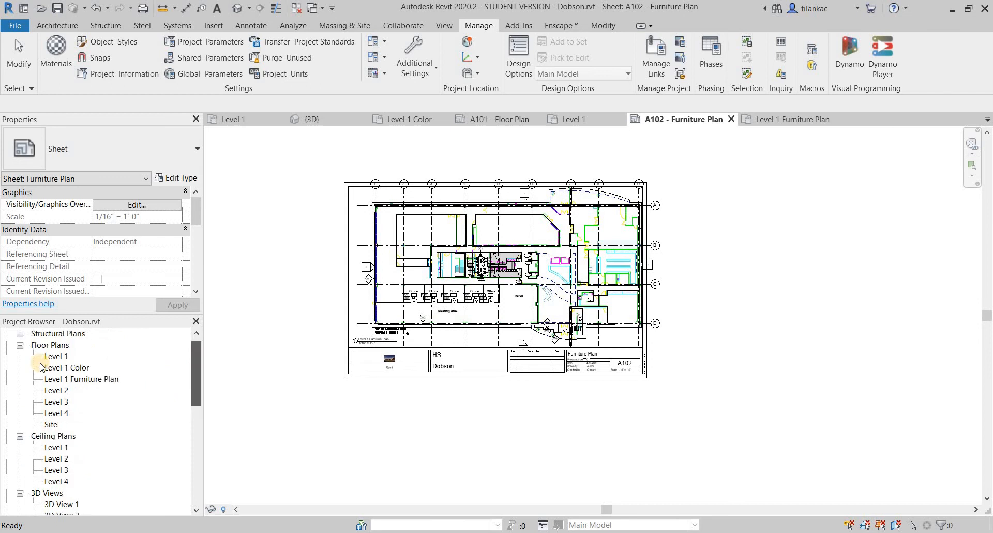
Step: Open the Level 1 reflected ceiling plan and start placing ceilings in the offices
click(56, 446)
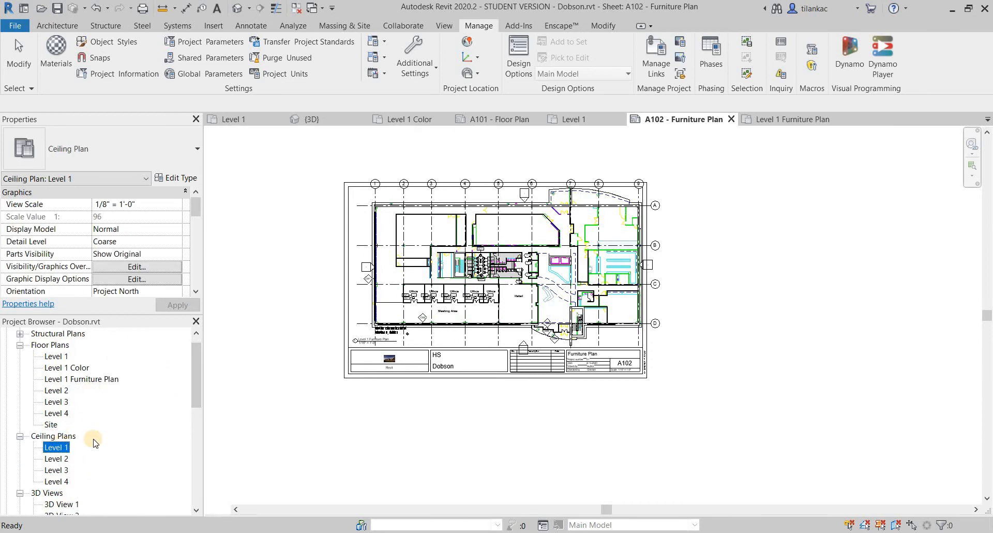
double_click(56, 446)
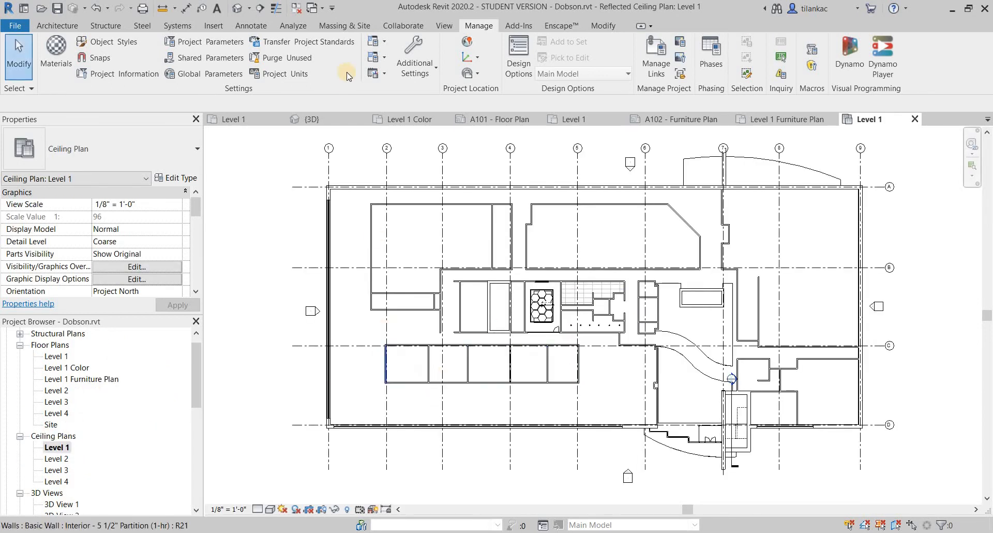
click(569, 187)
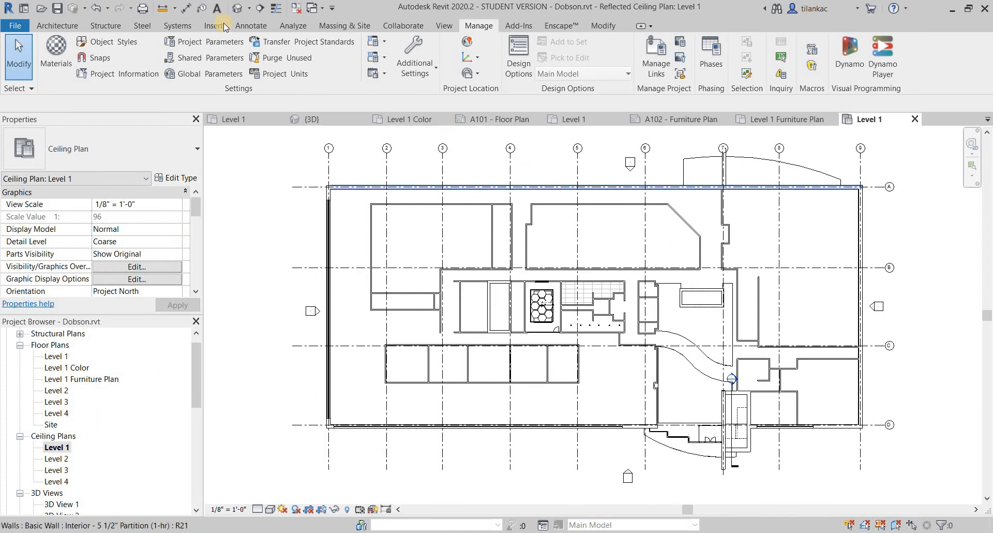
click(57, 25)
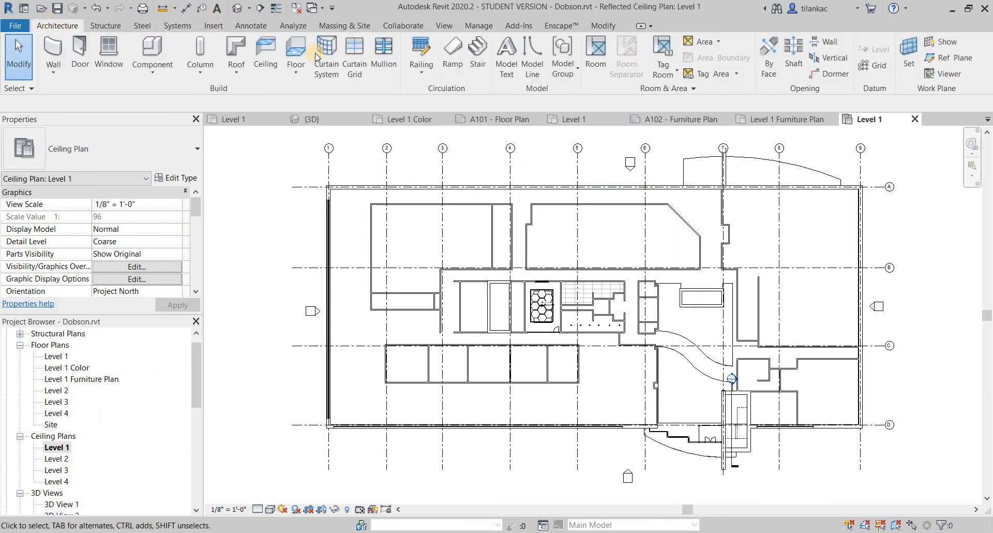
click(265, 54)
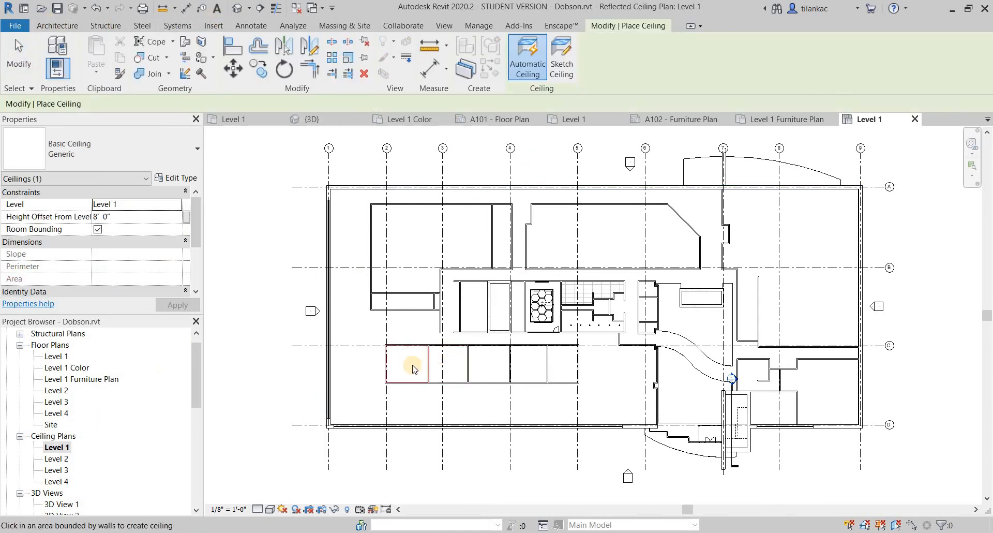
mouse_move(576, 364)
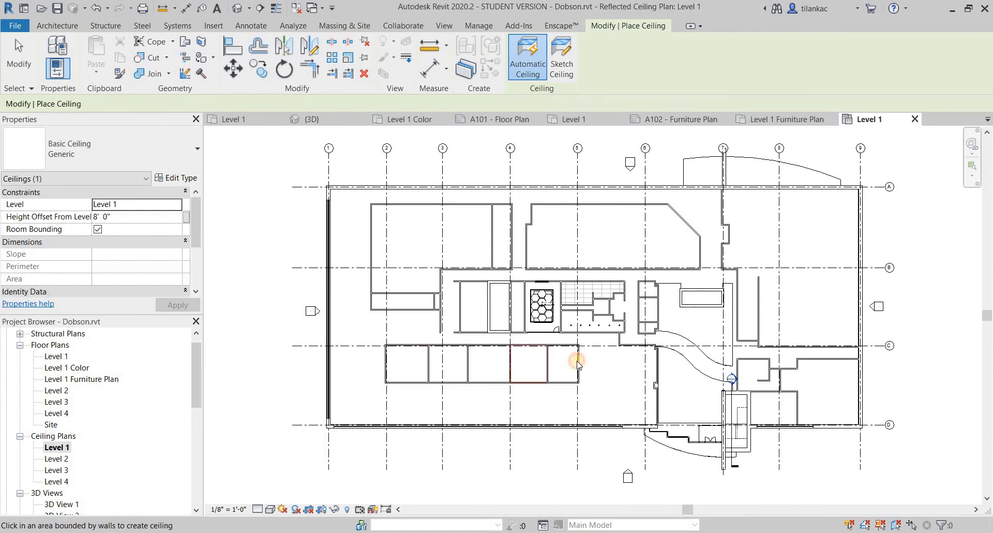
right_click(576, 364)
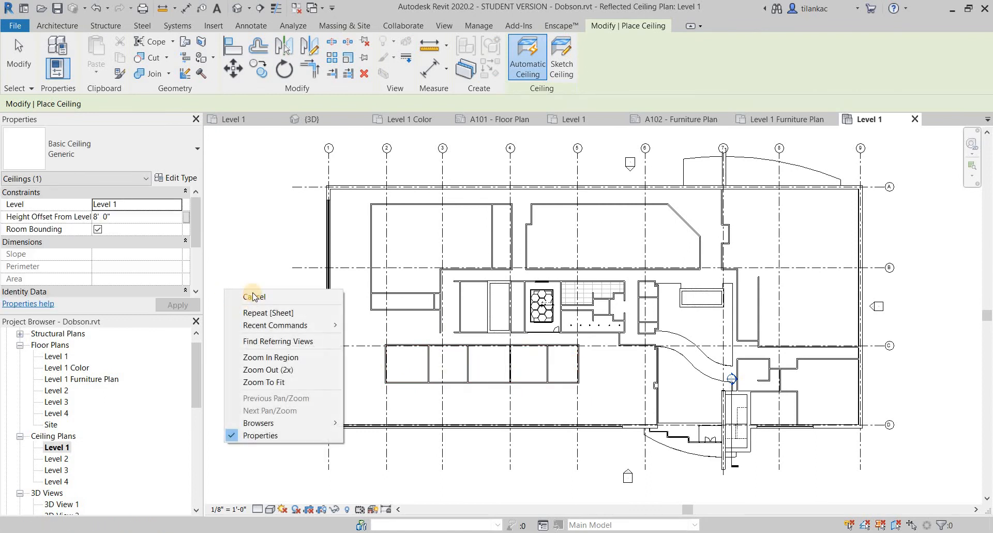
Step: Cancel the ceiling tool and choose the Downlight - Recessed Can fixture for placement
click(254, 296)
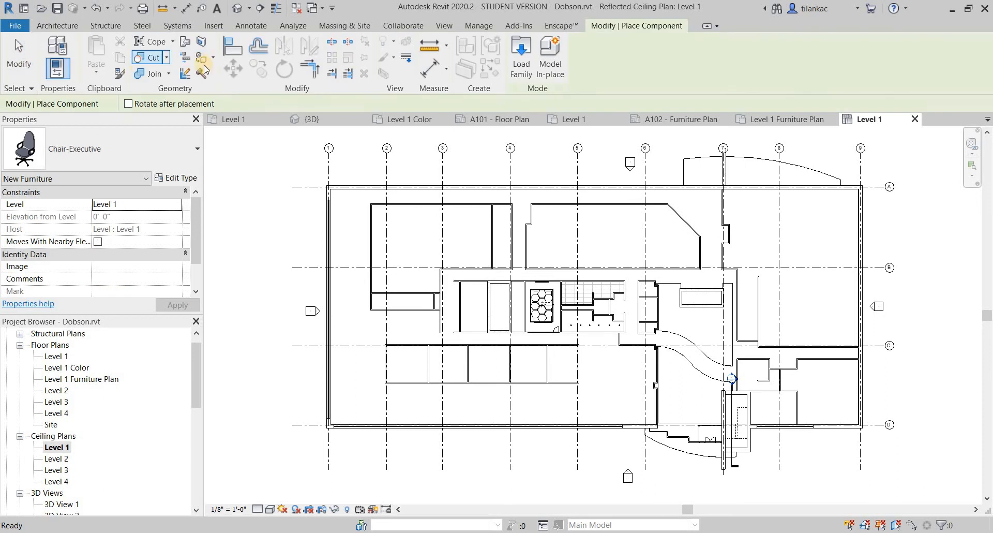
click(196, 148)
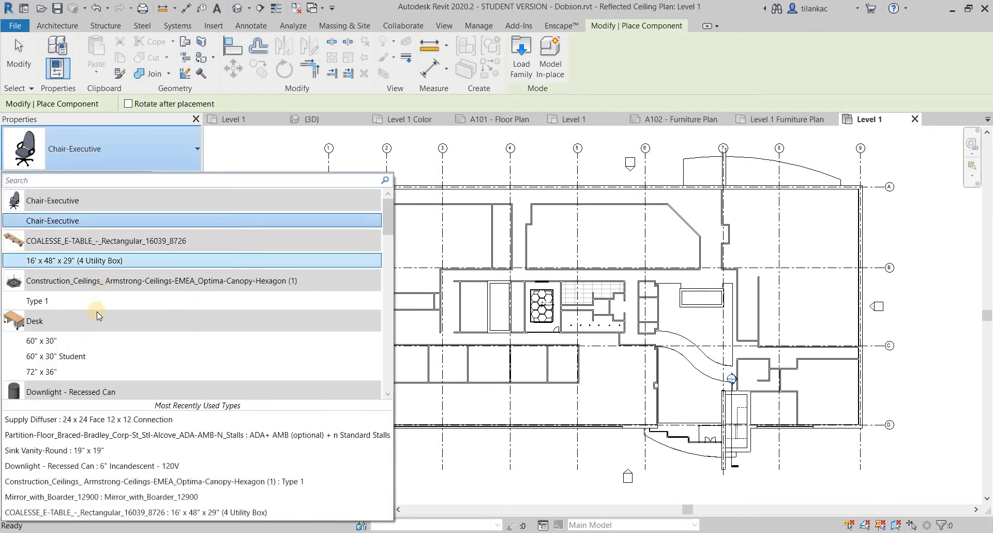
click(70, 391)
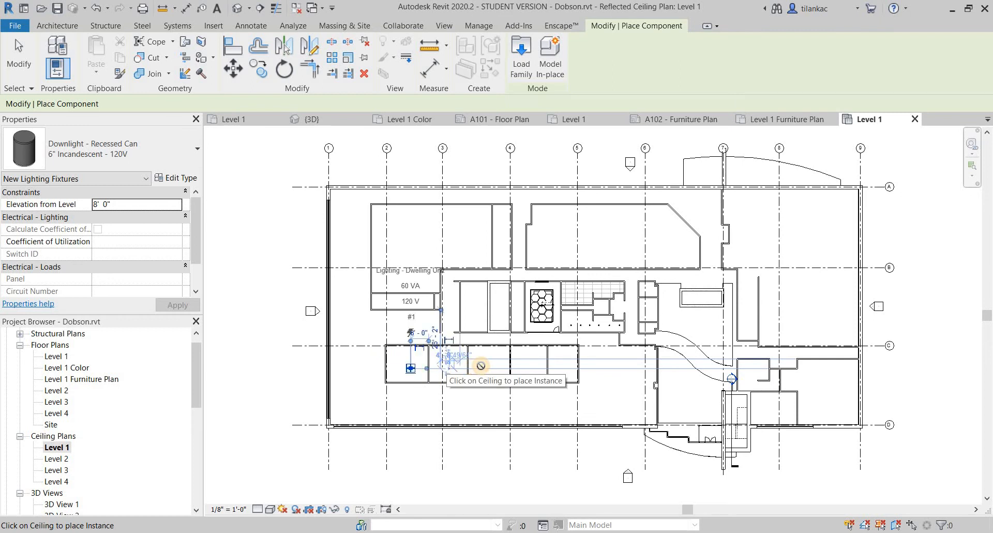
mouse_move(556, 364)
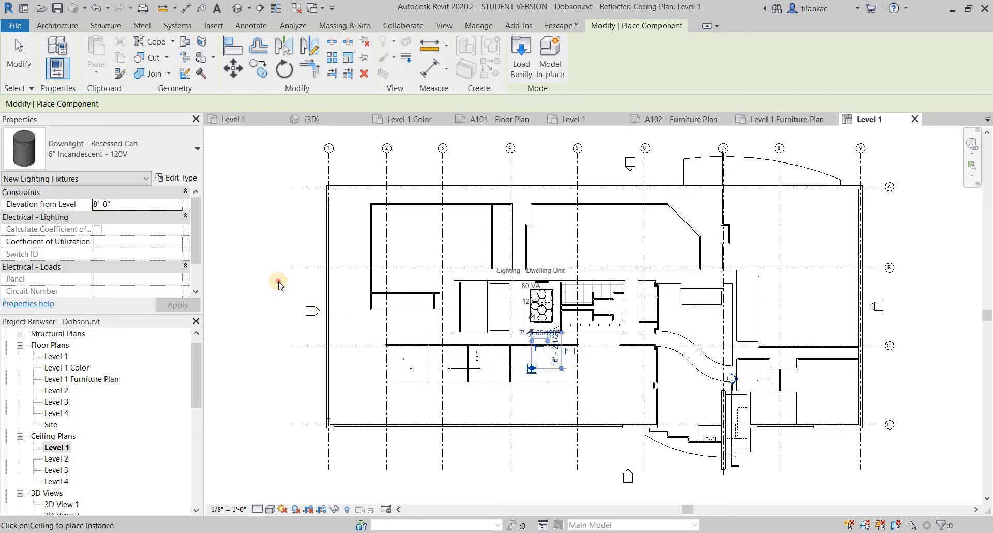
Step: Cancel downlight placement and scroll through the Project Browser
right_click(271, 334)
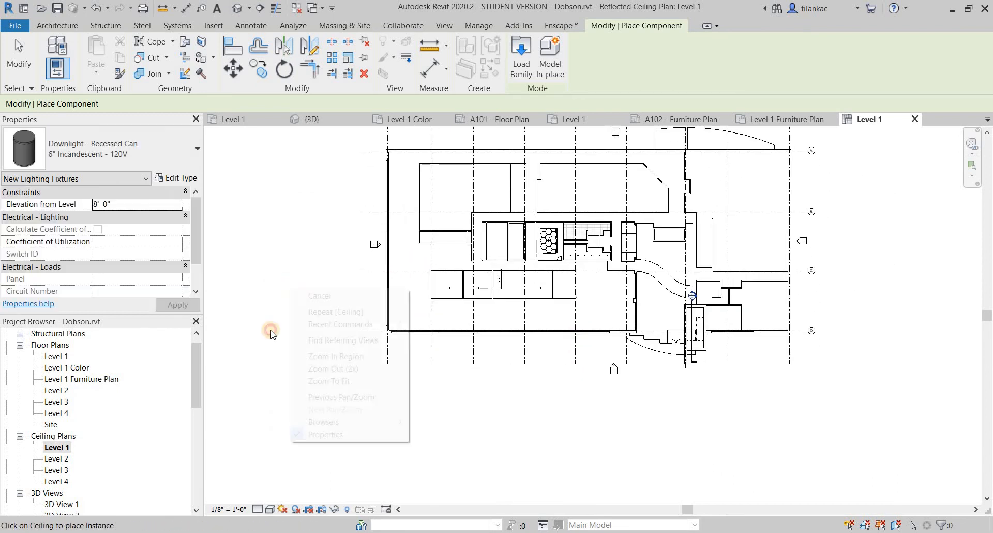
click(319, 296)
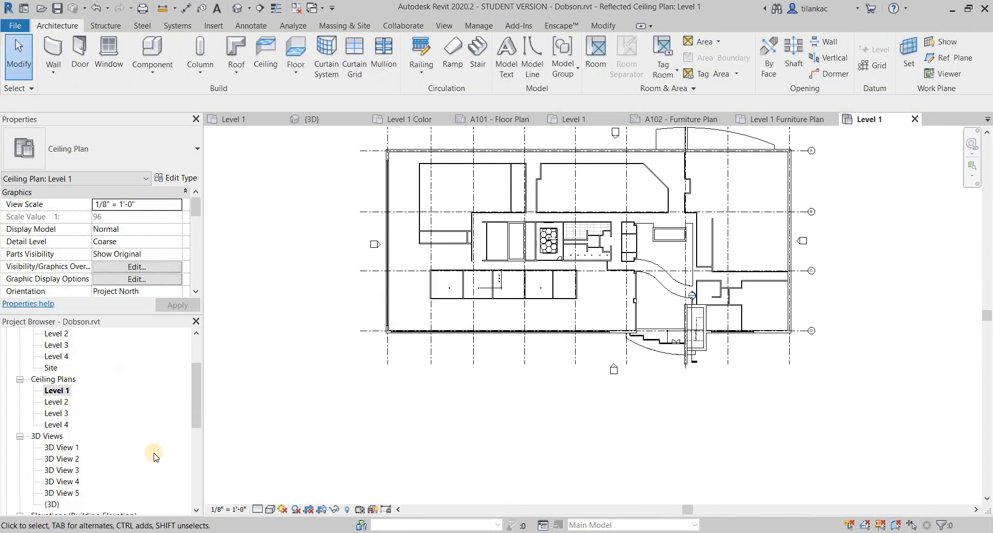
scroll(down, 3)
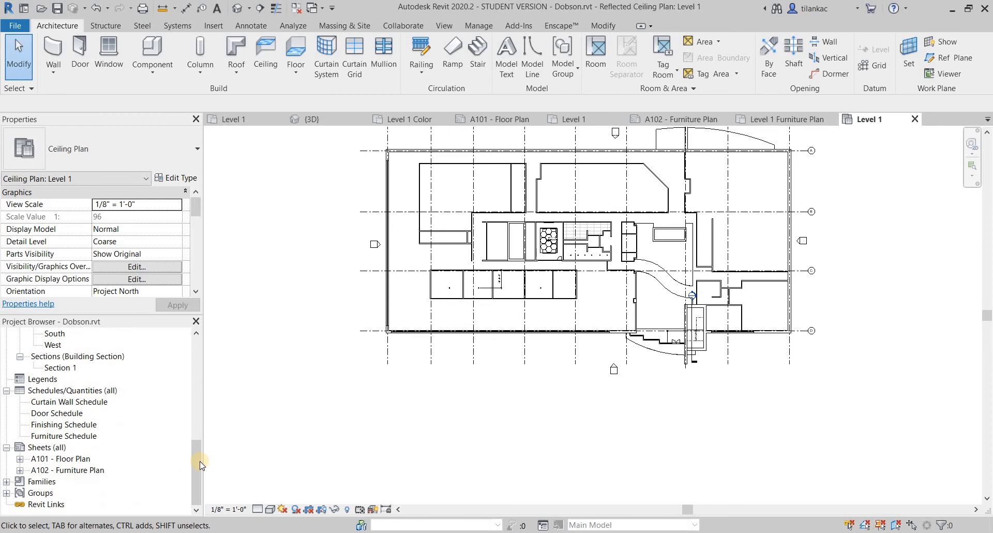
scroll(up, 3)
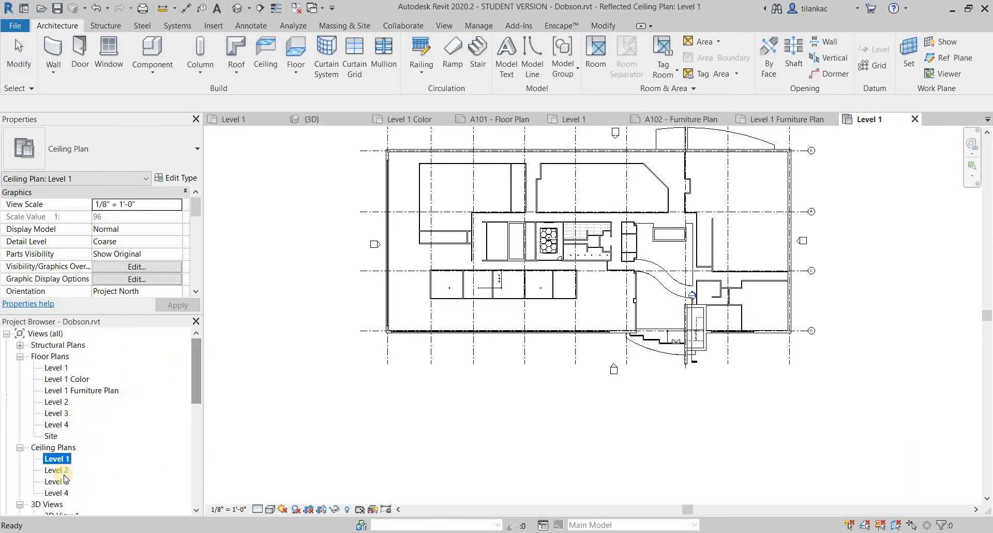
mouse_move(193, 423)
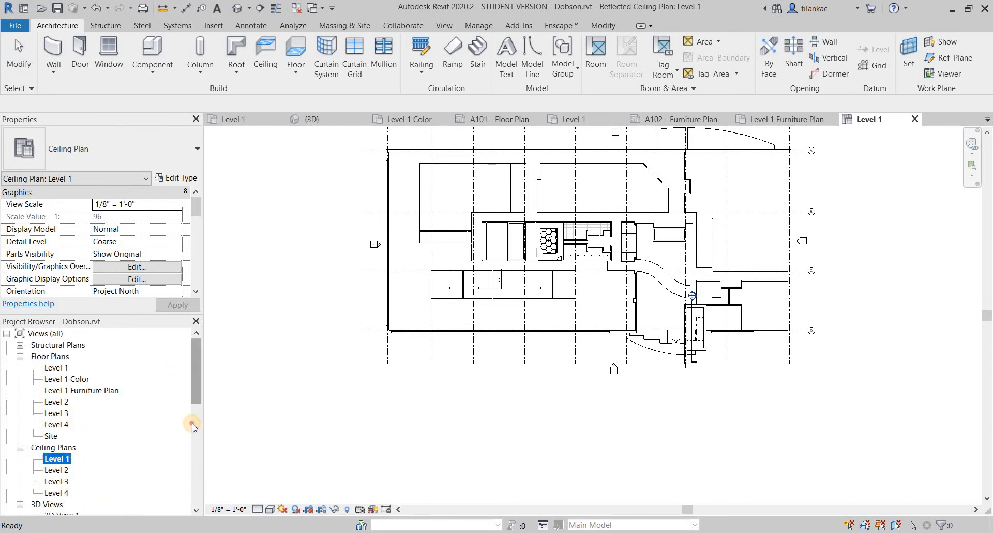
scroll(down, 3)
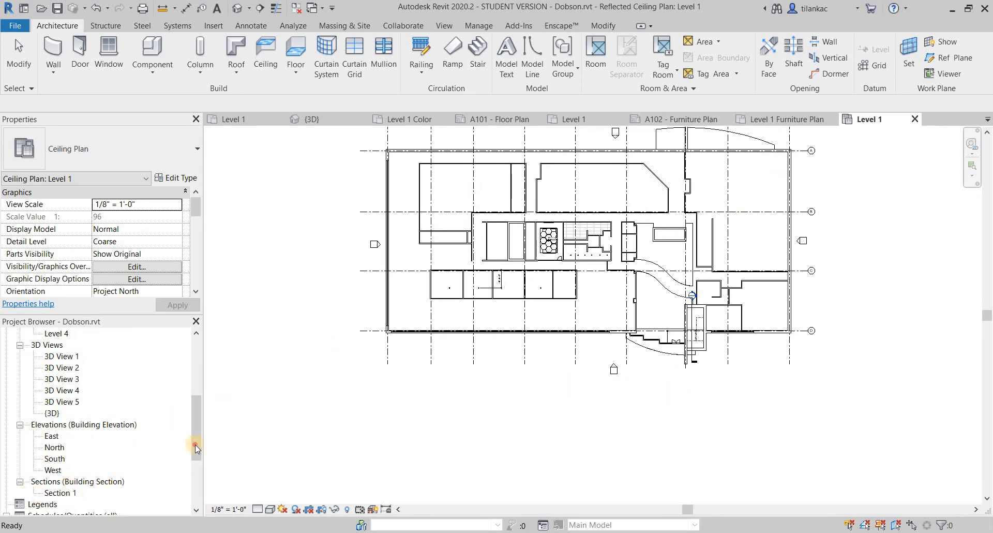
scroll(down, 3)
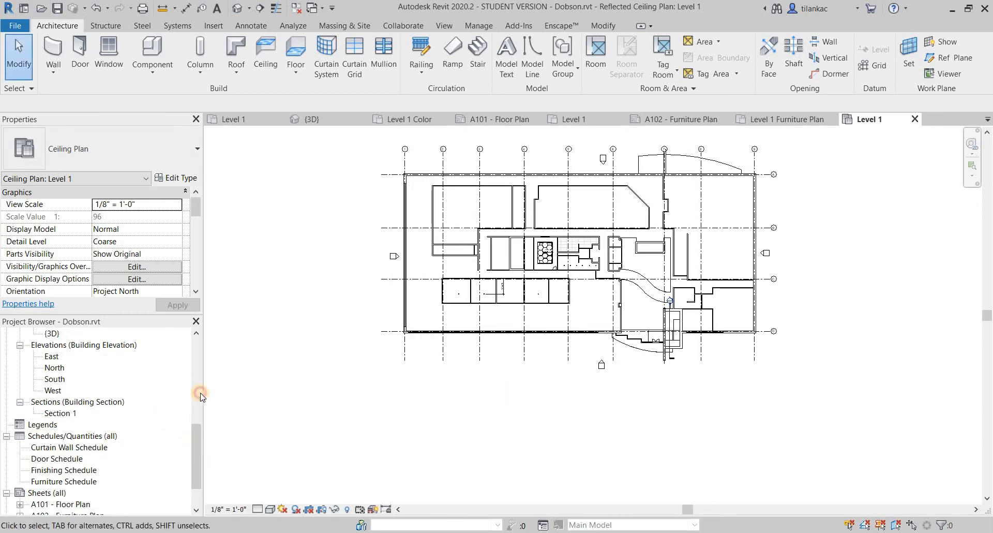
Step: Open the Site view under Floor Plans in the Project Browser
click(575, 119)
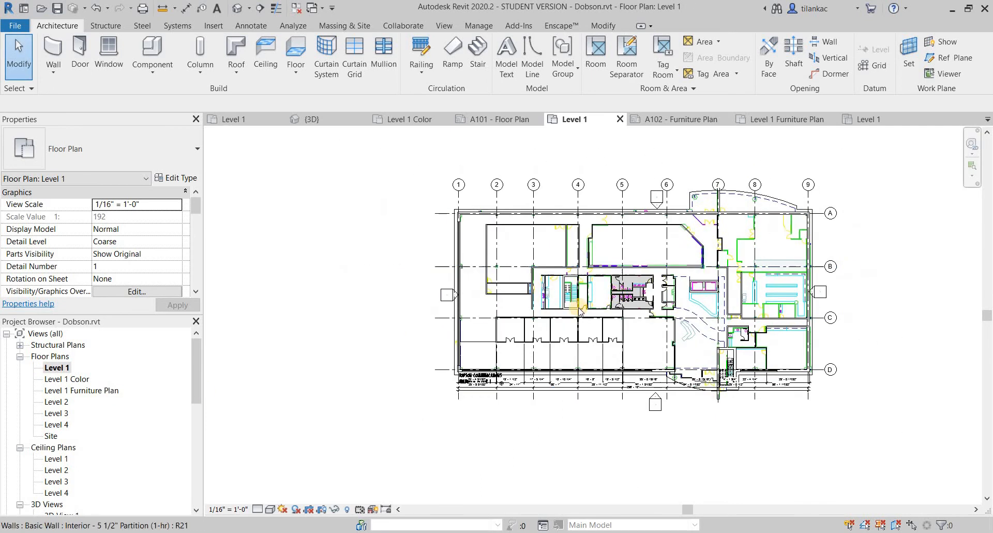
double_click(51, 436)
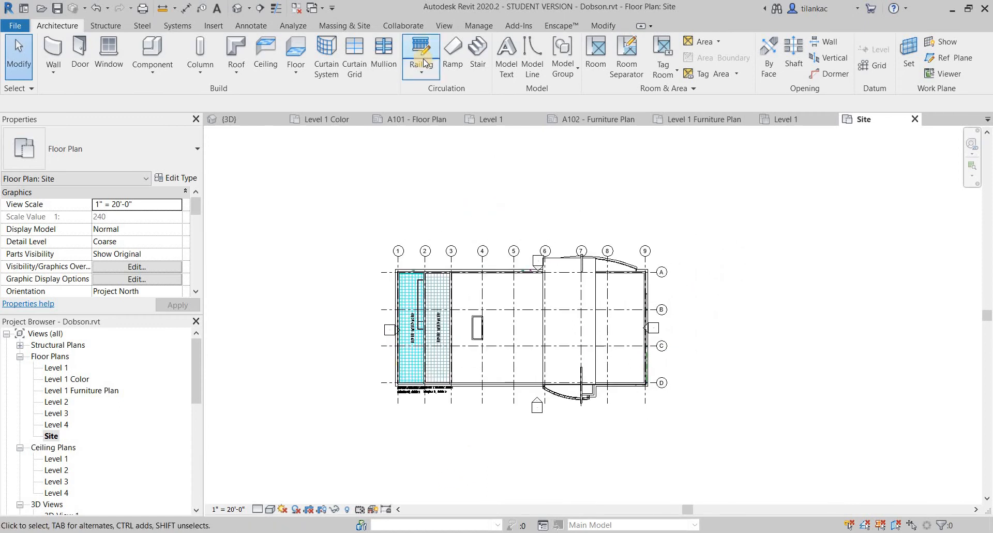
mouse_move(344, 25)
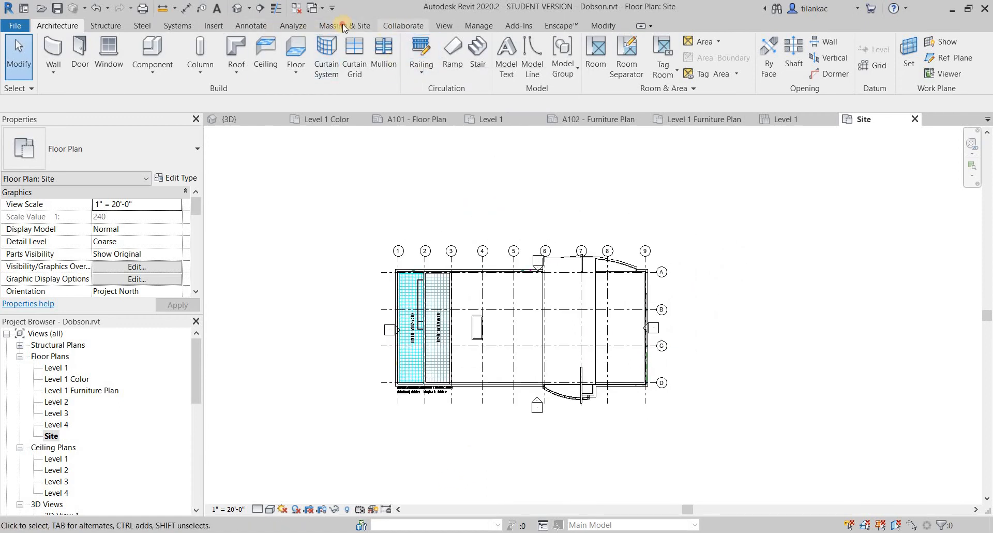
Step: Place toposurface corner points around the building, then cancel point placement to finish
click(344, 26)
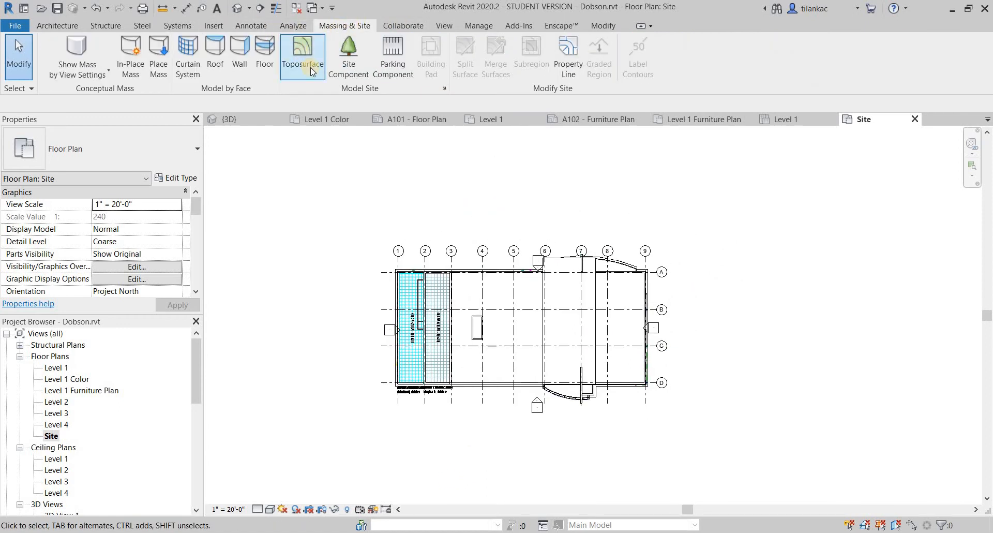
click(302, 56)
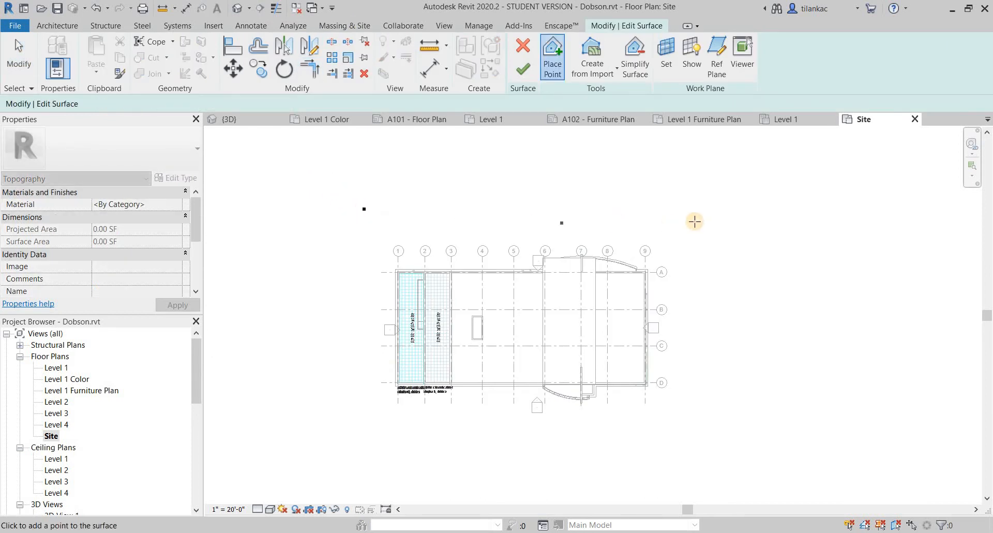
click(694, 220)
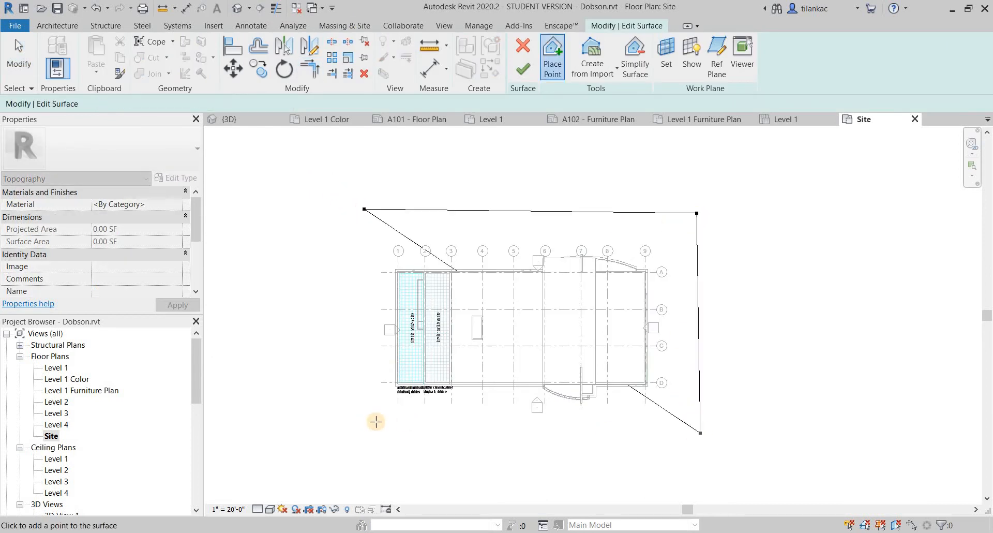
right_click(535, 316)
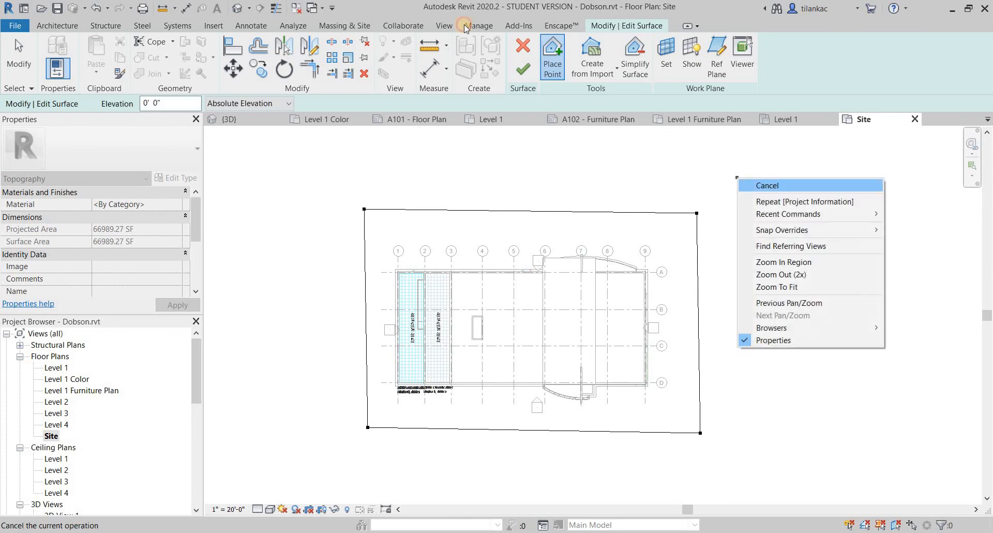
click(767, 186)
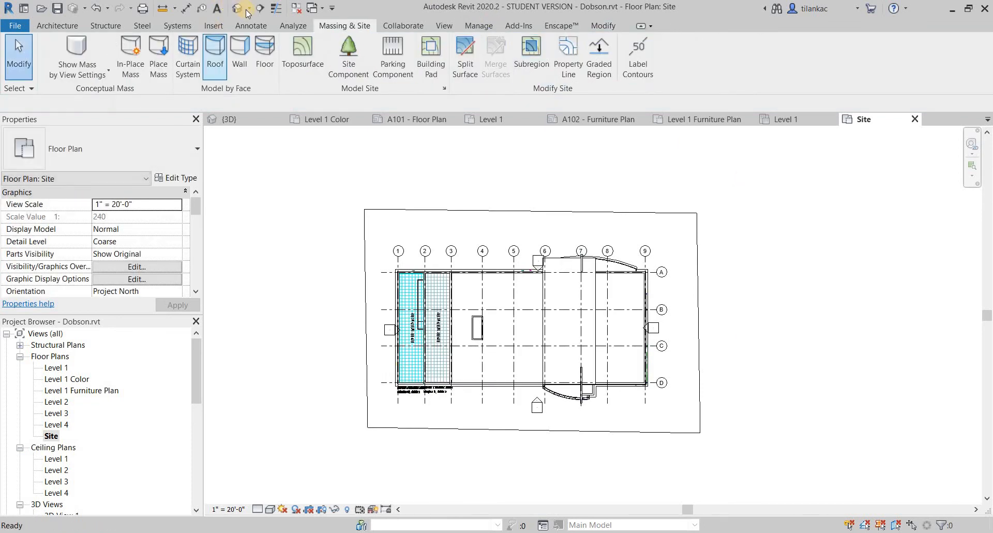
Step: Orbit and zoom the {3D} view to inspect the toposurface along the building edge
click(239, 8)
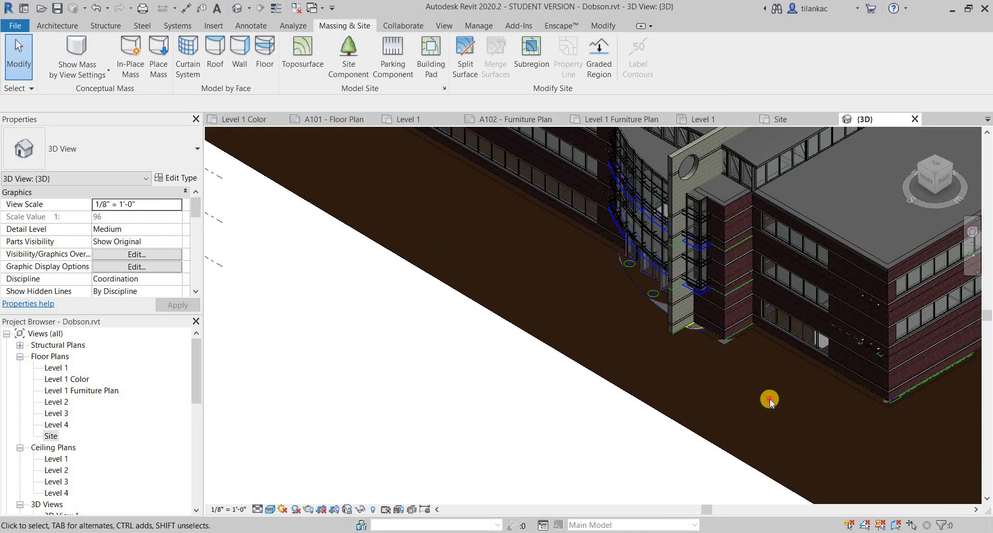
mouse_move(800, 319)
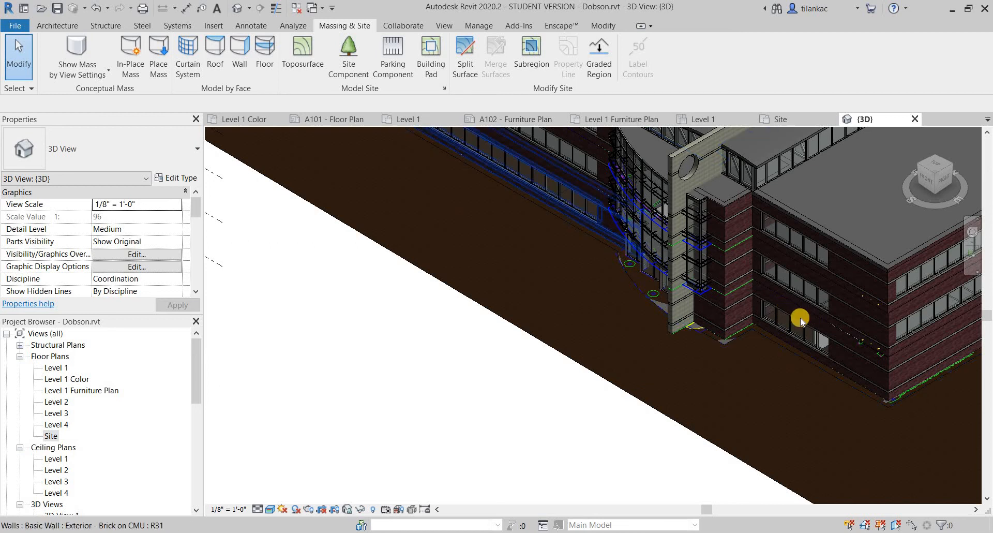
drag(800, 316, 546, 351)
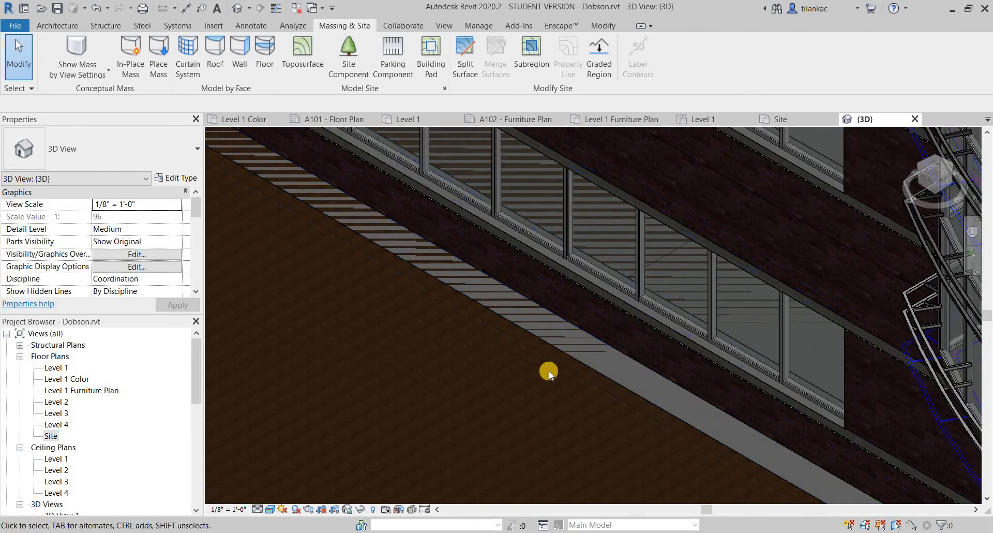
scroll(down, 3)
text(0' 3")
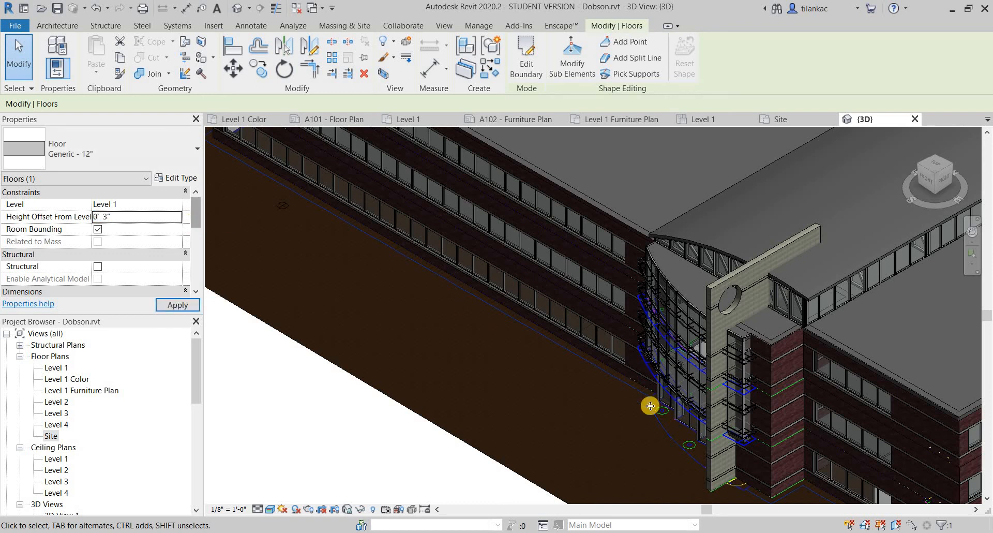
click(345, 25)
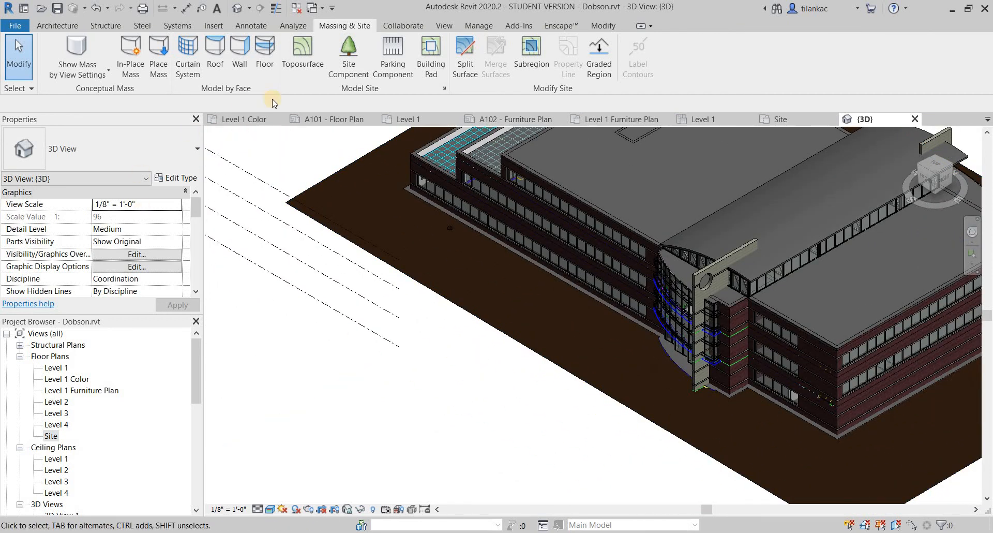
mouse_move(347, 53)
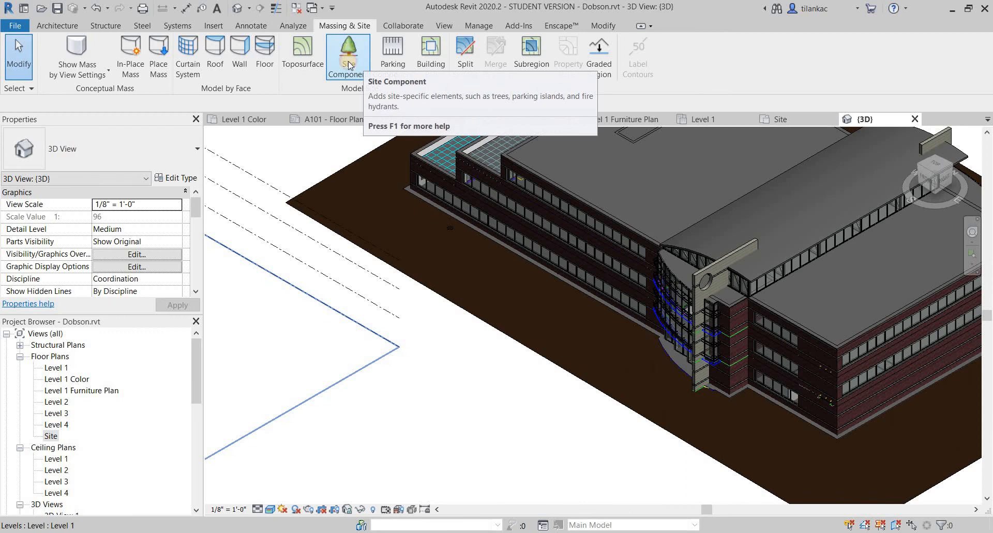
Step: Start the Site Component tool to place RPC Deciduous Red Ash trees
click(347, 53)
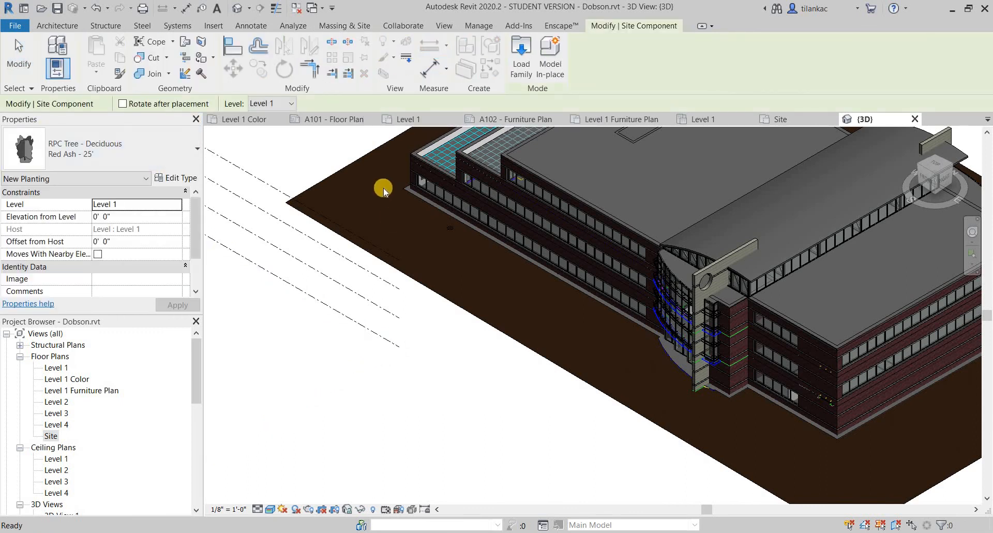
mouse_move(364, 184)
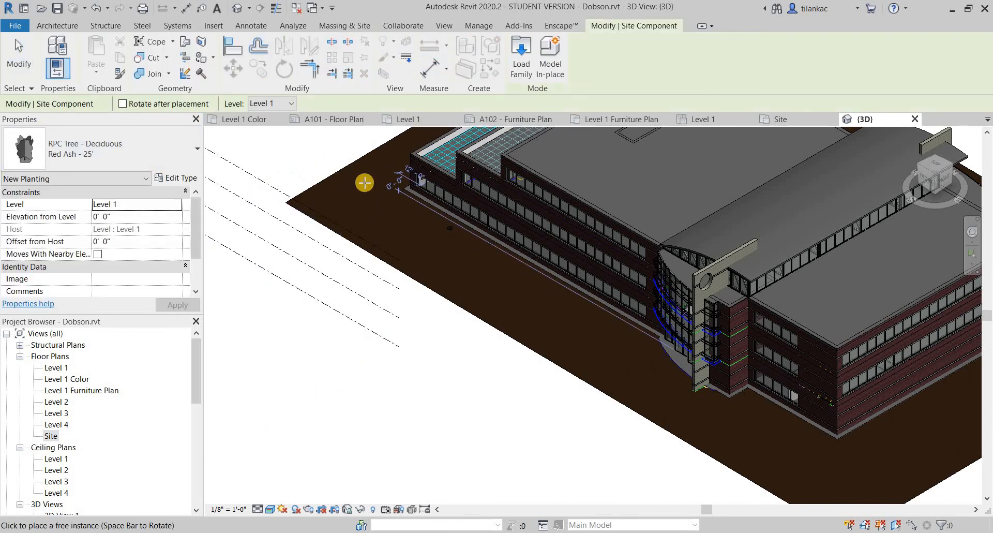
mouse_move(347, 185)
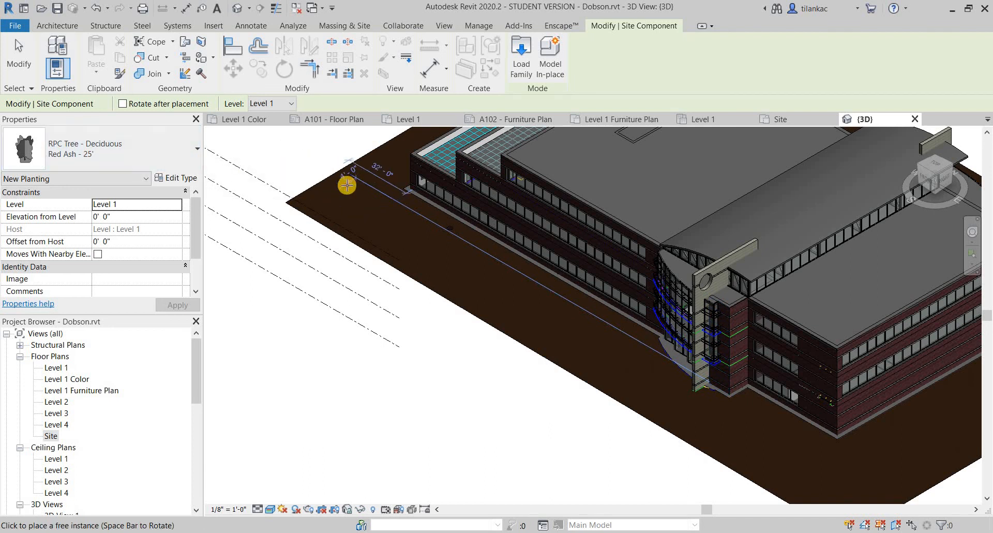
mouse_move(842, 460)
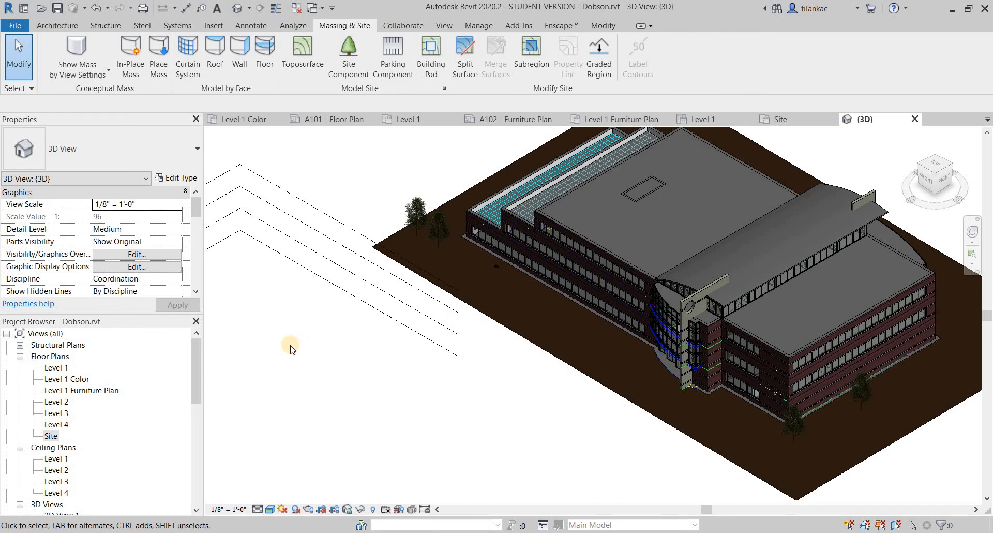
mouse_move(187, 348)
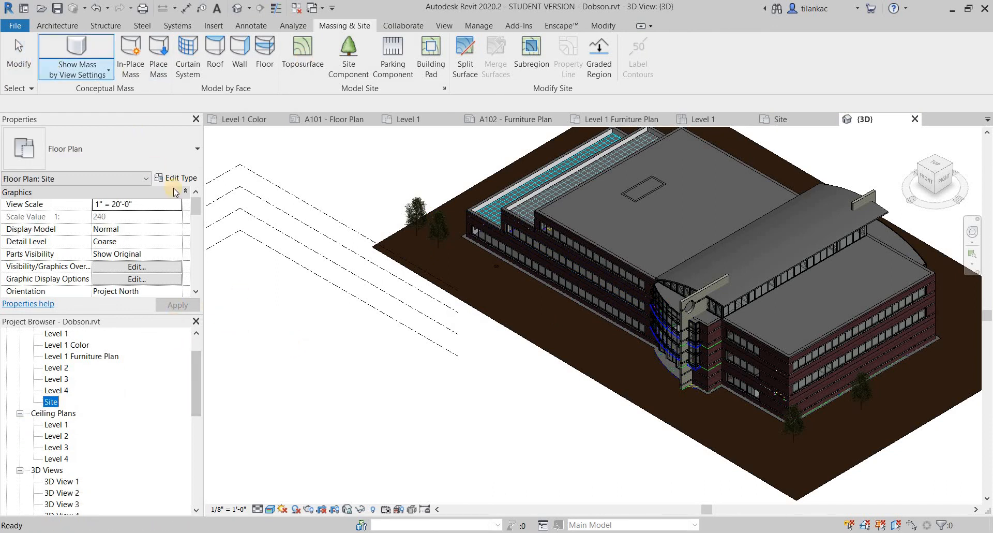
Step: Switch to the Level 1 floor plan and start a section across it
click(408, 119)
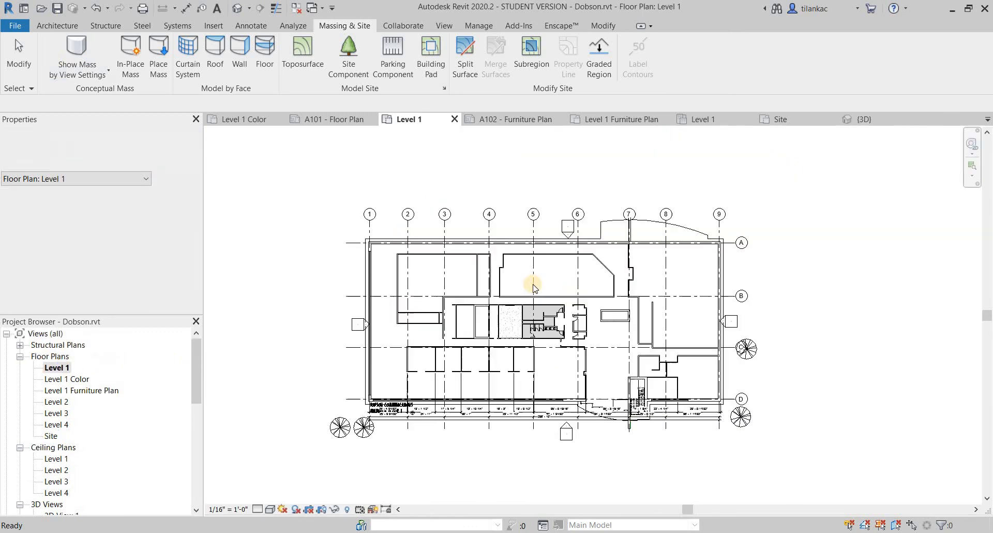
click(57, 25)
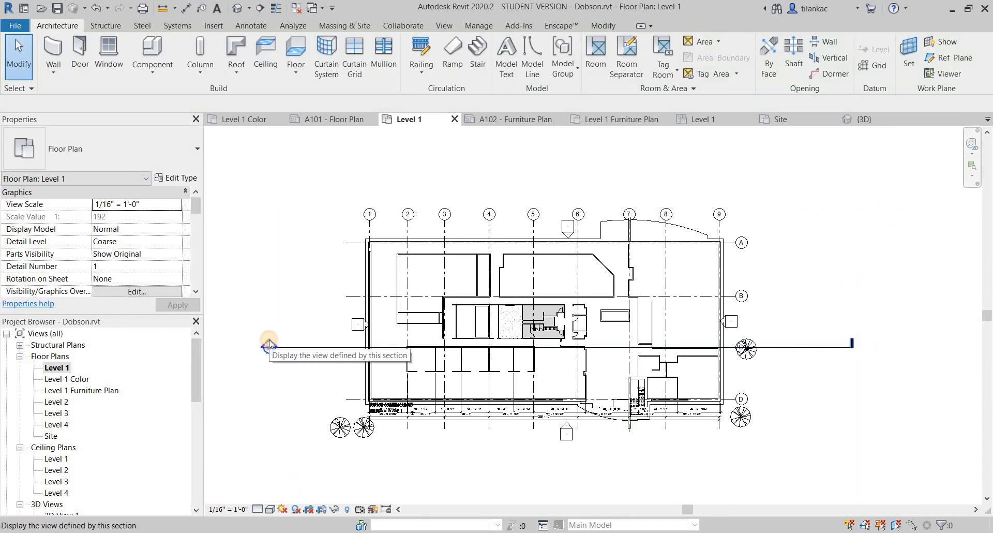
Step: Open Section 2 from its section head, zoom out, and deselect the crop region
double_click(266, 347)
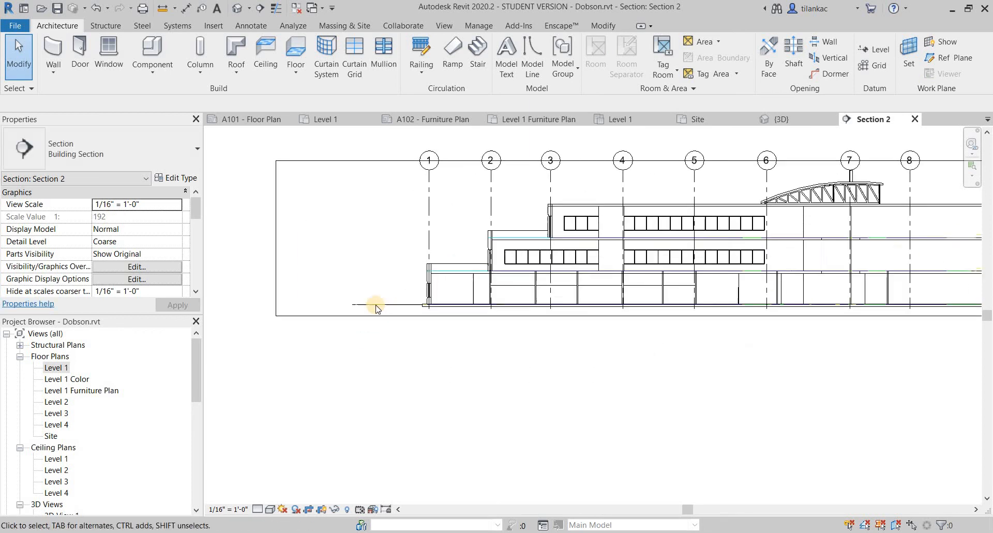
scroll(down, 3)
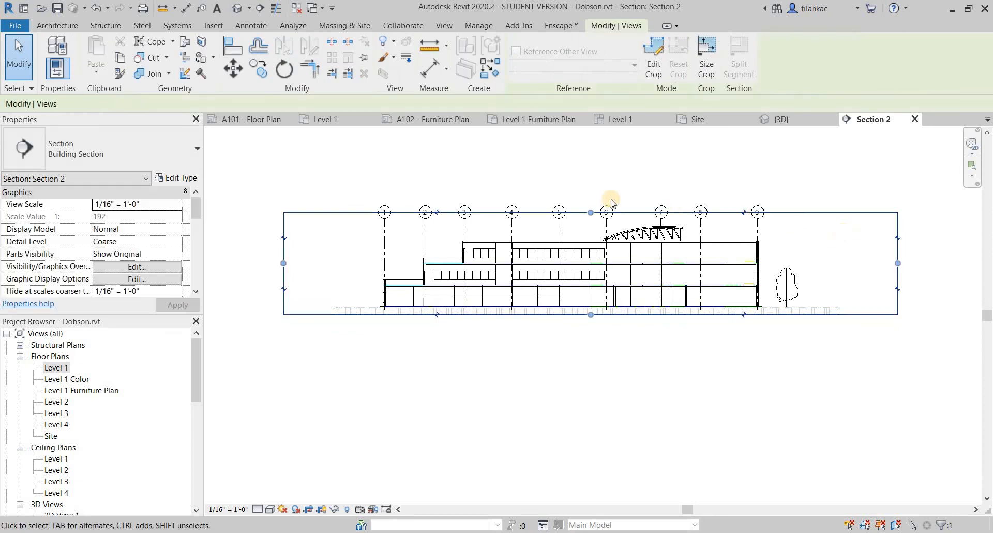
click(376, 341)
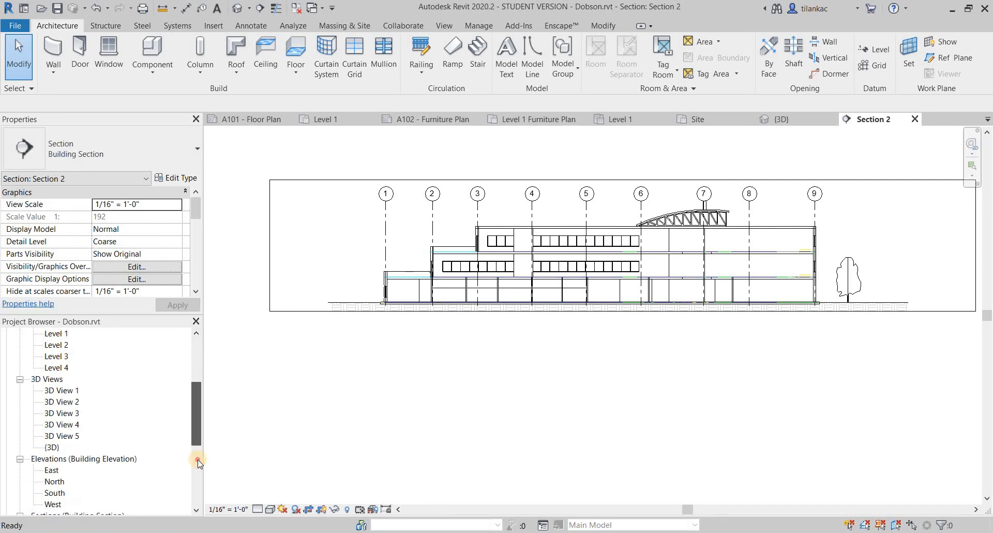
scroll(down, 3)
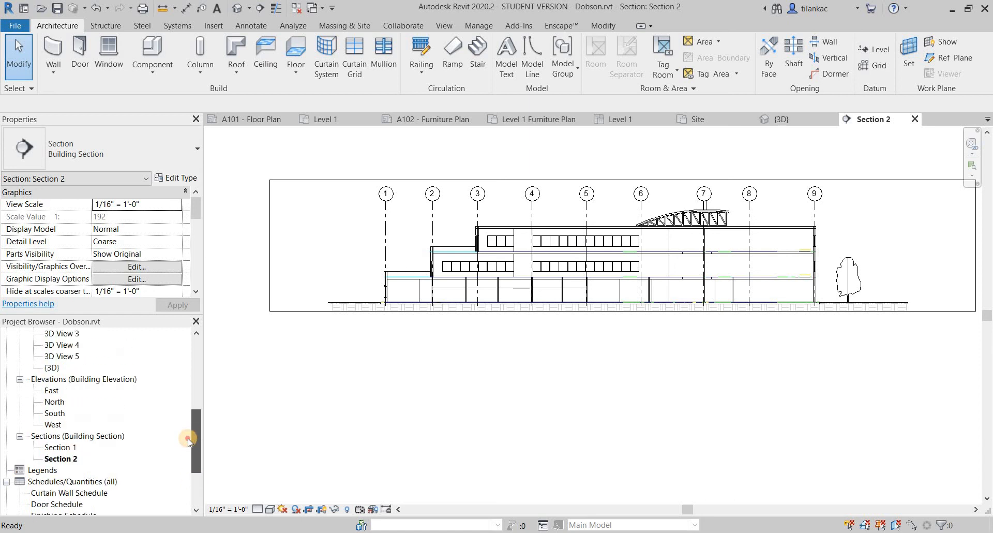
scroll(up, 3)
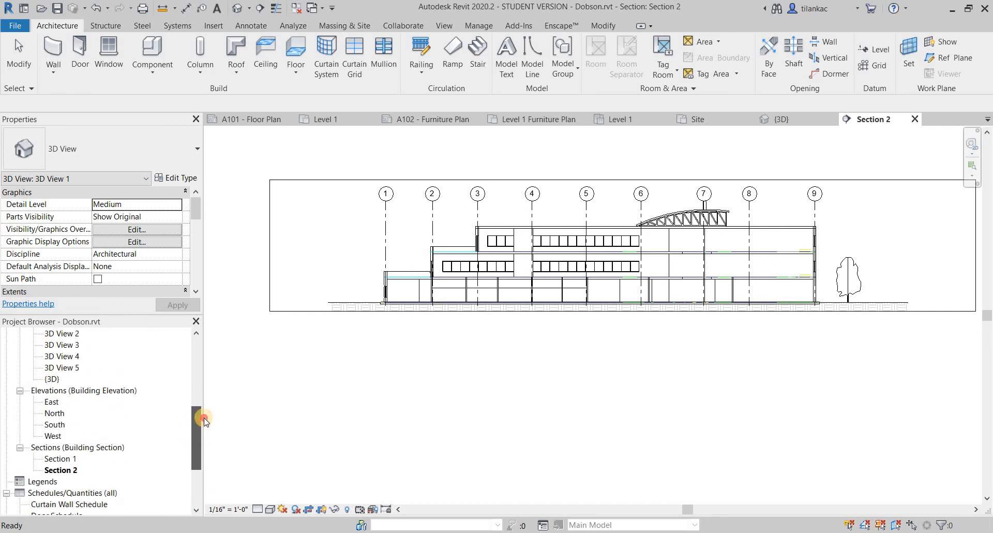
scroll(up, 3)
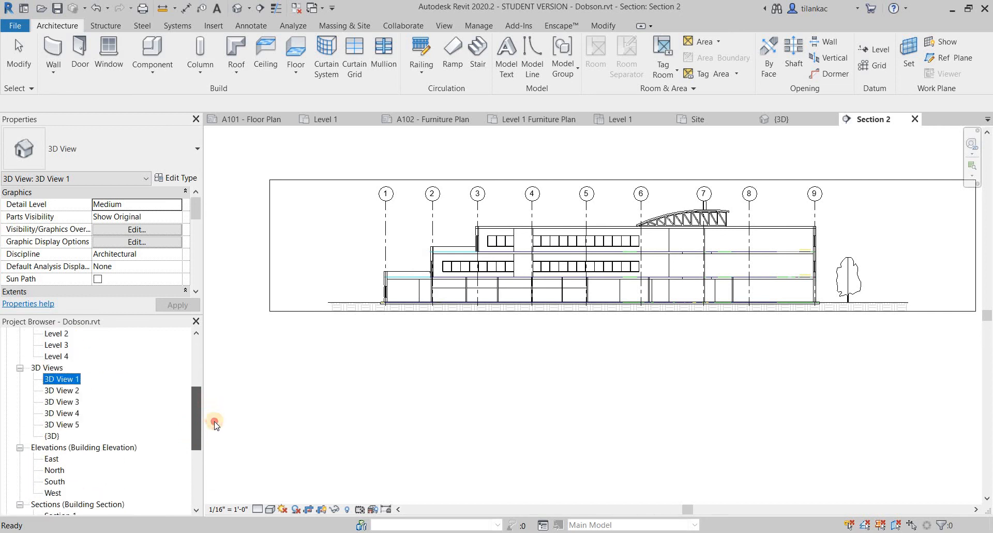
scroll(down, 3)
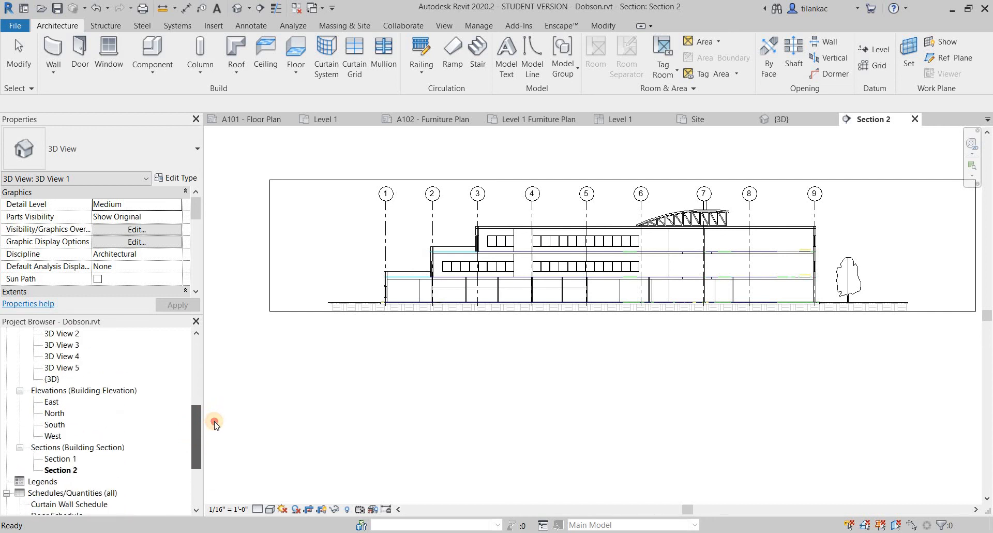
mouse_move(357, 408)
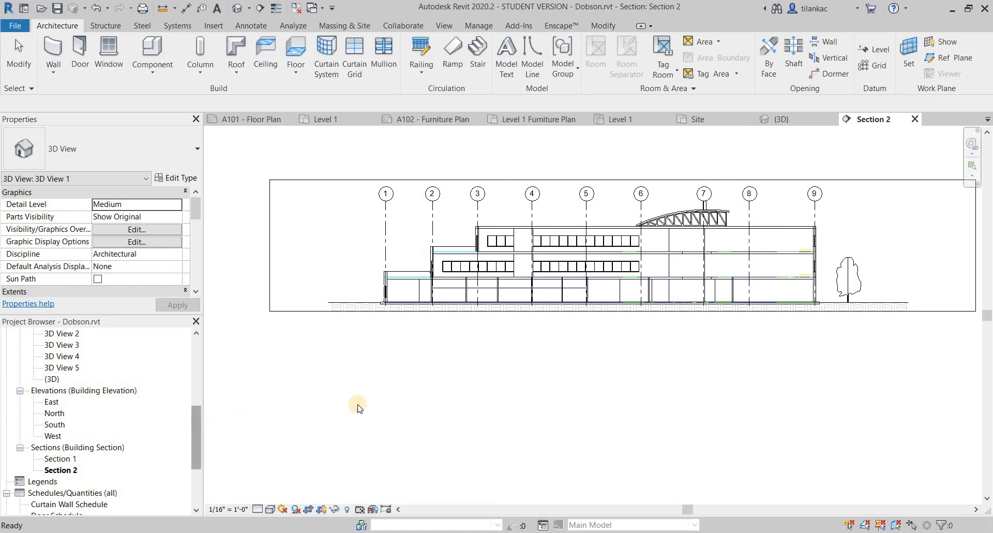